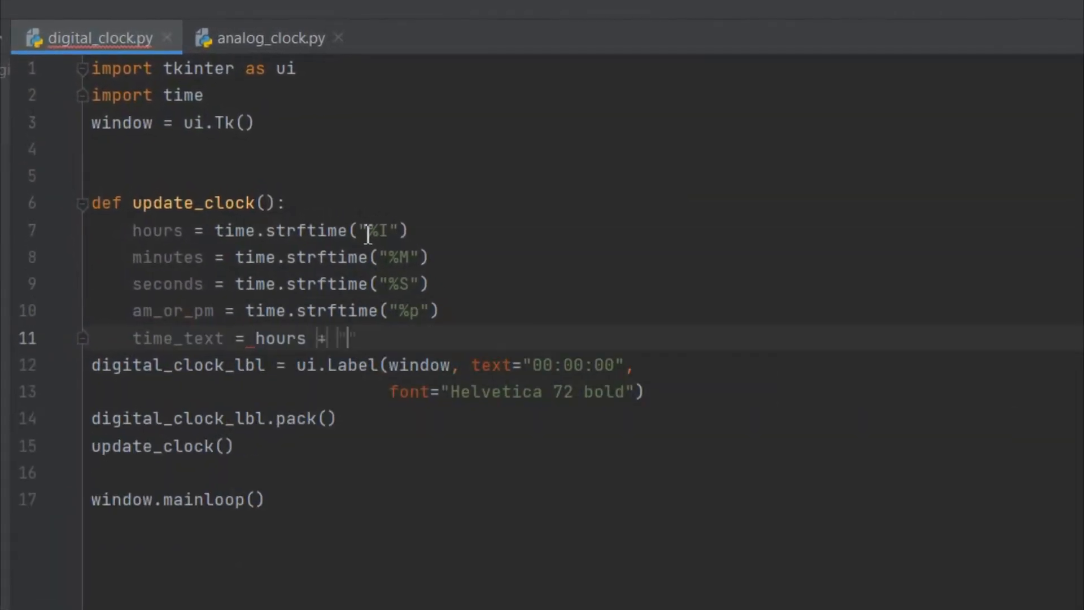
# Switch from the PyCharm digital clock preview to the python.org home page
pyautogui.click(270, 37)
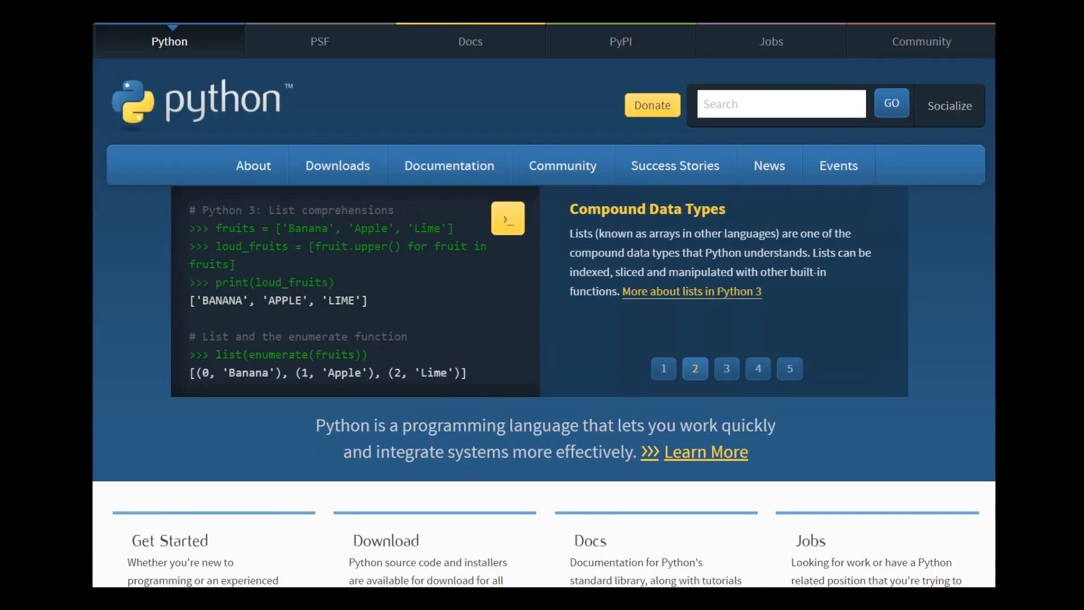
# Go to Downloads > Windows on python.org and scroll the Python Releases for Windows page
pyautogui.click(337, 165)
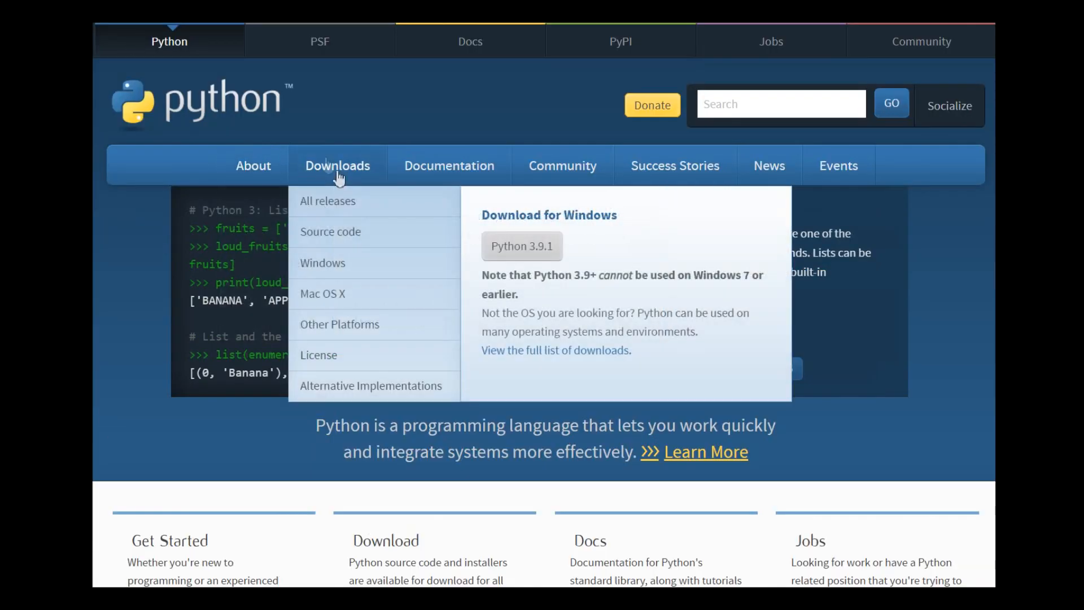
pyautogui.moveTo(323, 266)
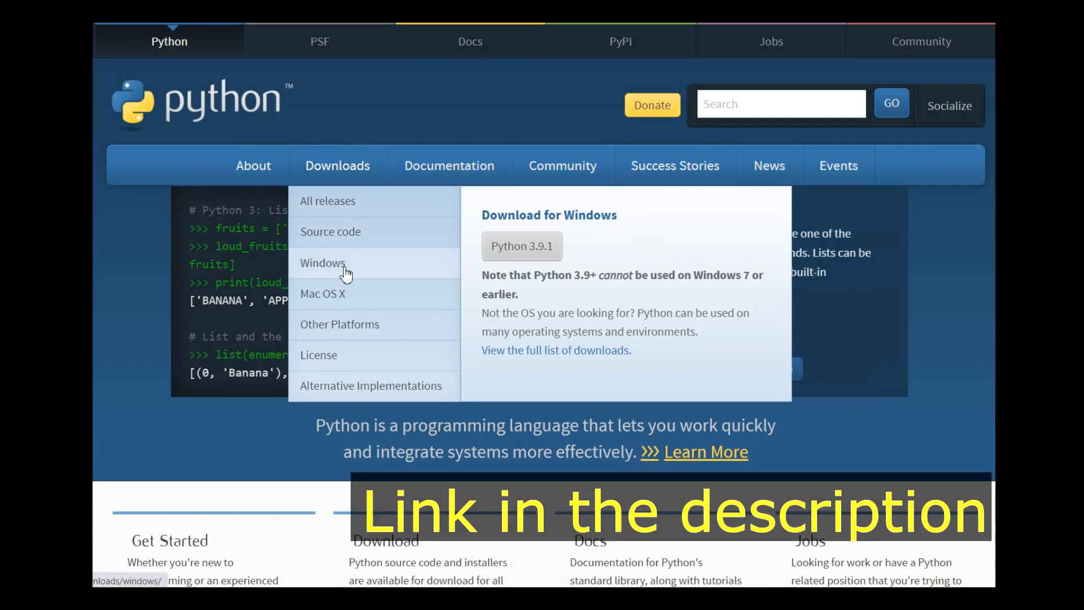
pyautogui.click(323, 263)
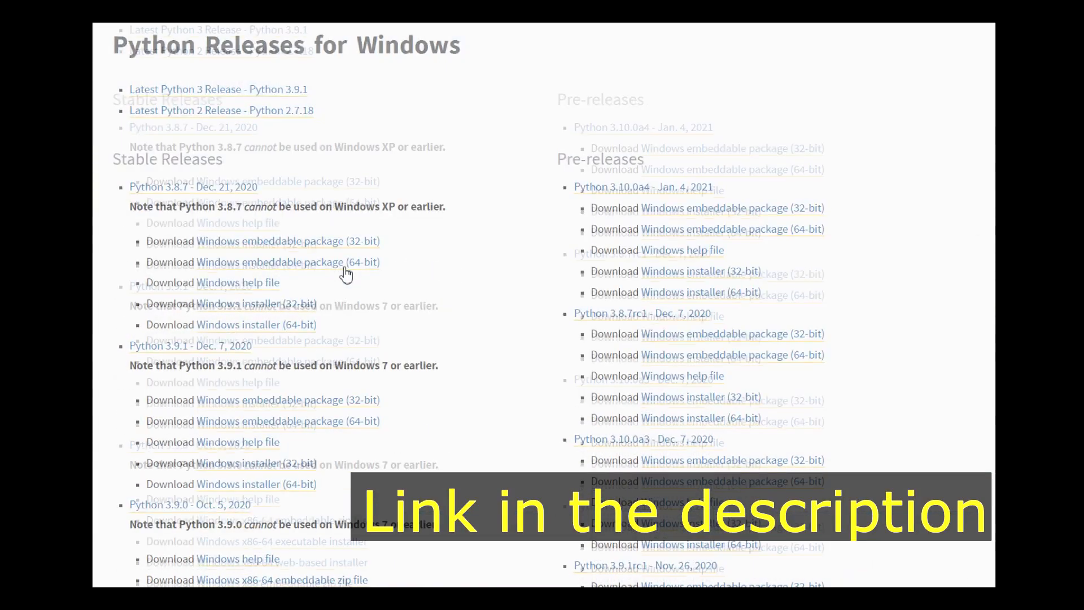
pyautogui.scroll(3)
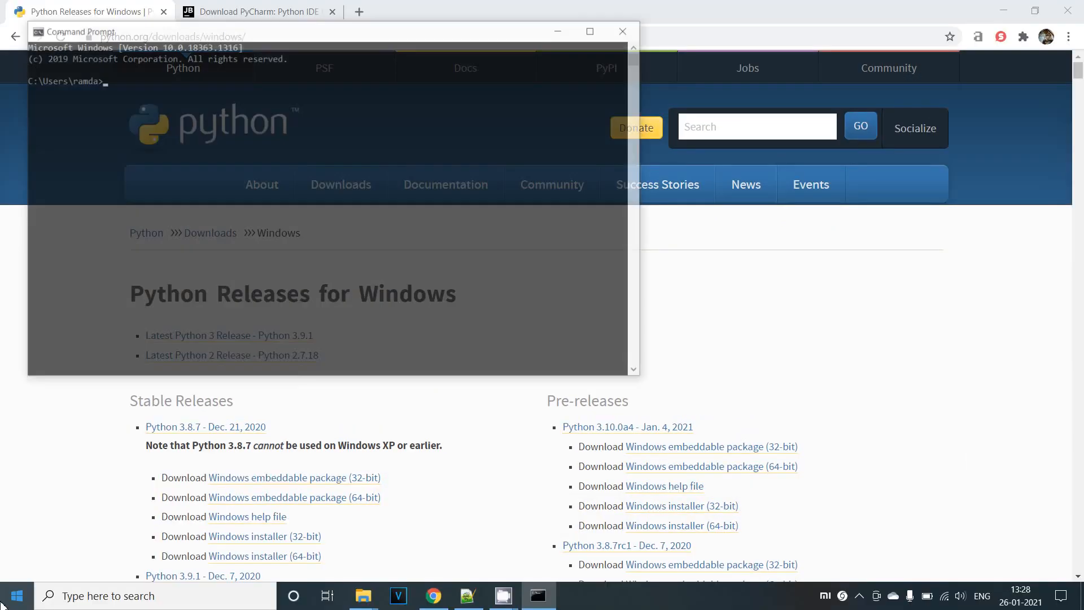
# Run python --version in the Command Prompt window
pyautogui.click(589, 31)
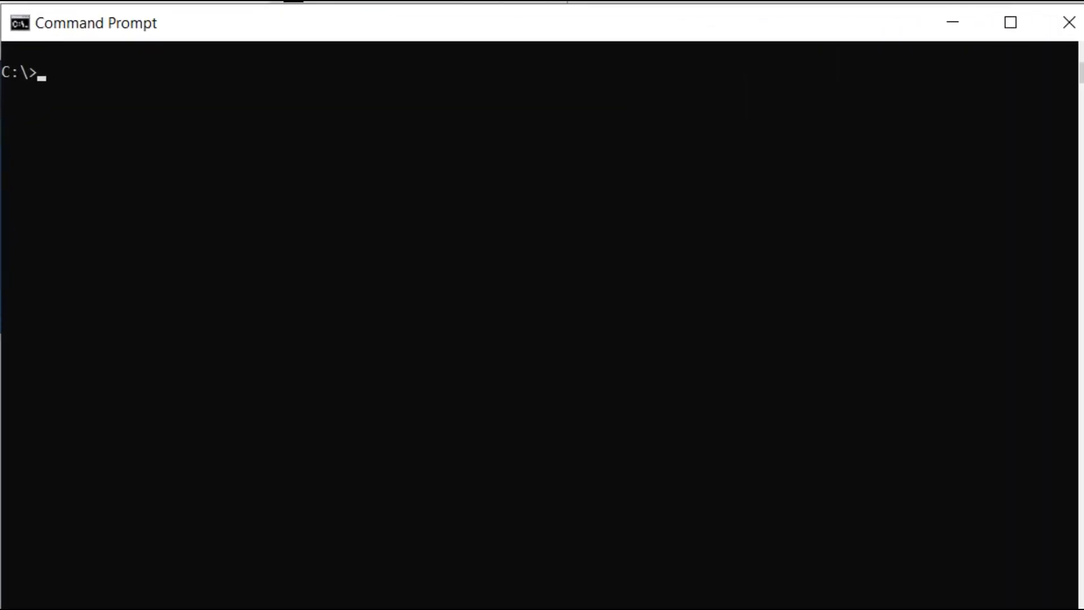
pyautogui.write('python')
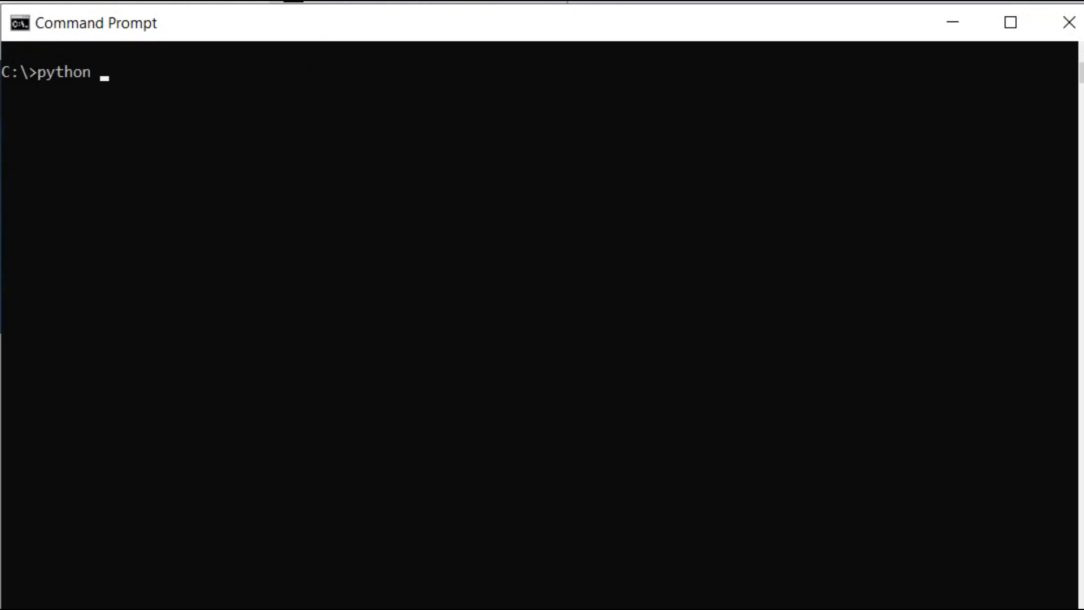
pyautogui.write('--version')
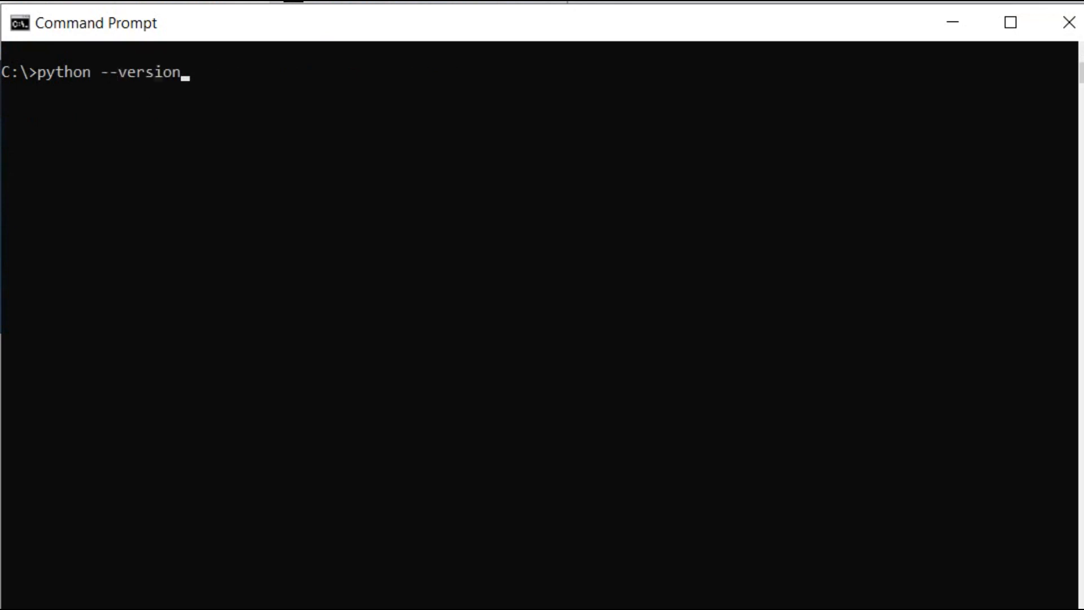
pyautogui.press('Return')
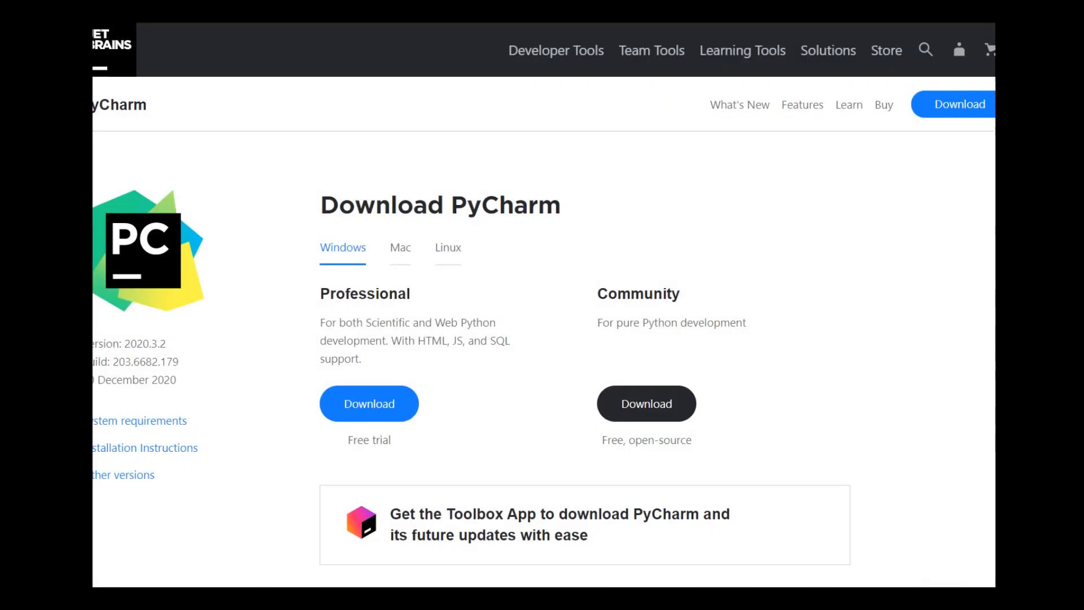
pyautogui.moveTo(360, 194)
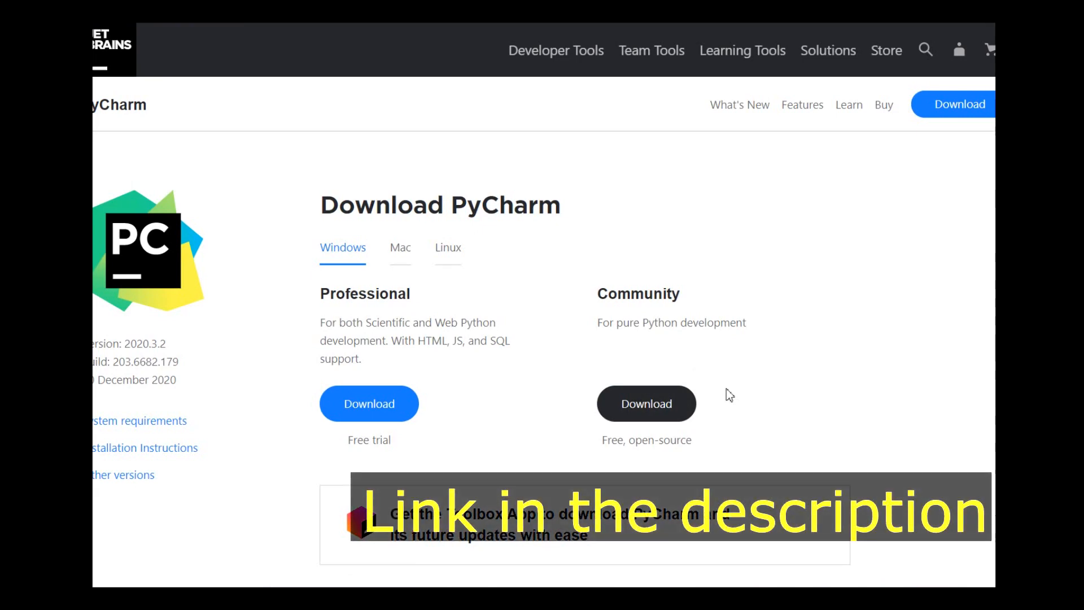
# Download the free PyCharm Community edition
pyautogui.click(10, 595)
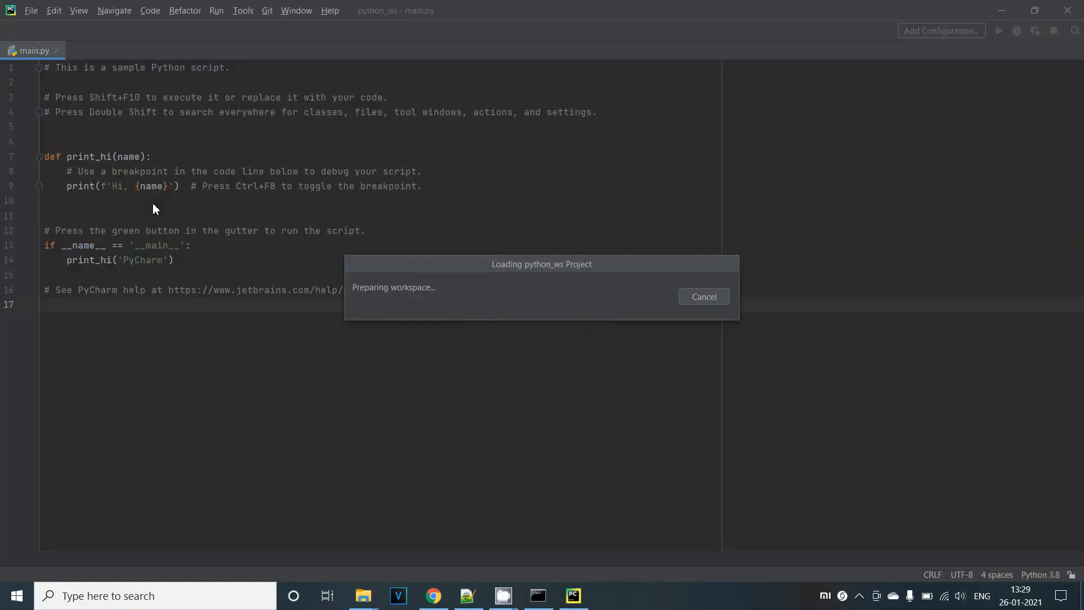
# Open the C:\python\PythonBeginnerProjects folder as a project via File > Open
pyautogui.click(31, 10)
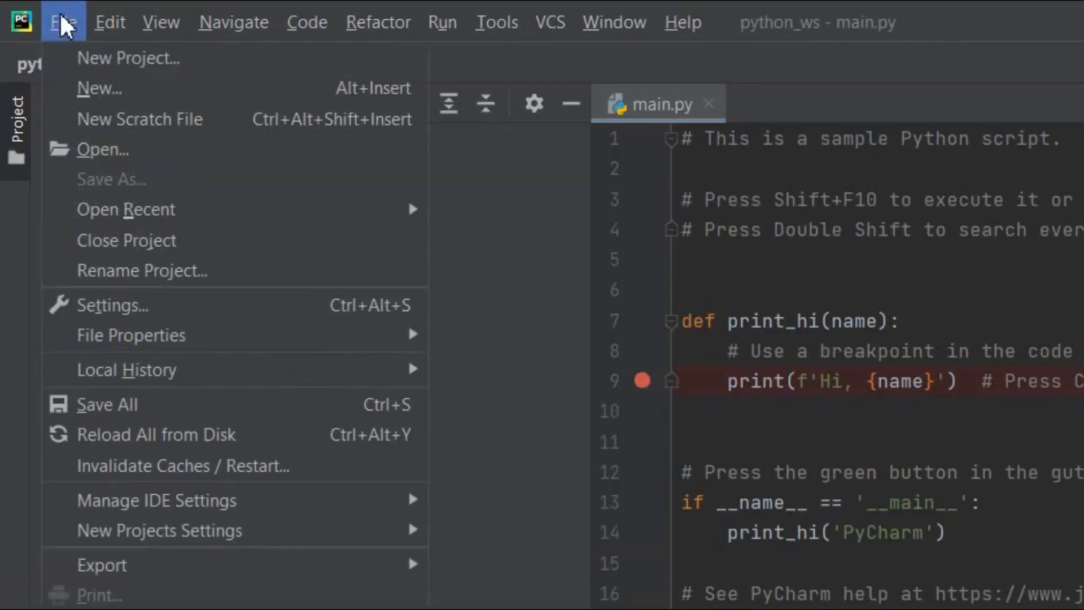
pyautogui.click(102, 149)
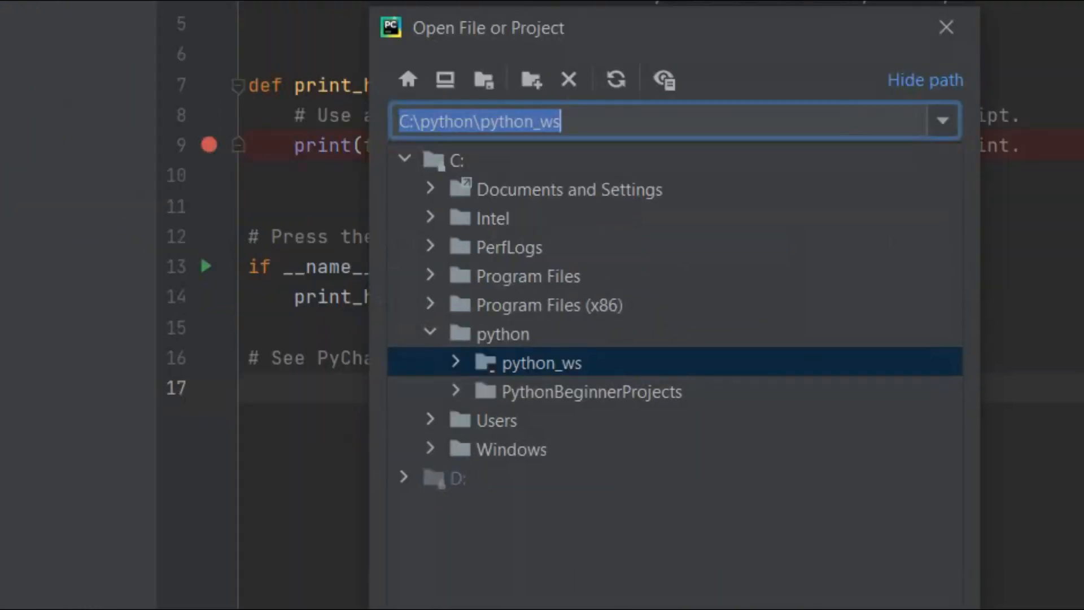
pyautogui.click(591, 390)
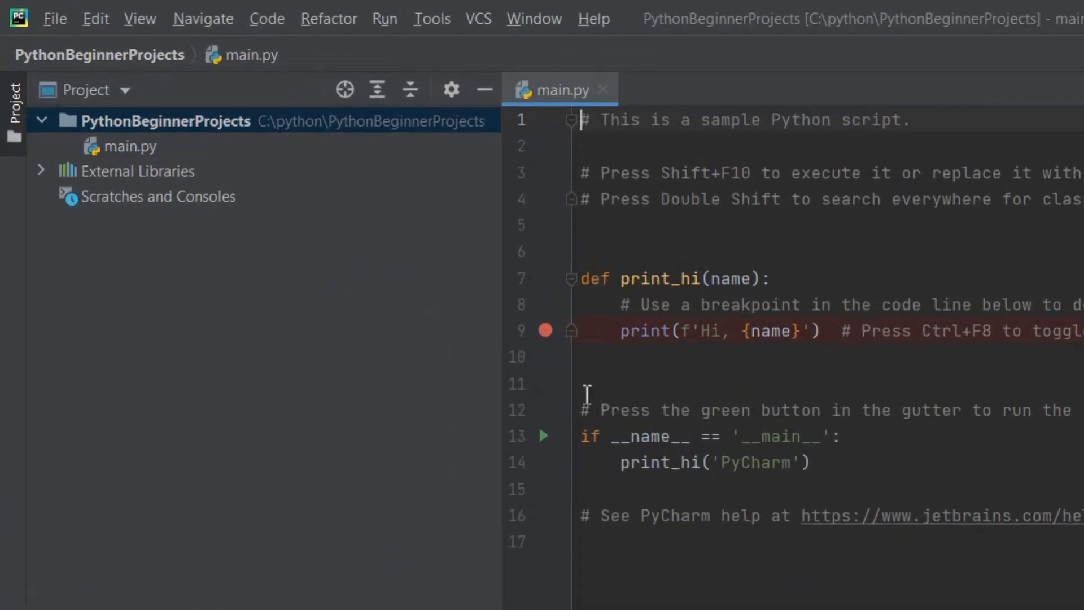
# Delete the sample main.py and add a new Python file named digital_clock
pyautogui.click(129, 145)
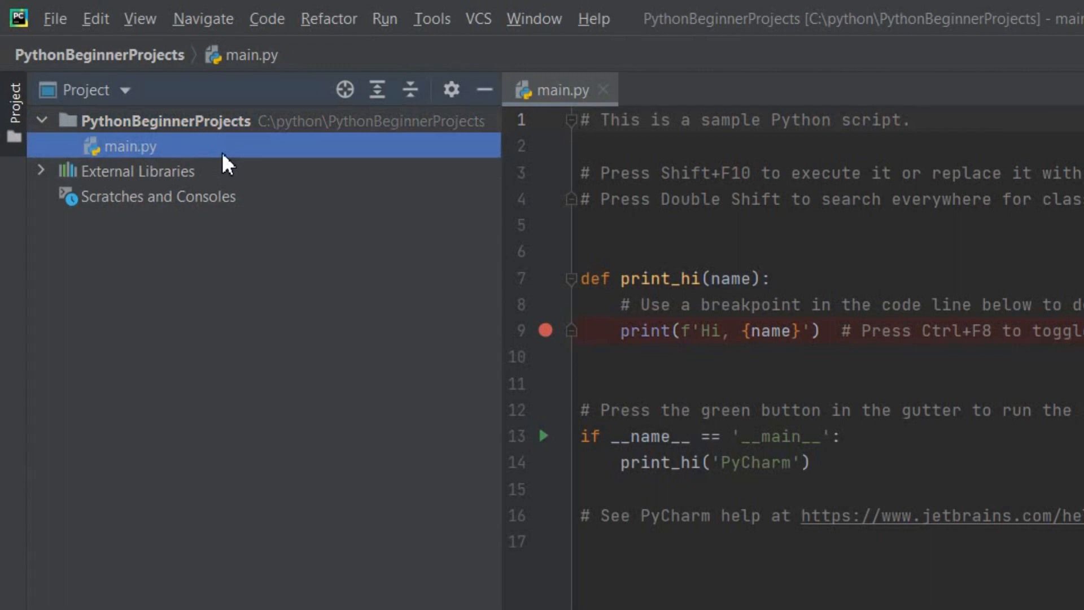
pyautogui.rightClick(130, 145)
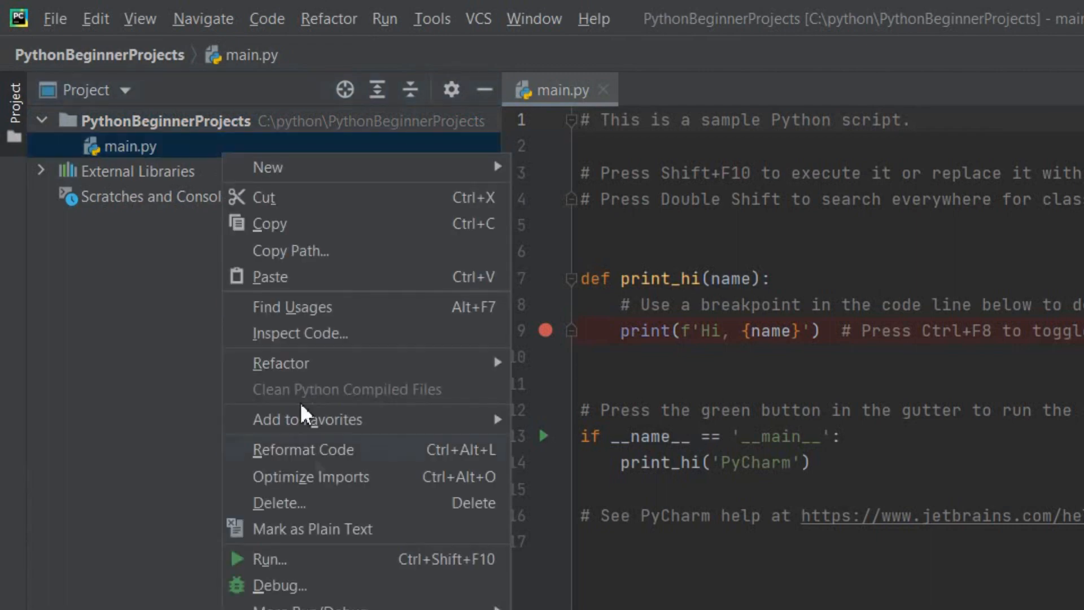
pyautogui.click(279, 503)
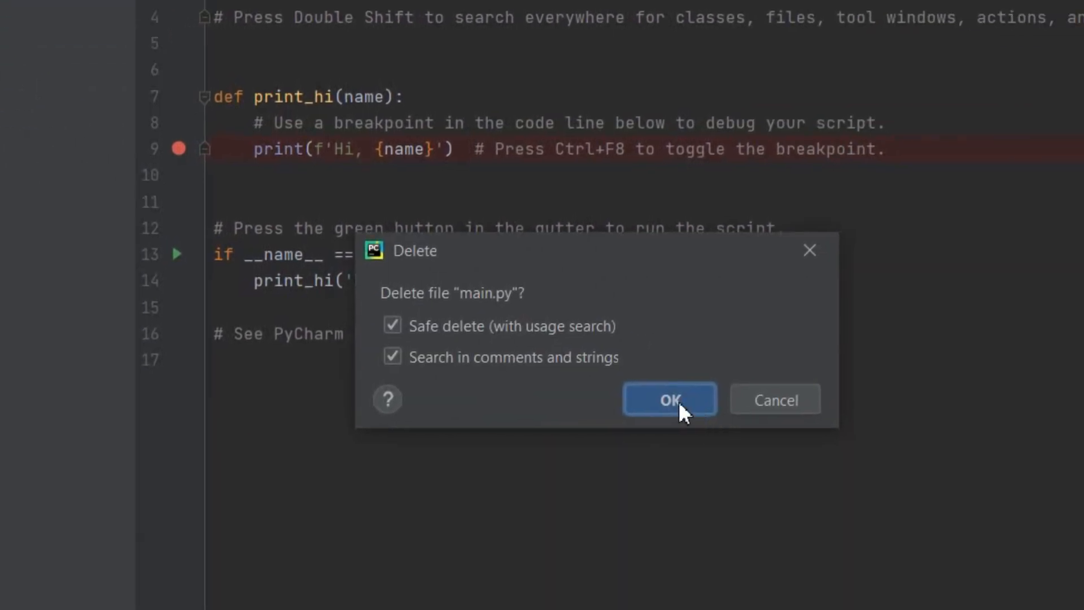
pyautogui.click(669, 399)
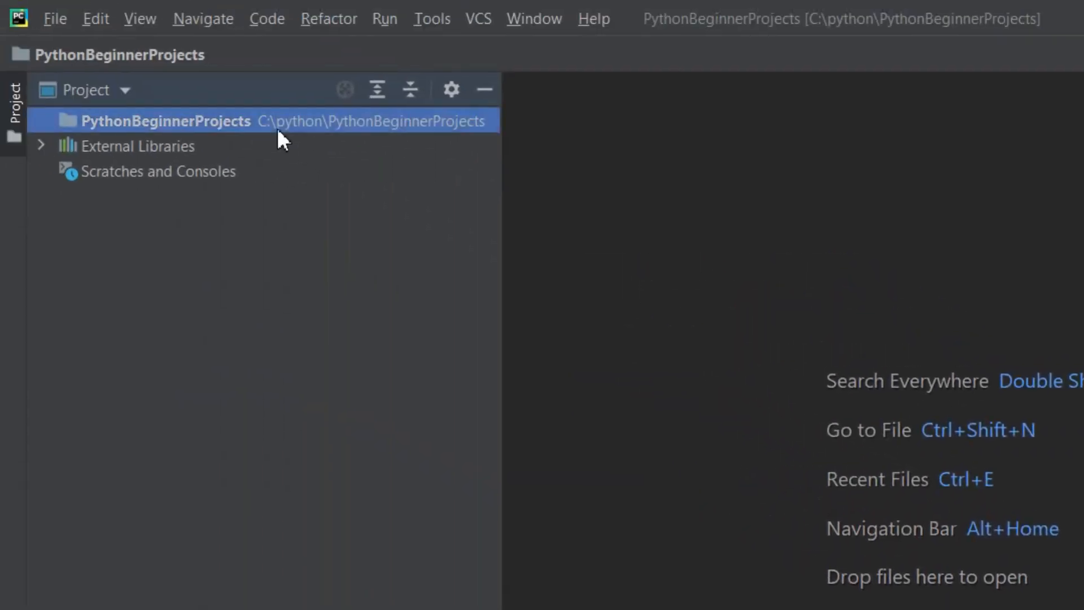
pyautogui.rightClick(163, 120)
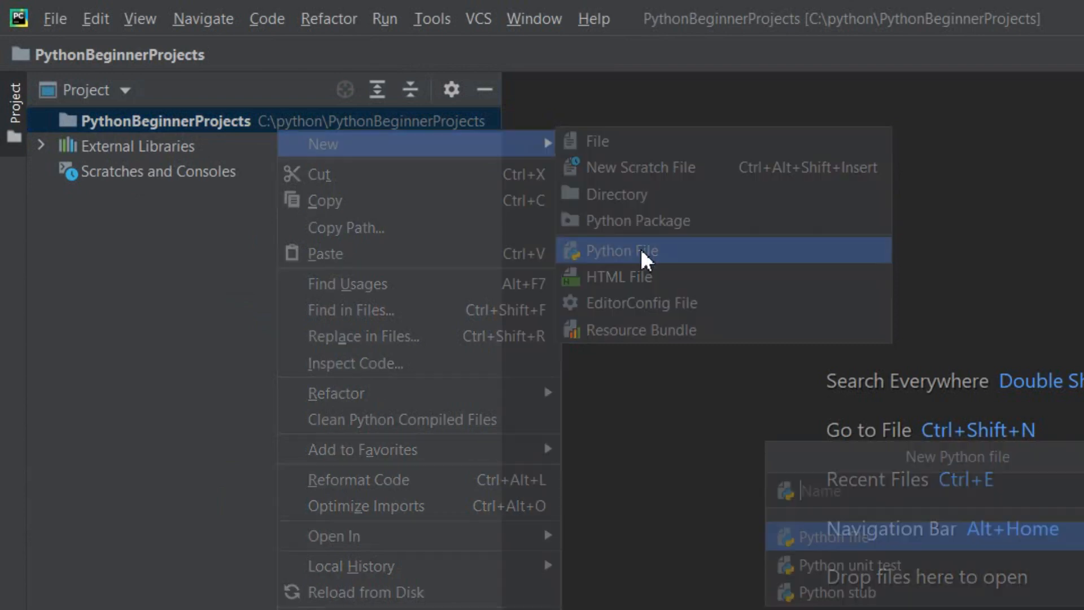
pyautogui.click(619, 250)
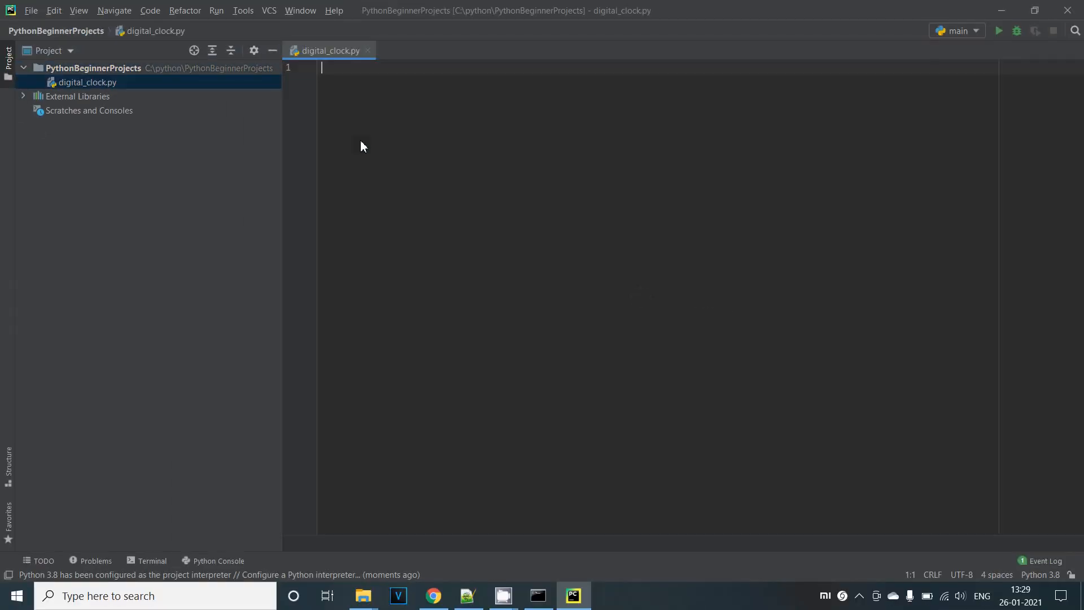
# Write import tkinter as ui and window = ui.Tk() in digital_clock.py
pyautogui.write('import t')
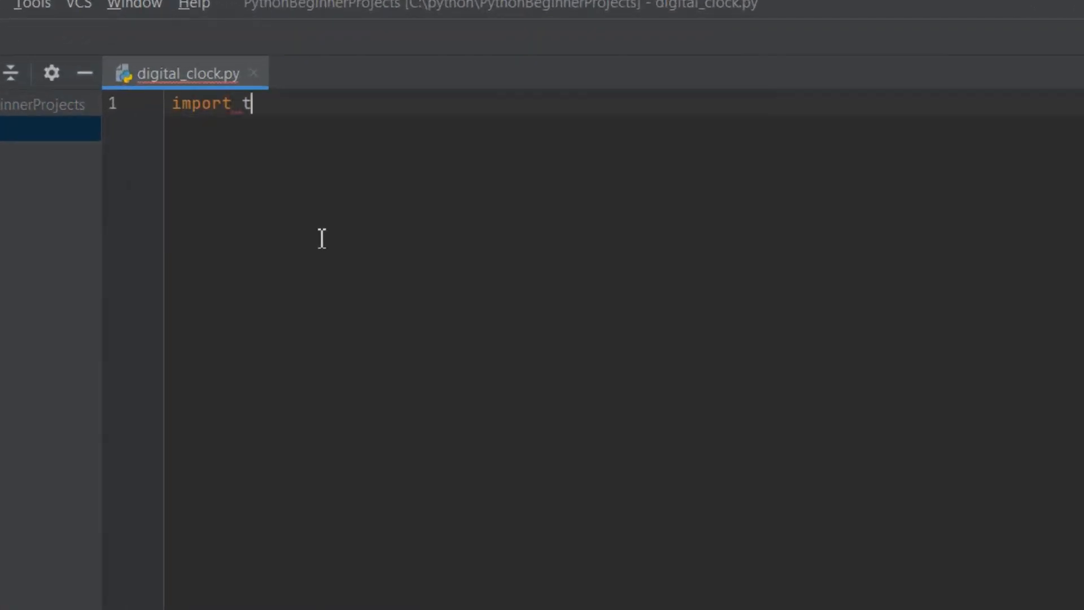
pyautogui.write('kinter as ui')
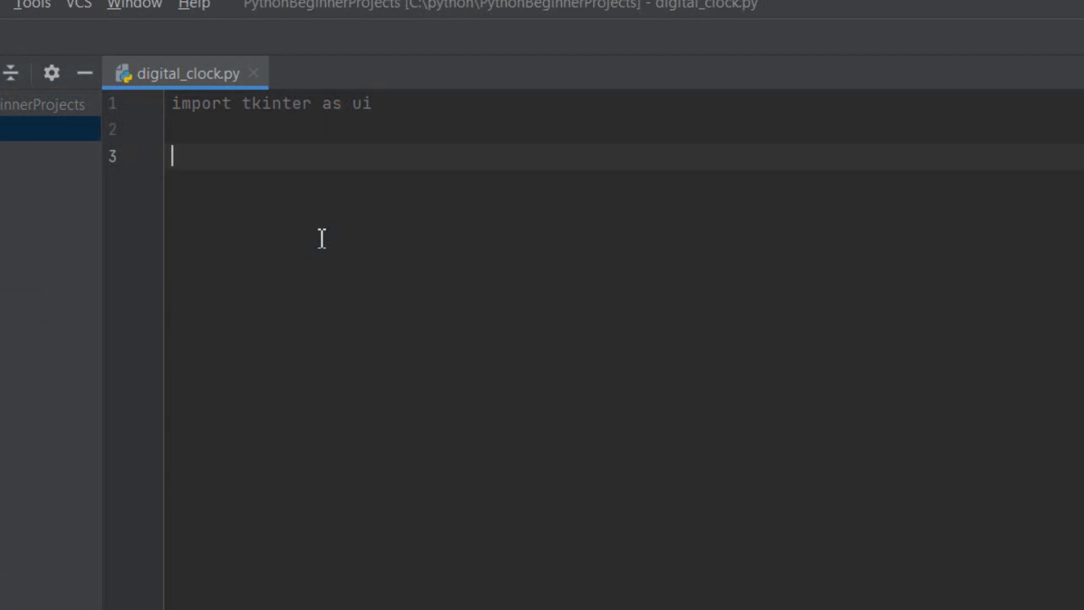
pyautogui.write('window =')
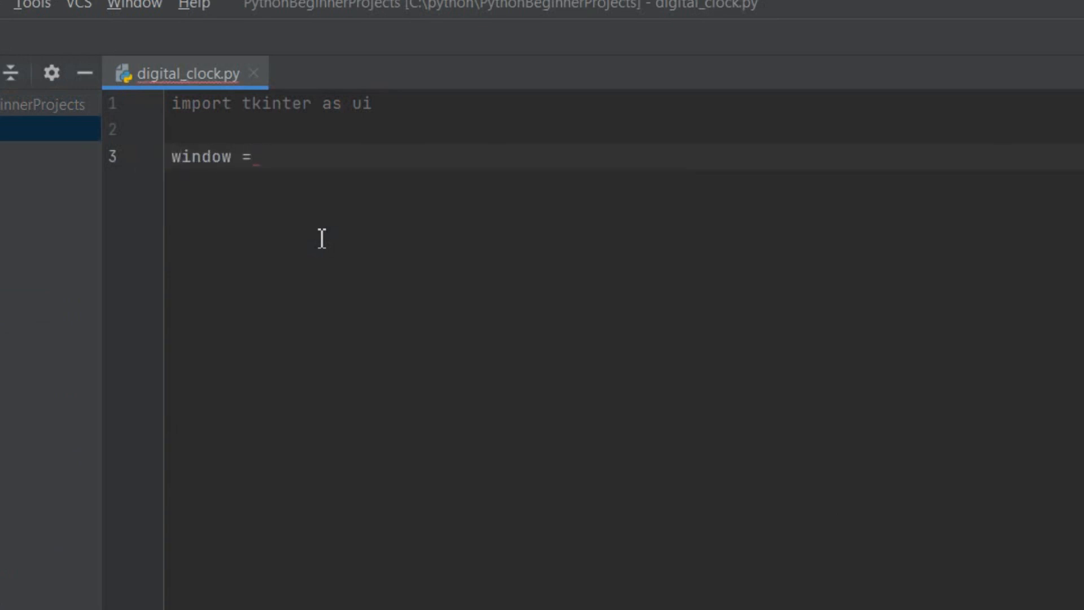
pyautogui.write('ui.Tk(')
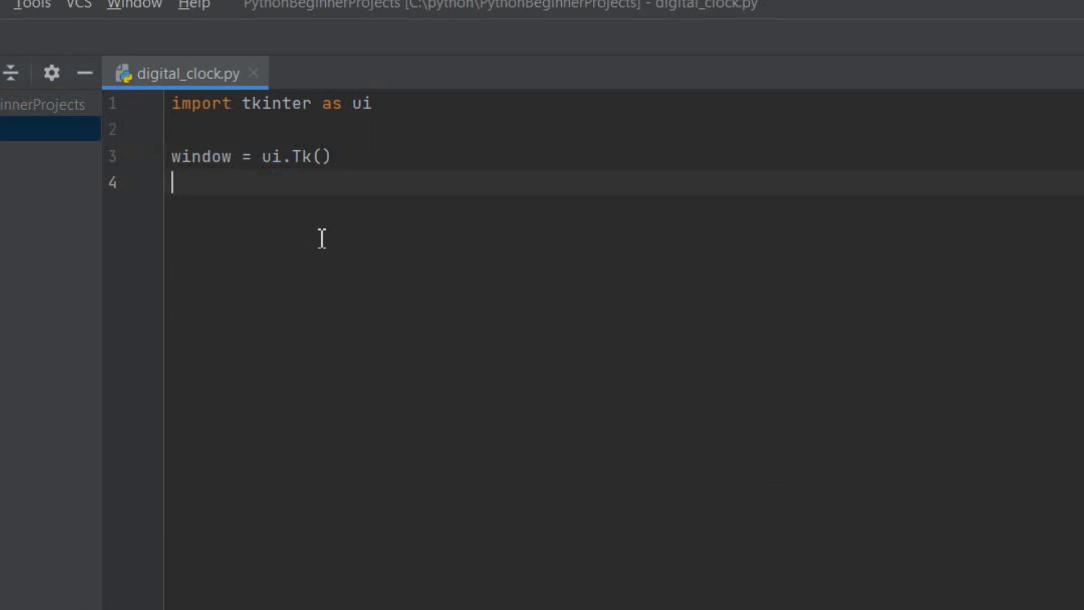
pyautogui.moveTo(400, 235)
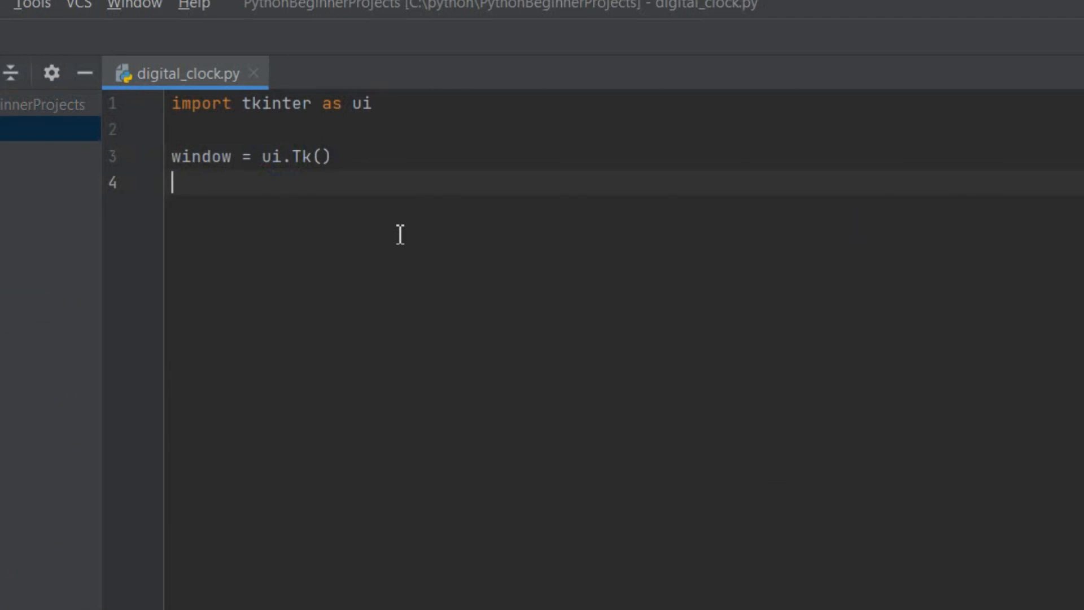
# Run 'digital_clock' from the editor context menu and return to the editor
pyautogui.rightClick(401, 235)
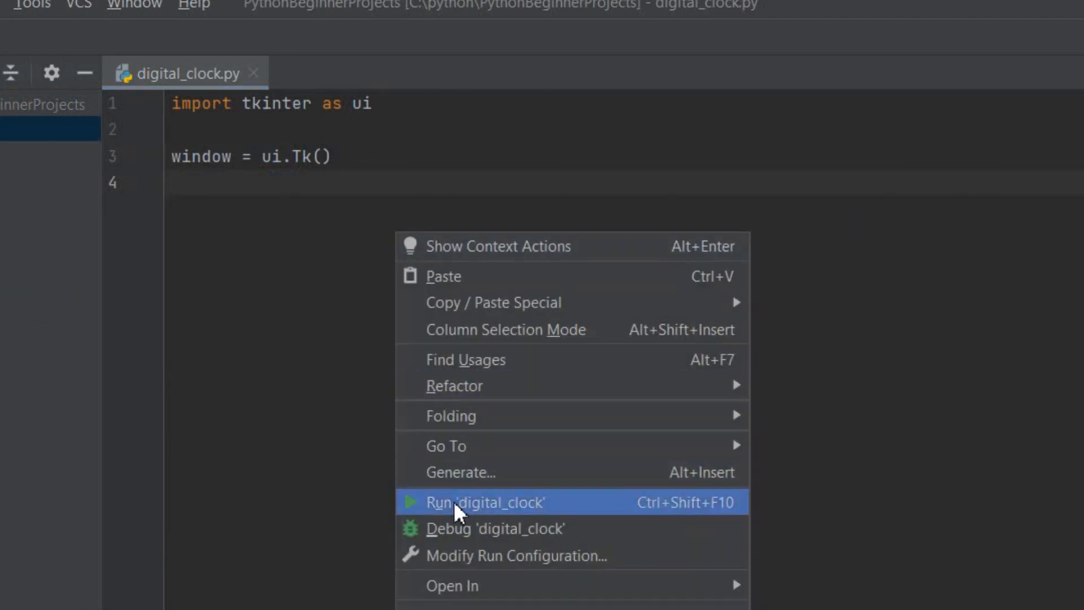
pyautogui.click(484, 502)
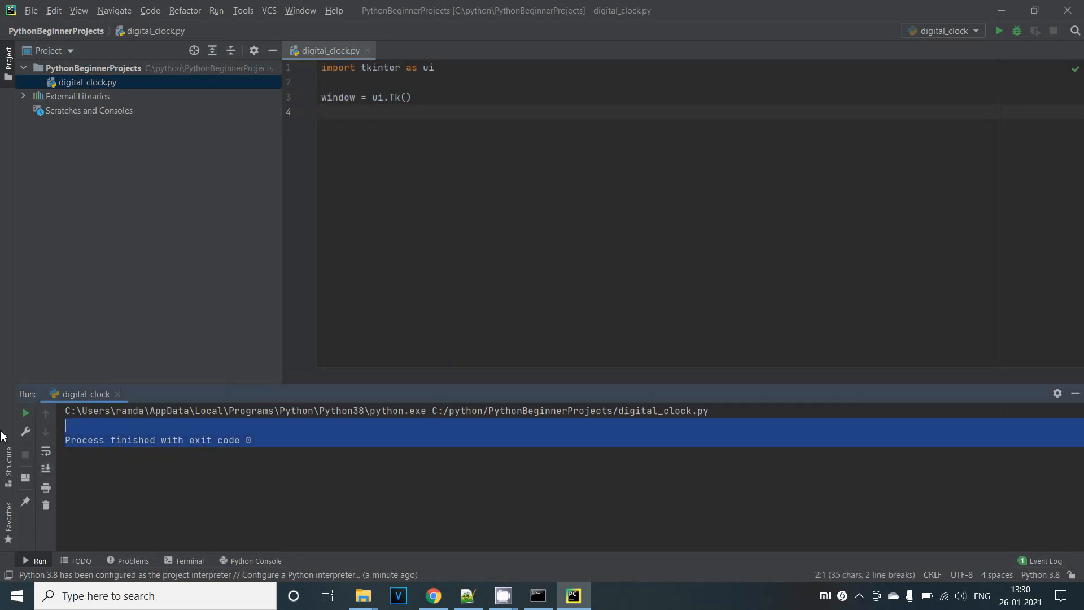
pyautogui.click(463, 130)
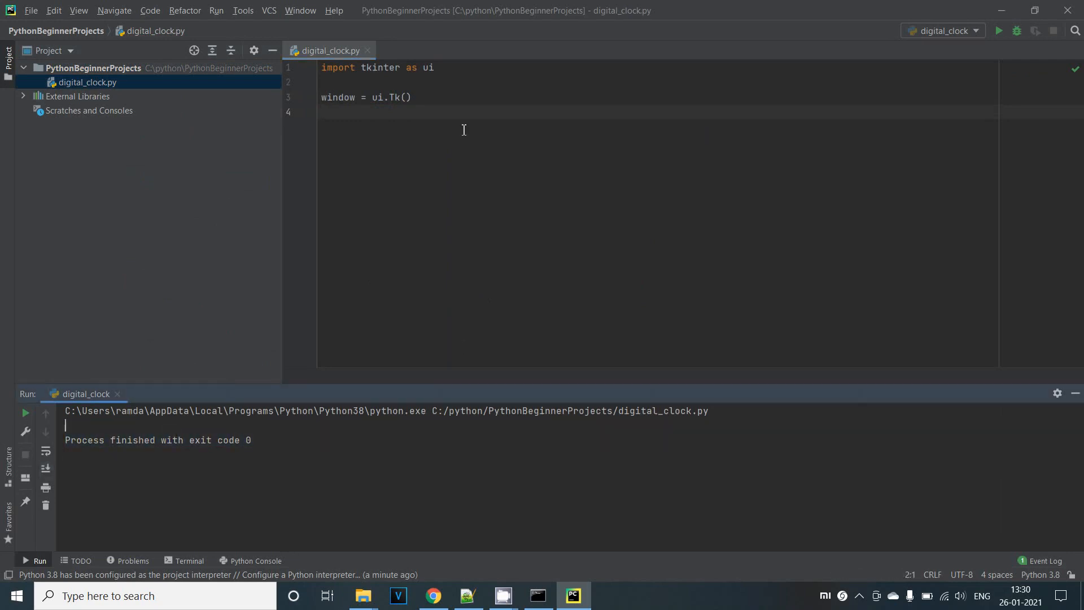
pyautogui.click(325, 111)
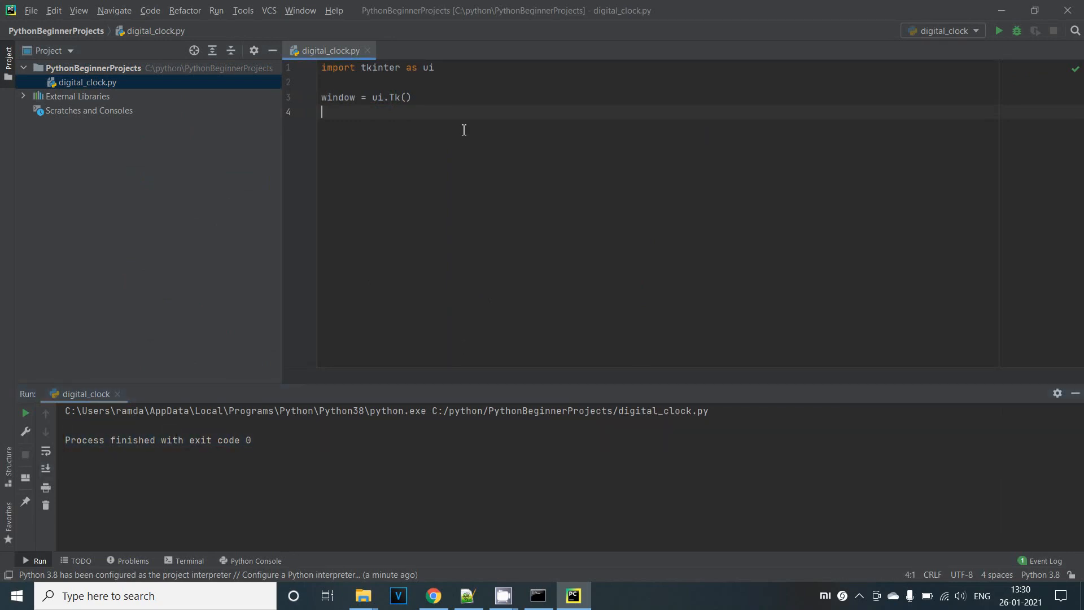
# Add window.mainloop(), run the script, and close the empty Tk window
pyautogui.write('window.')
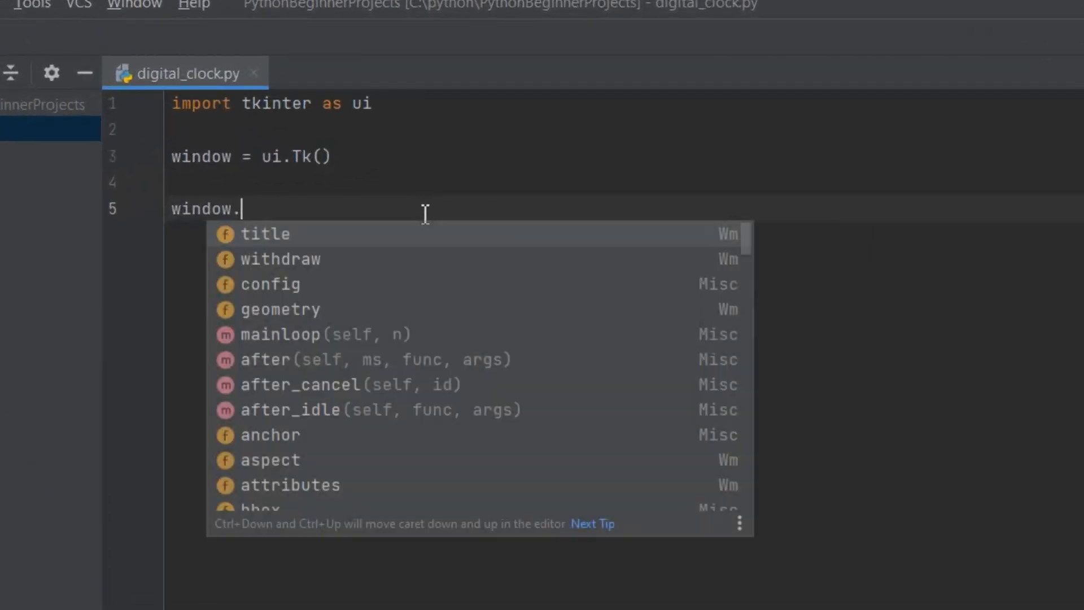
pyautogui.write('mainloop(')
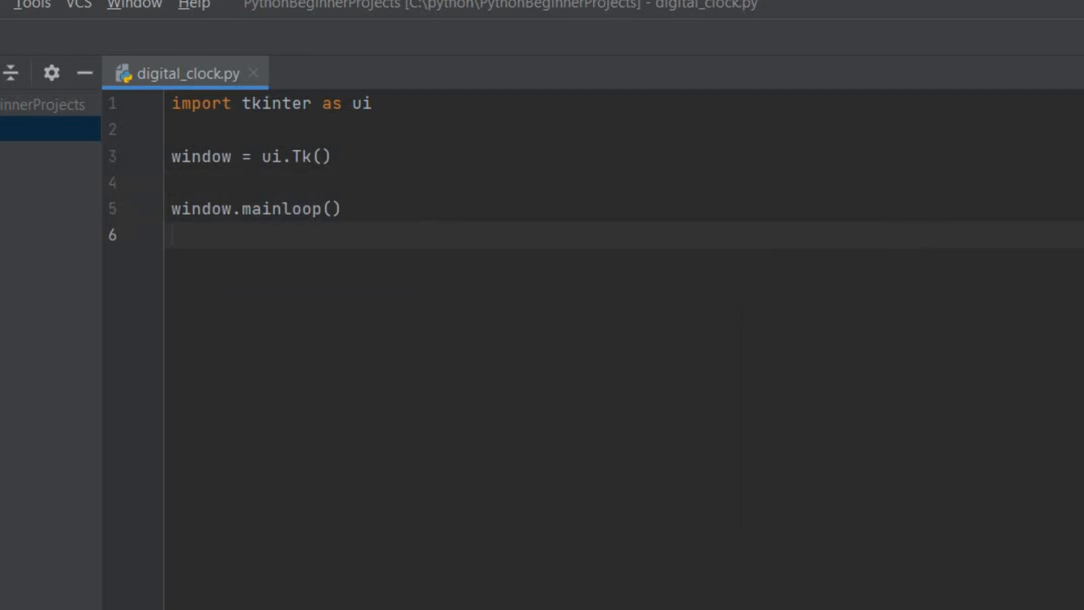
pyautogui.moveTo(535, 274)
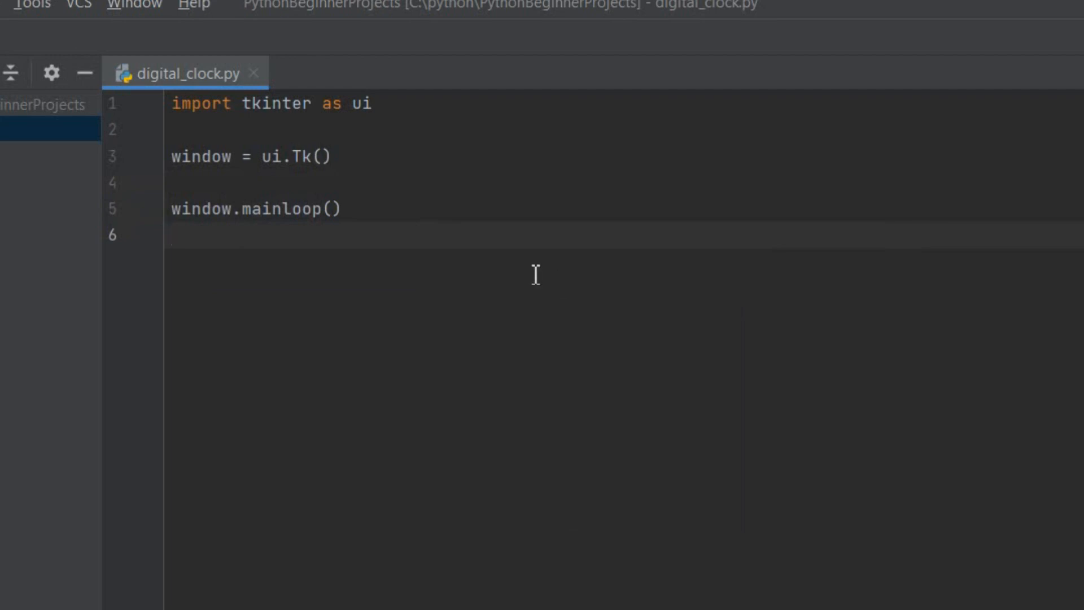
pyautogui.click(997, 31)
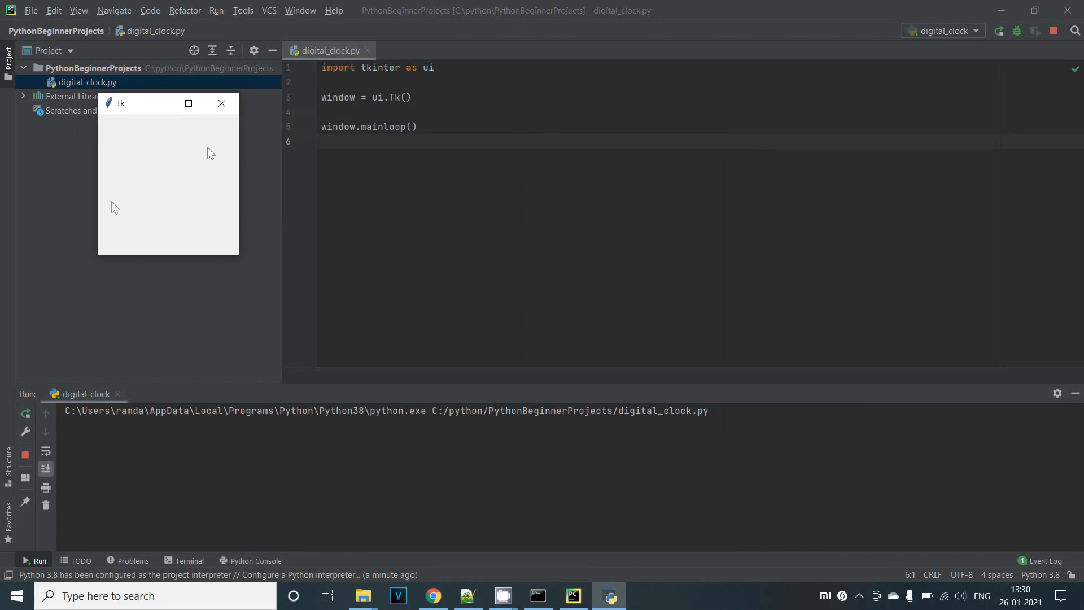
pyautogui.moveTo(138, 114)
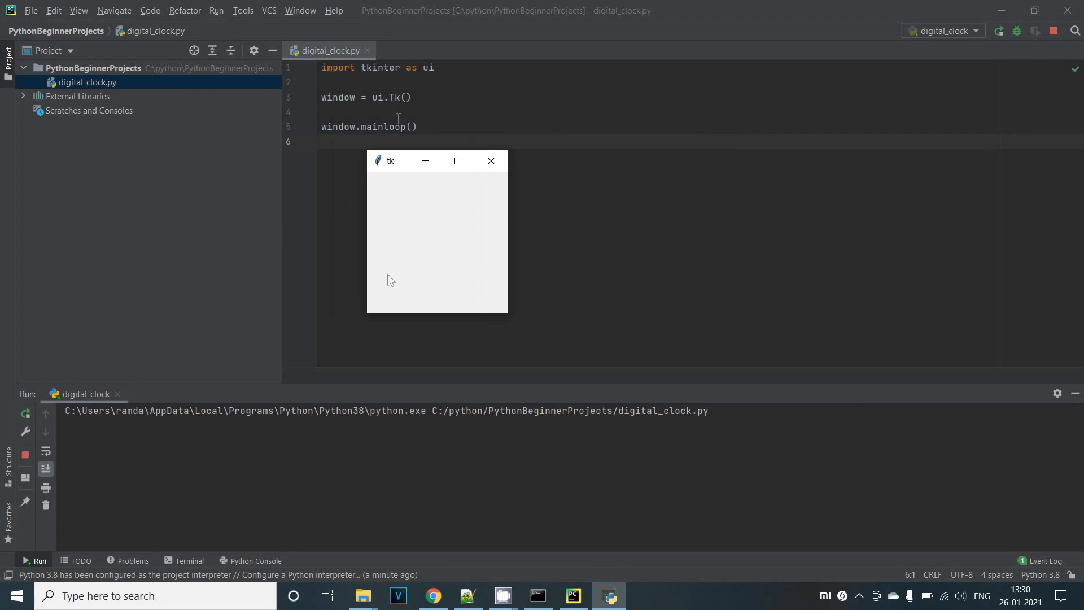
pyautogui.click(491, 160)
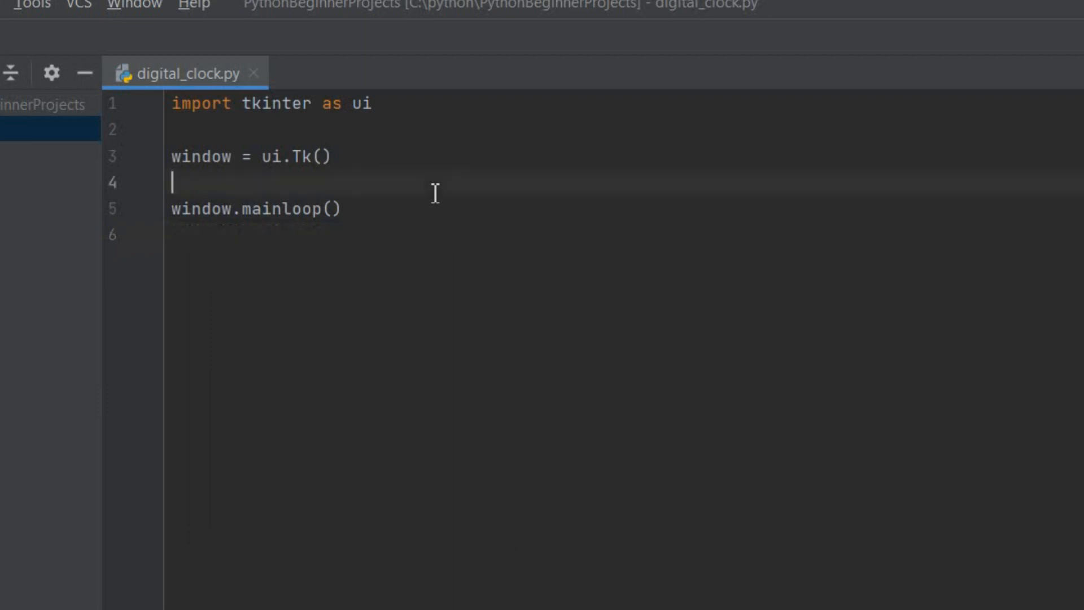
# Add digital_clock_lbl = ui.Label(window, text="00:00:00") before window.mainloop()
pyautogui.write('digital')
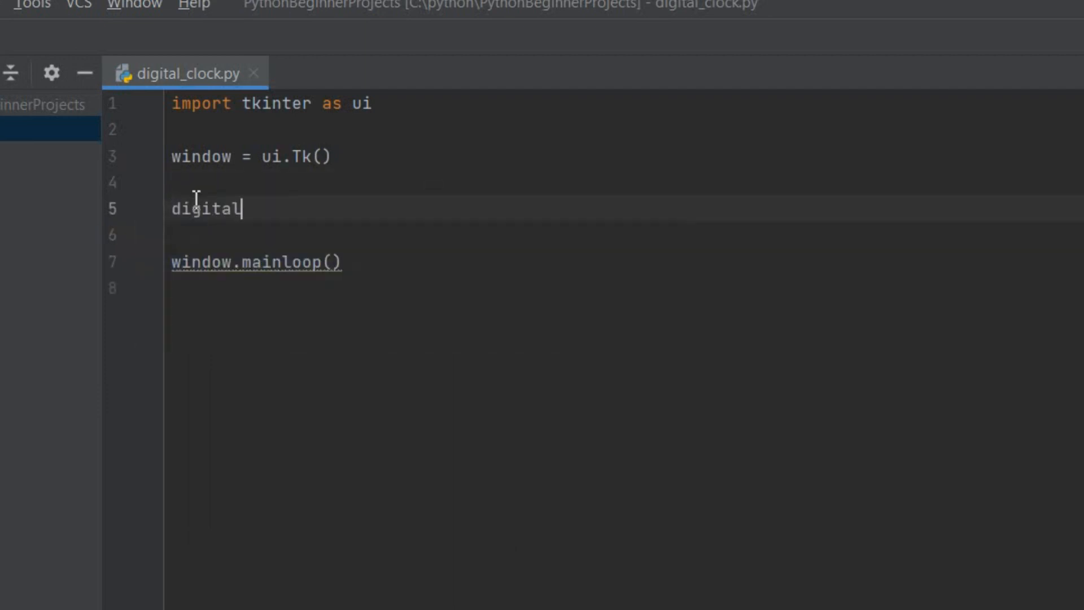
pyautogui.write('_clock_lb')
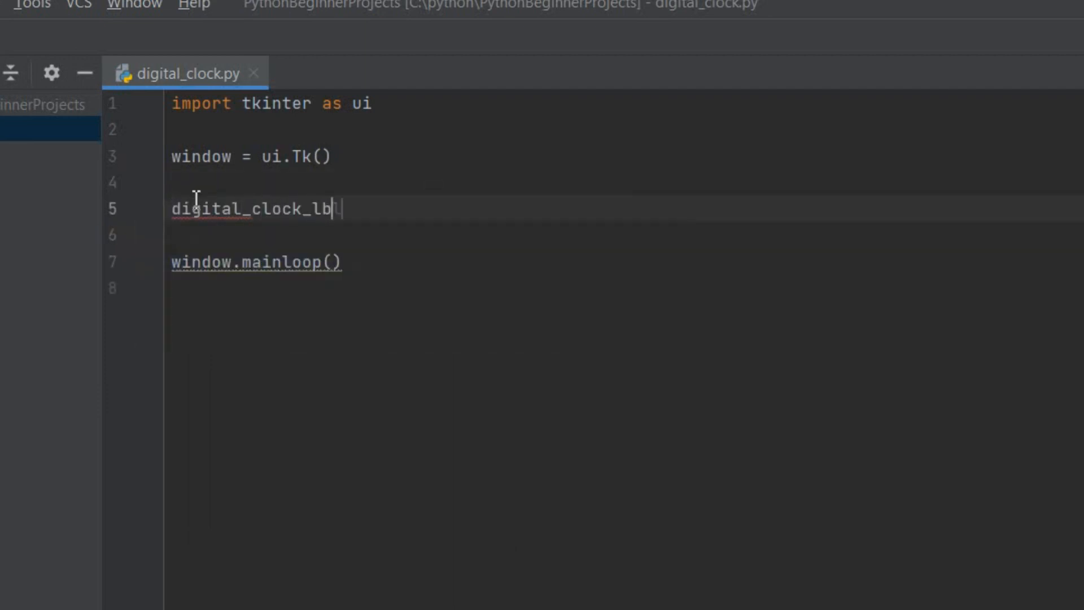
pyautogui.write('l =')
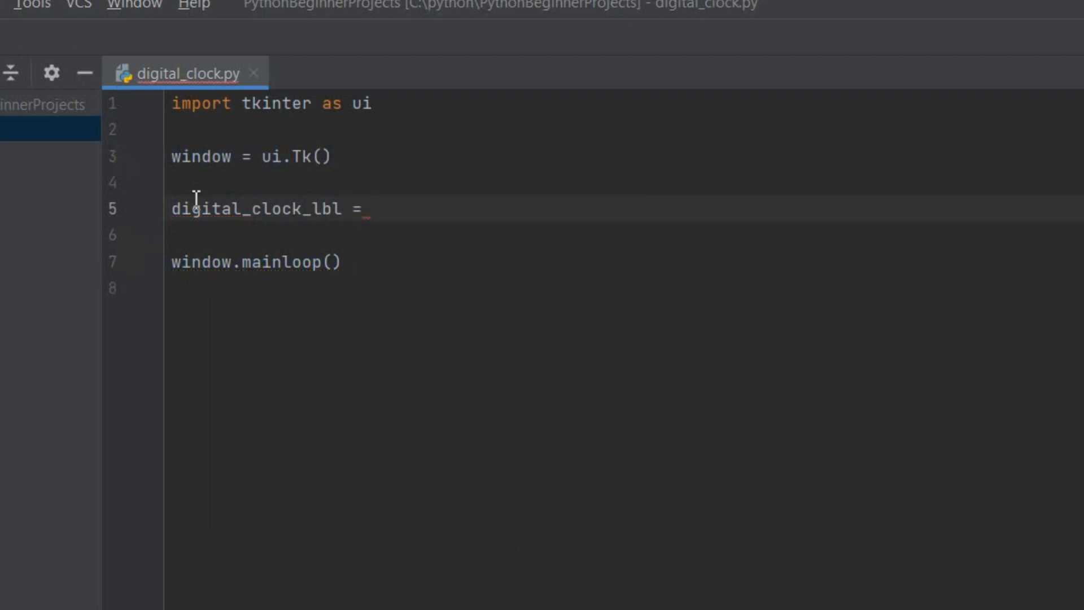
pyautogui.write('ui.Label(')
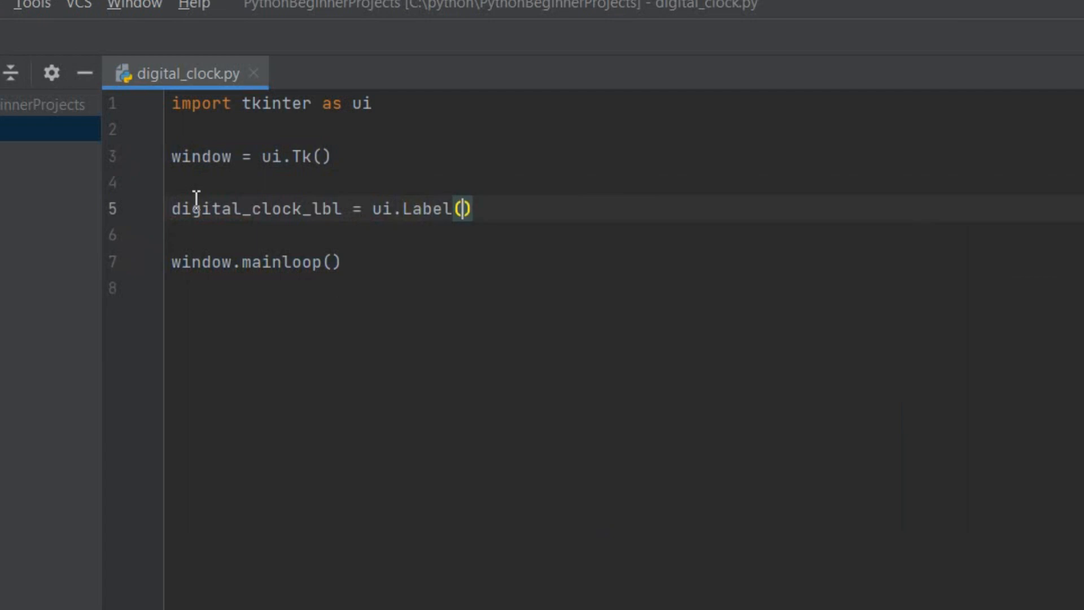
pyautogui.write('window')
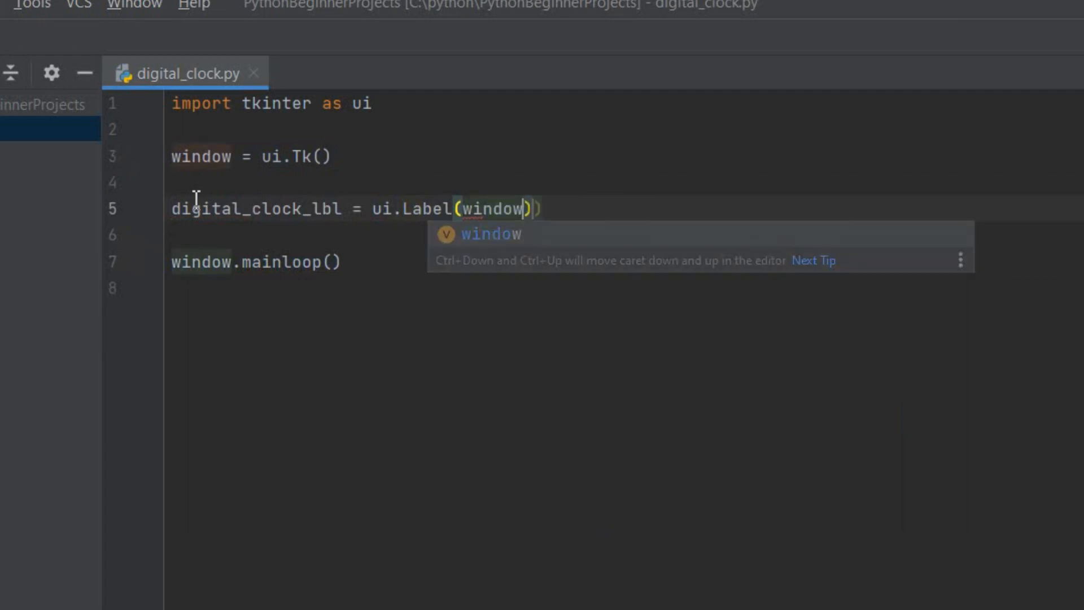
pyautogui.write(',')
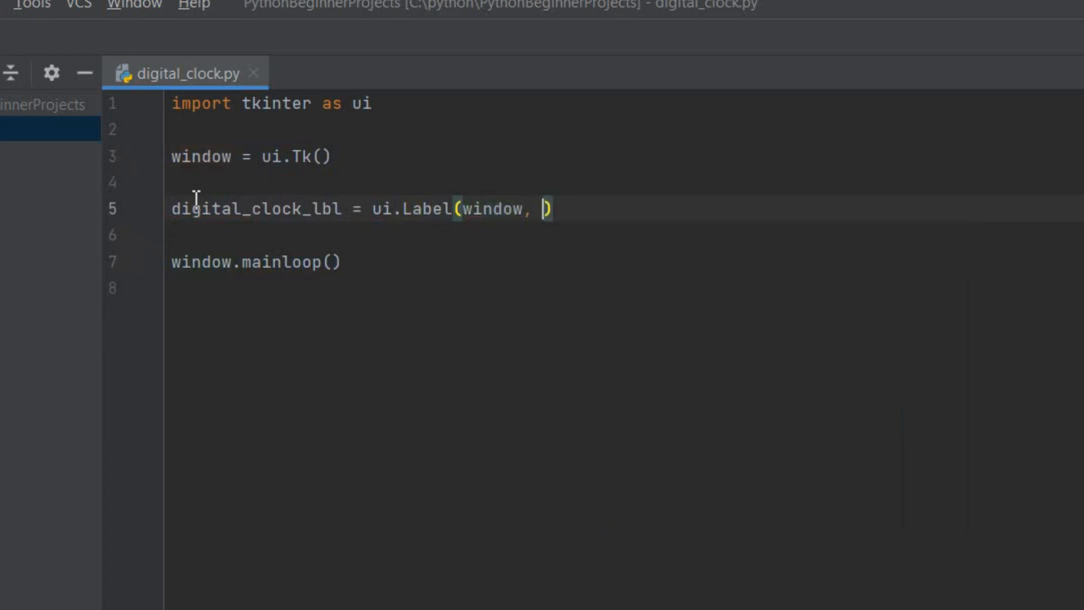
pyautogui.write('text=""')
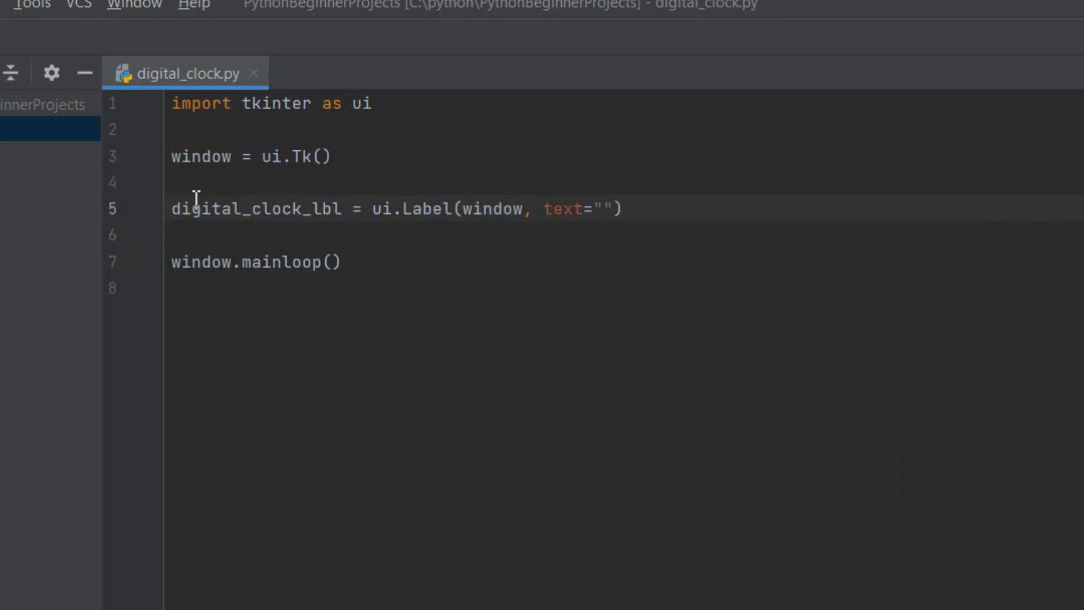
pyautogui.write('00:00:00')
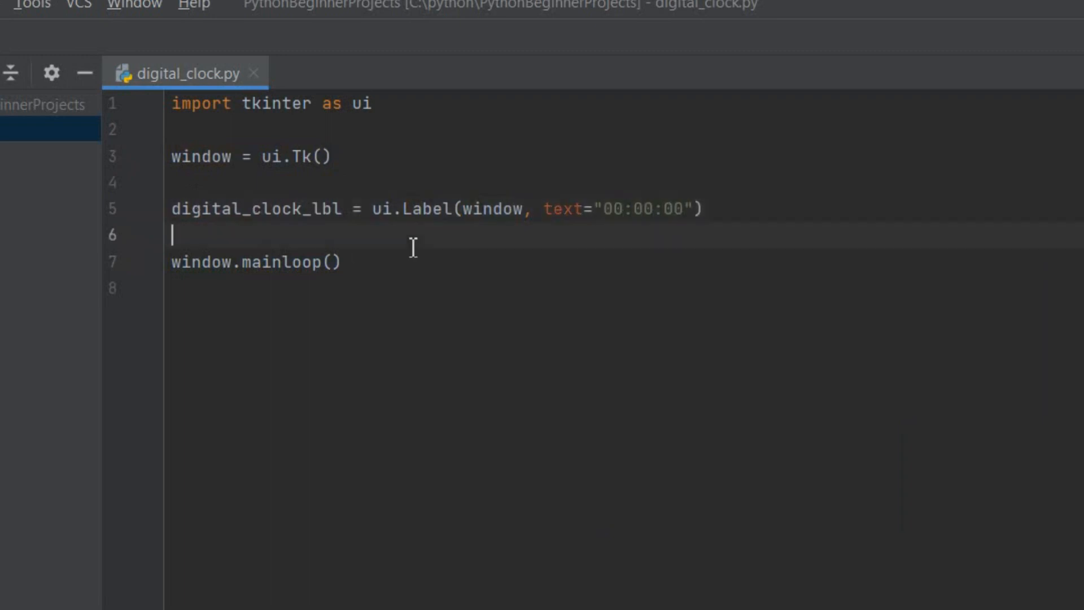
pyautogui.moveTo(982, 147)
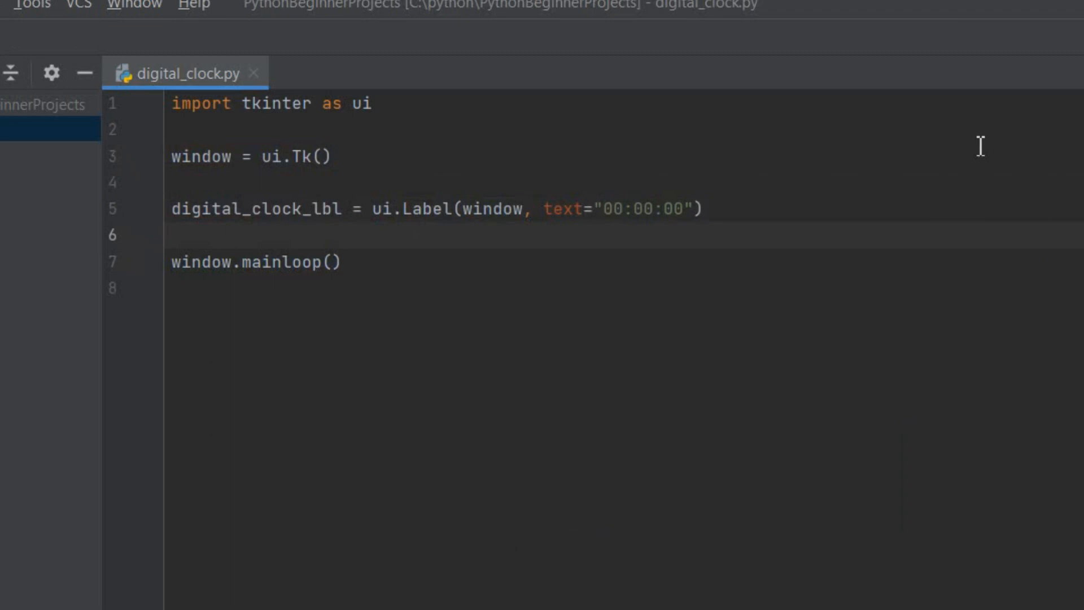
# Run 'digital_clock' from the editor context menu and close the still-empty window
pyautogui.rightClick(484, 242)
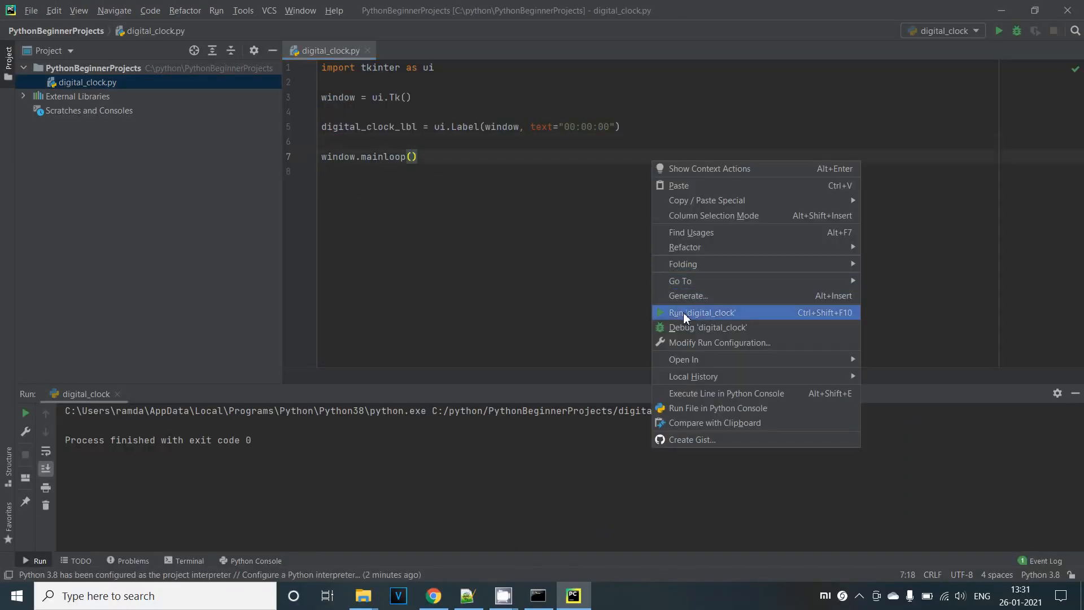
pyautogui.click(701, 312)
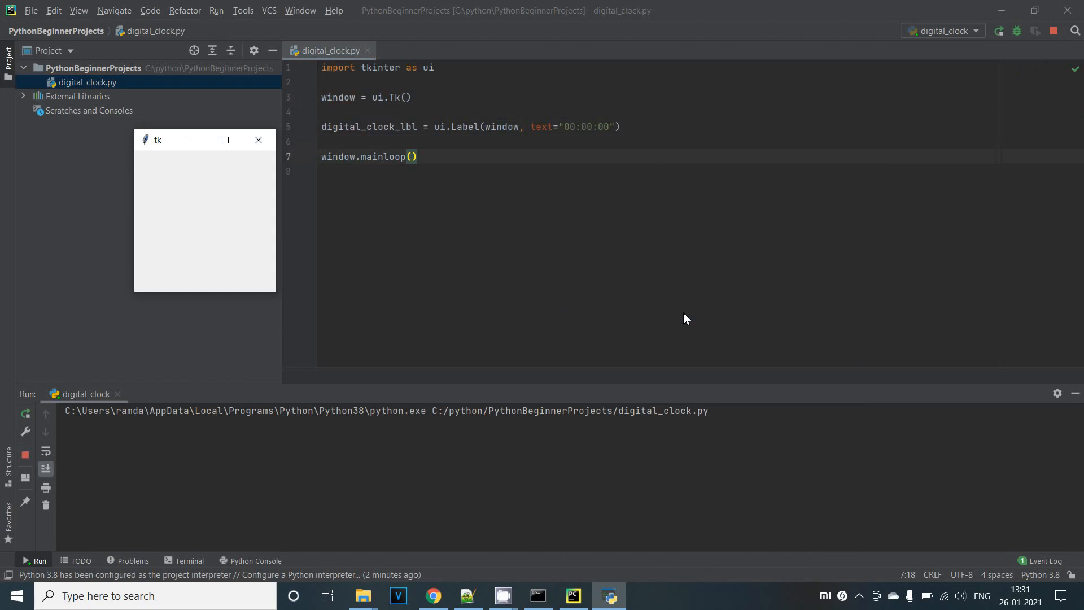
pyautogui.click(258, 140)
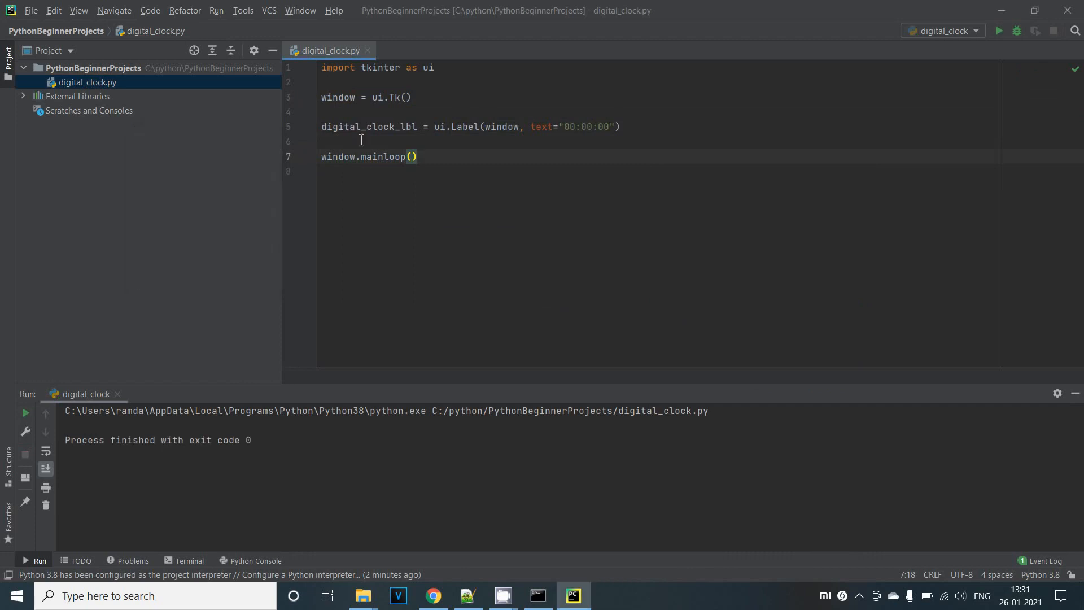
# Add digital_clock_lbl.pack() after creating the label and run the script to test
pyautogui.write('digital_clock_lbl.pa')
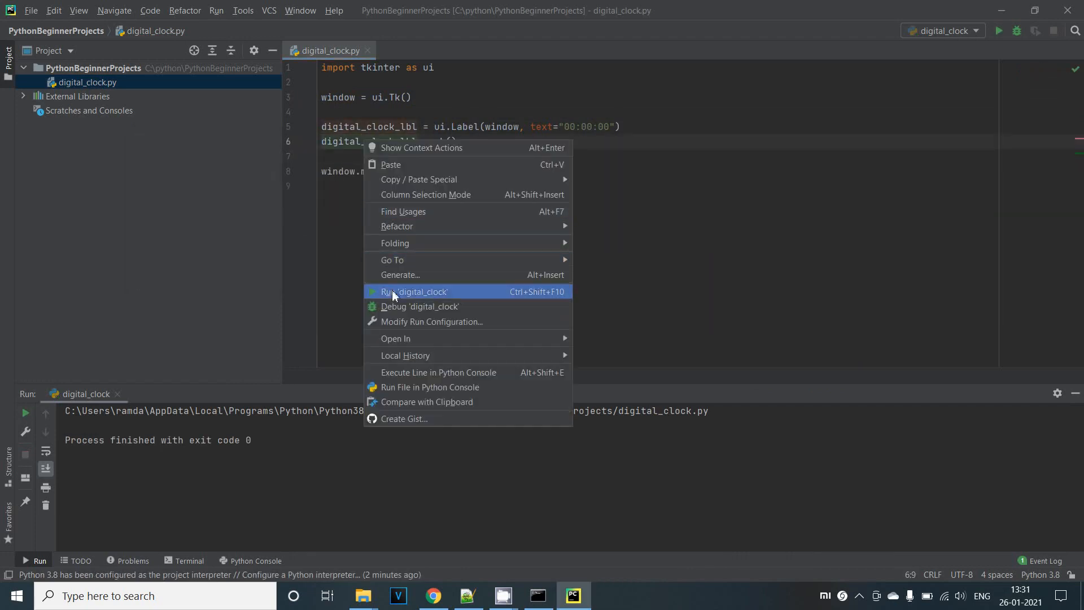
pyautogui.click(414, 291)
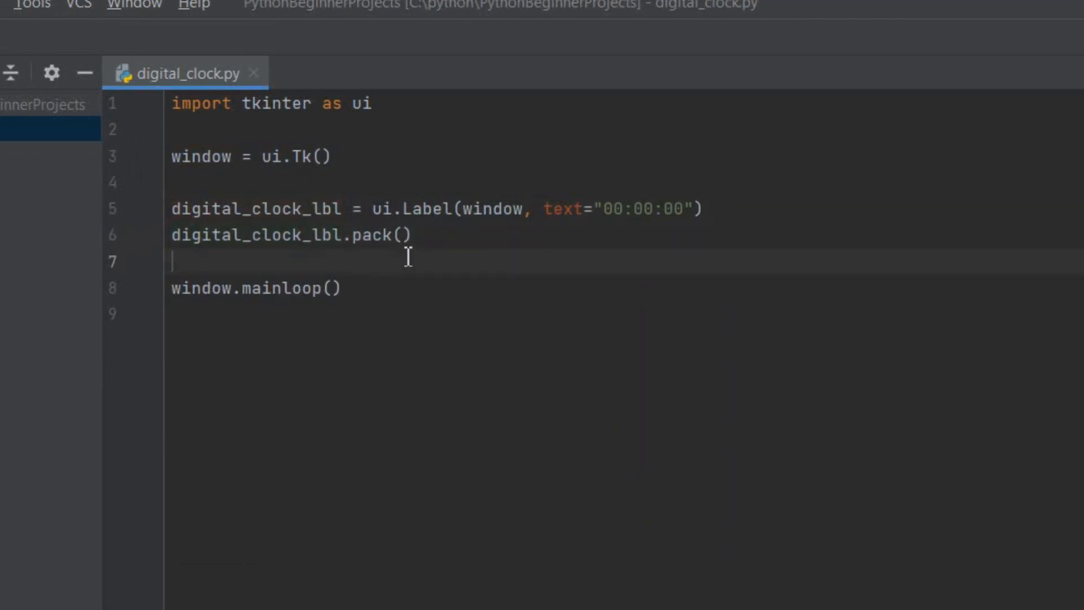
pyautogui.click(696, 209)
pyautogui.write('font =)')
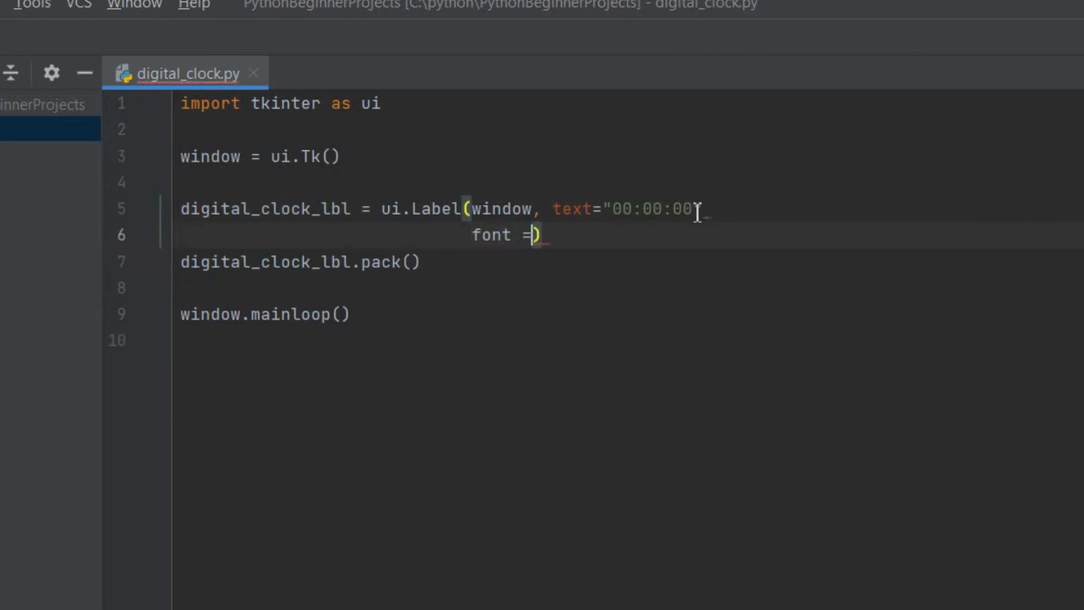
# Give the label font "Helvetica 72 bold", then close the window showing 00:00:00
pyautogui.write('""')
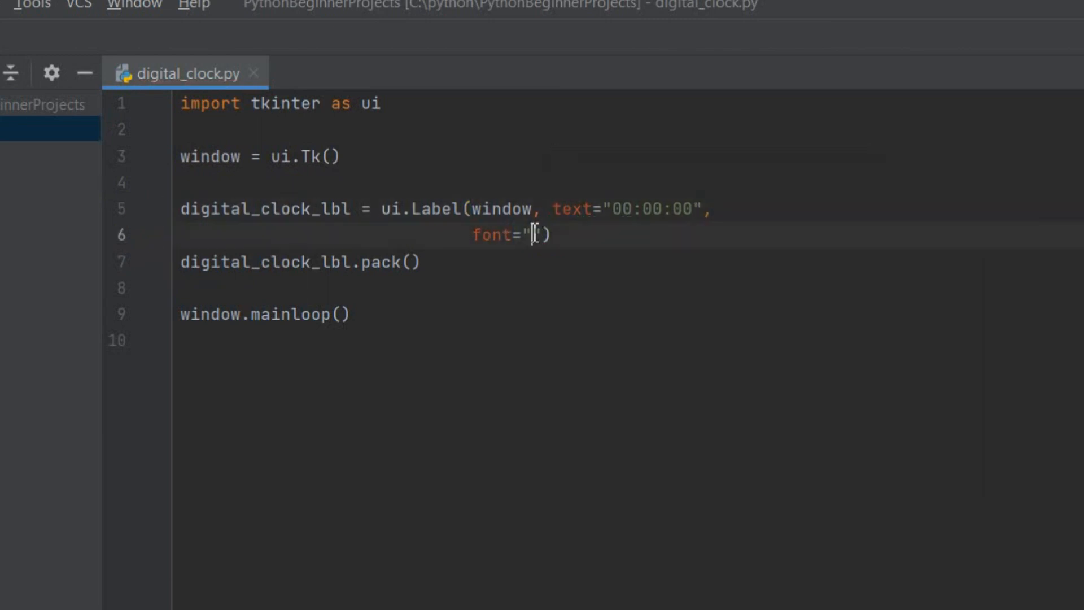
pyautogui.write('Helvetica')
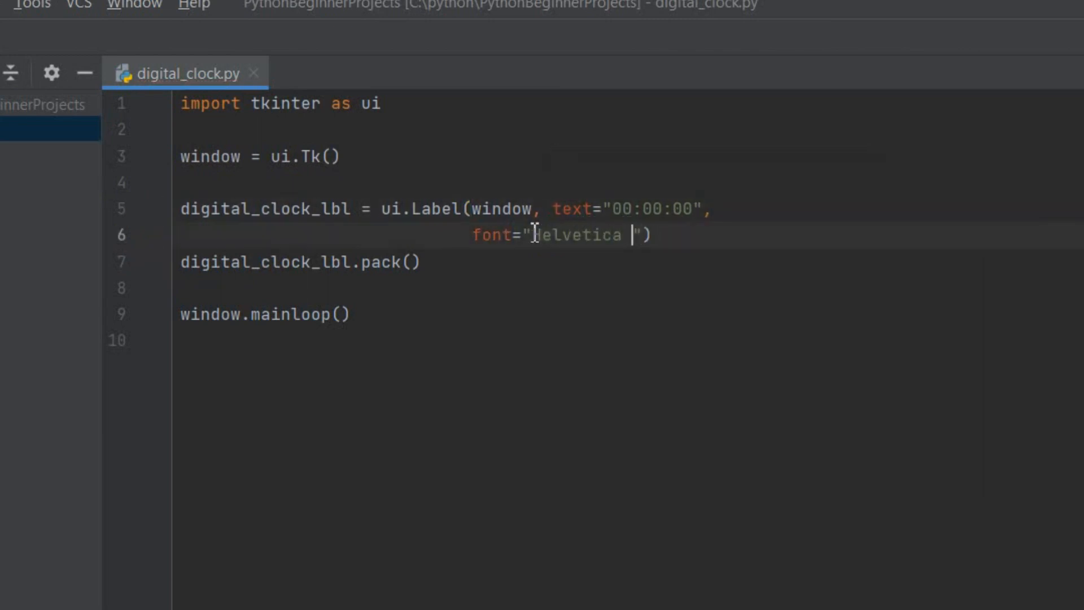
pyautogui.write('72 bold')
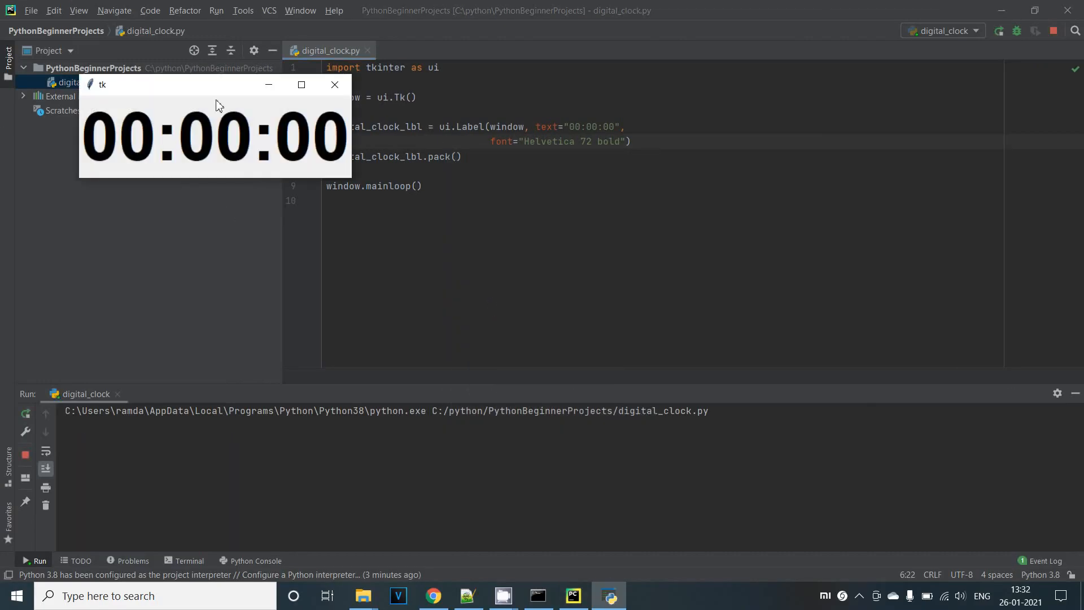
pyautogui.click(335, 85)
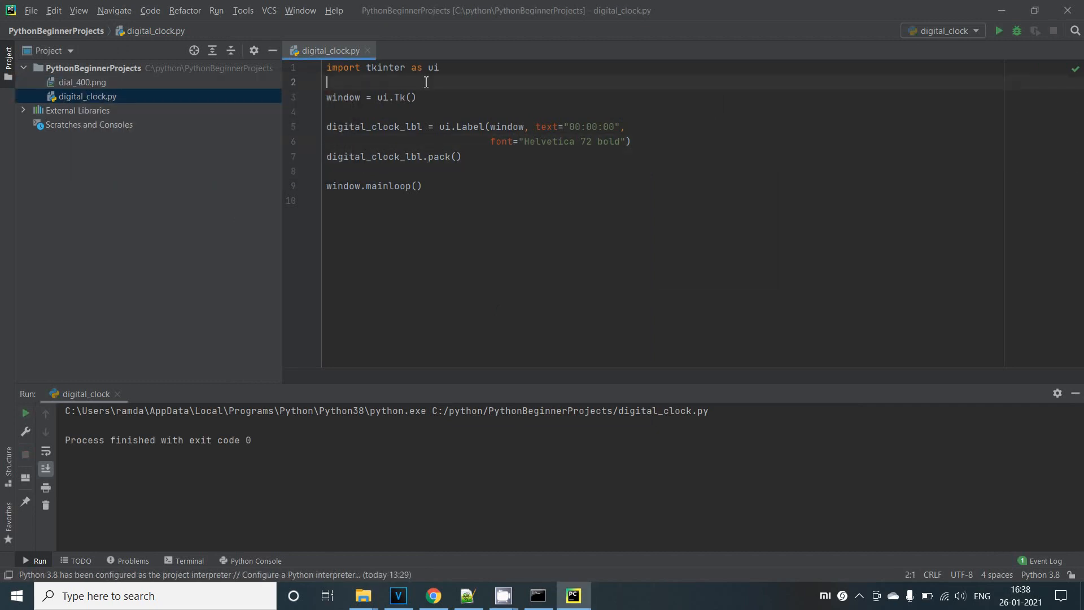
# Add import time and start typing a def for the clock update function
pyautogui.write('import')
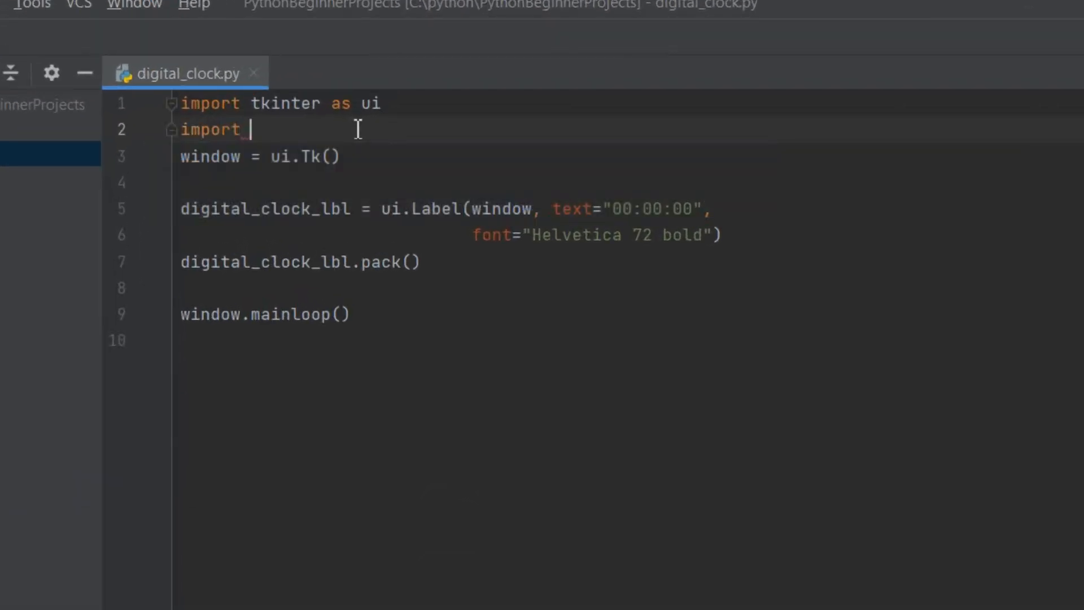
pyautogui.write('time')
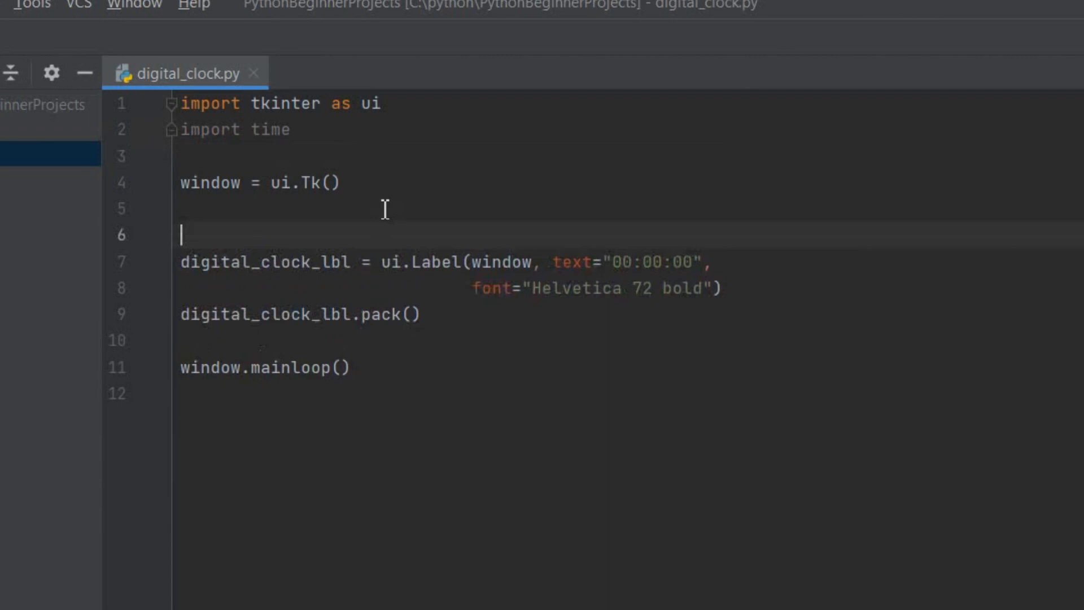
pyautogui.write('def update_clock')
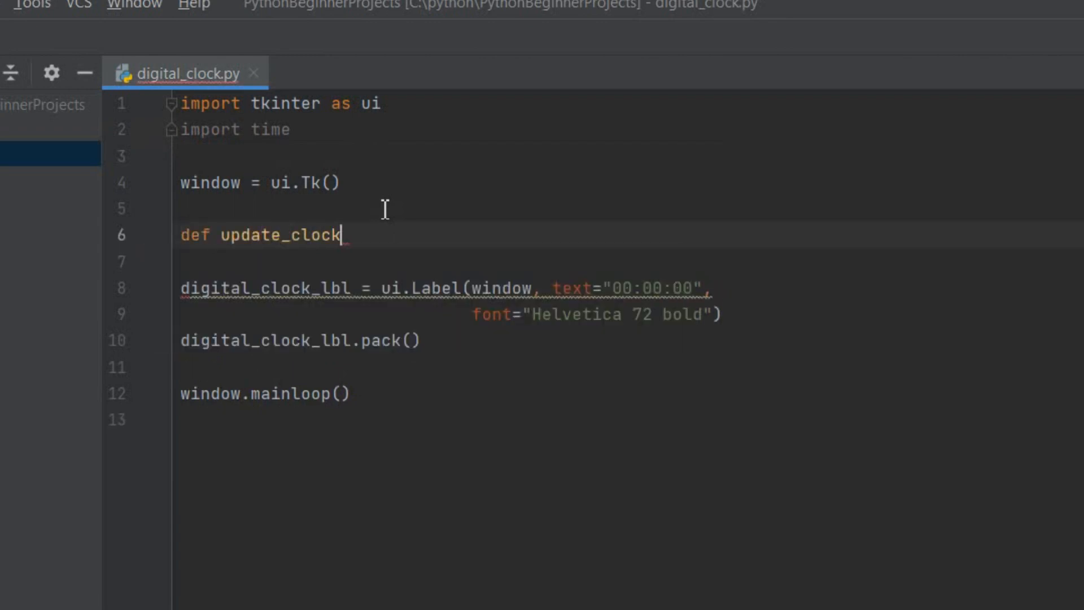
# Define update_clock() with hours and minutes read via time.strftime
pyautogui.write('():')
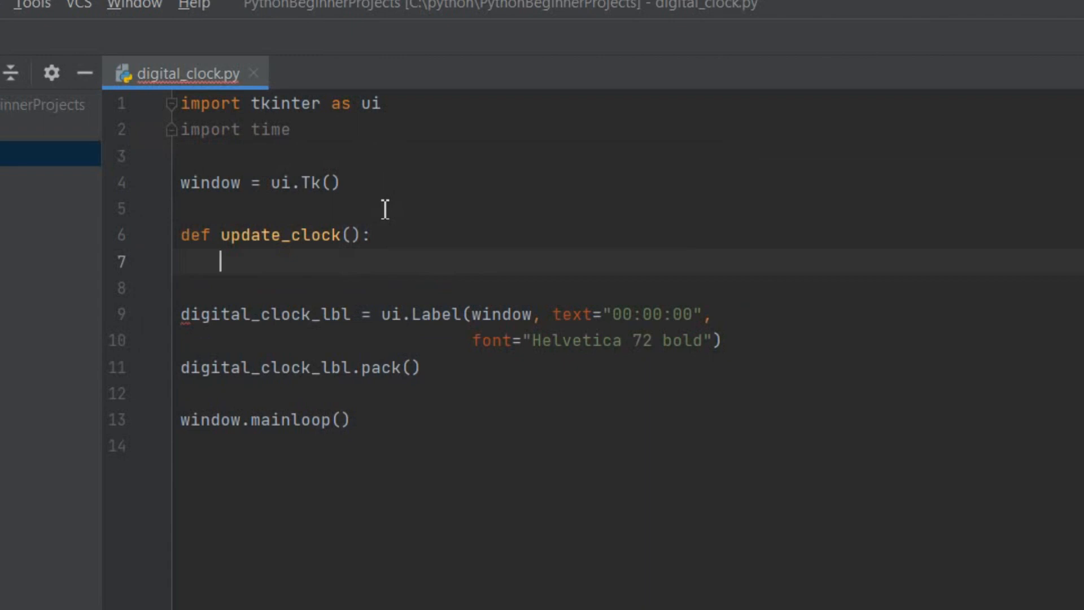
pyautogui.write('hours = t')
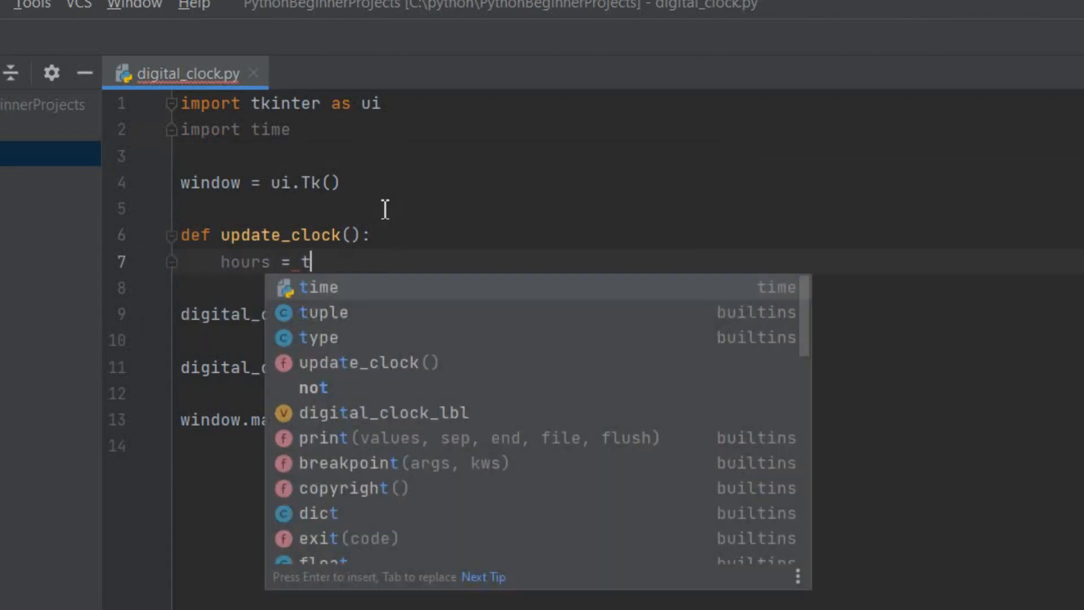
pyautogui.write('ime.strftime("%I')
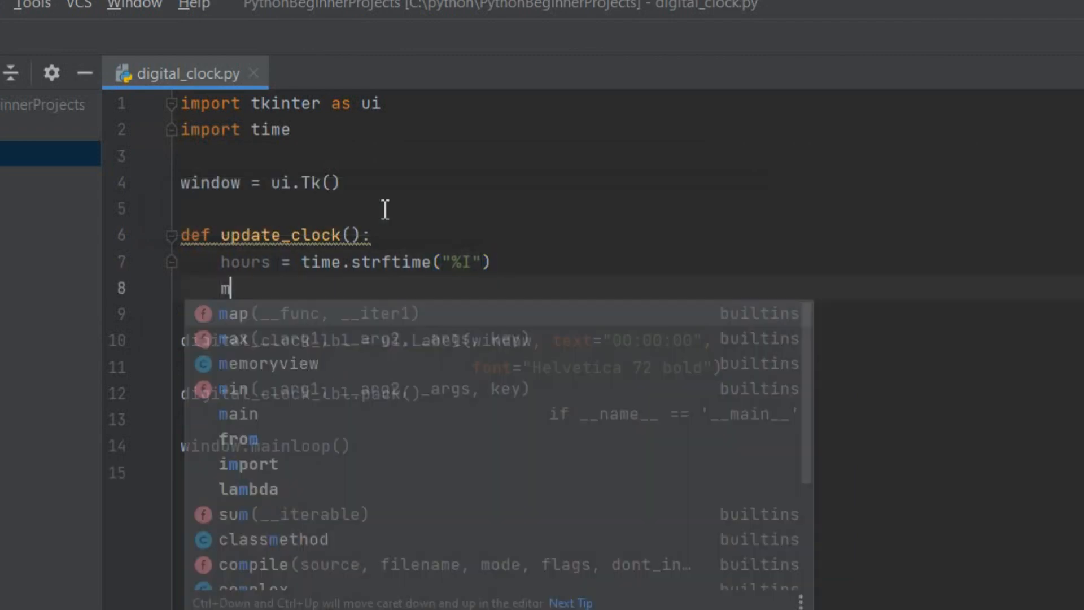
pyautogui.write('inutes = time.strftime("%M"')
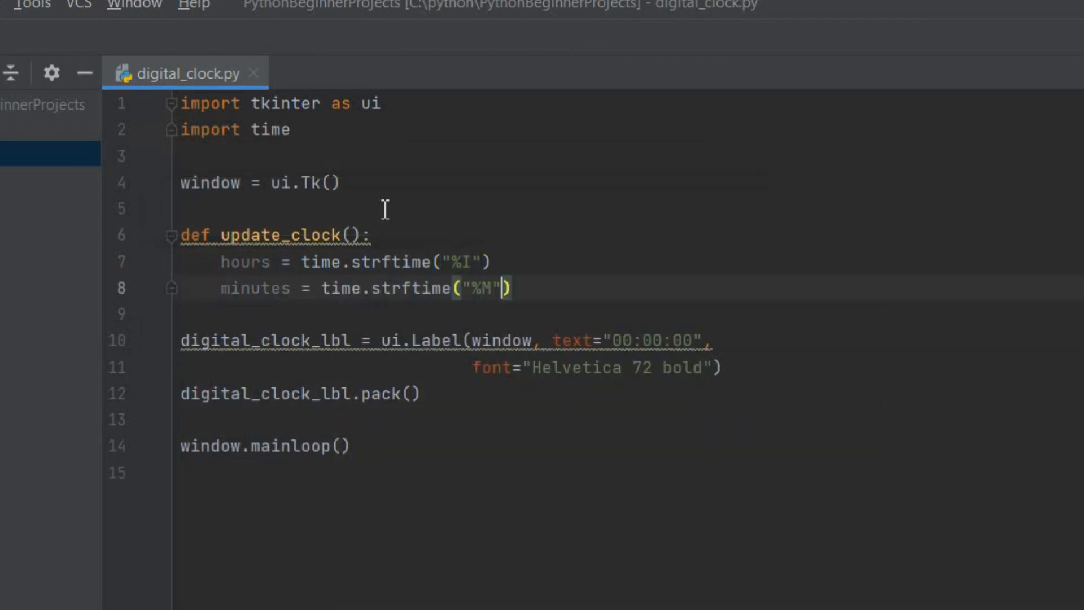
# Add seconds with strftime("%S") and am_or_pm with time.strftime("%p")
pyautogui.write('seconds = time.str')
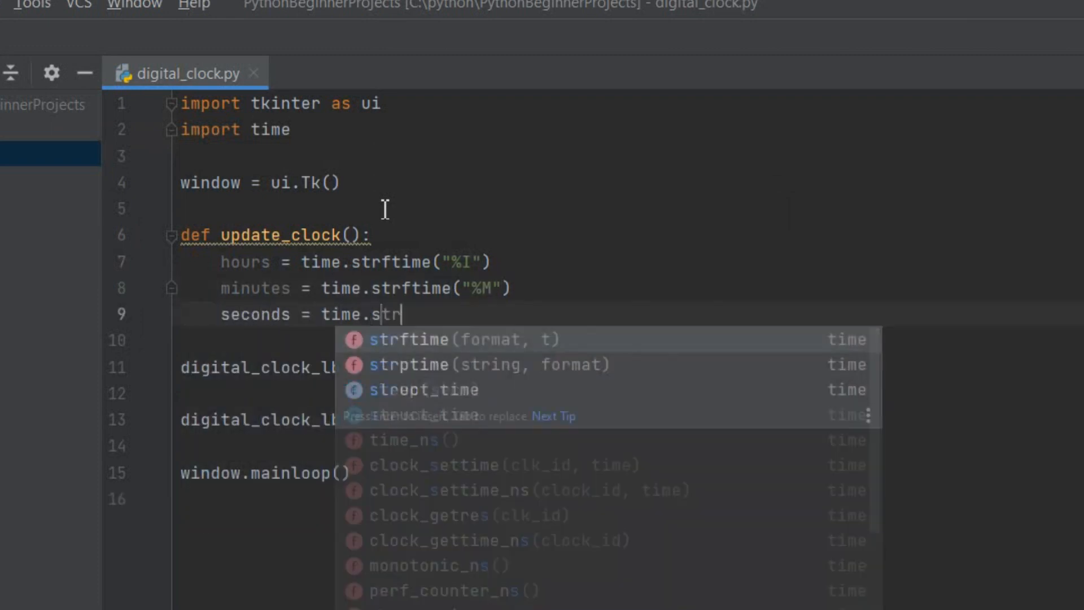
pyautogui.click(409, 339)
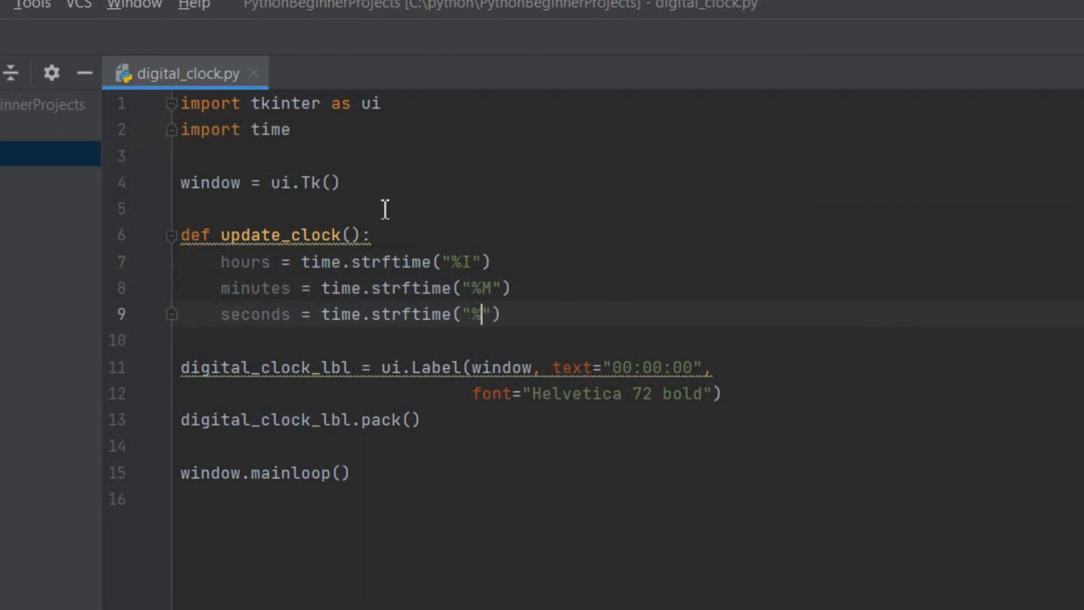
pyautogui.write('S')
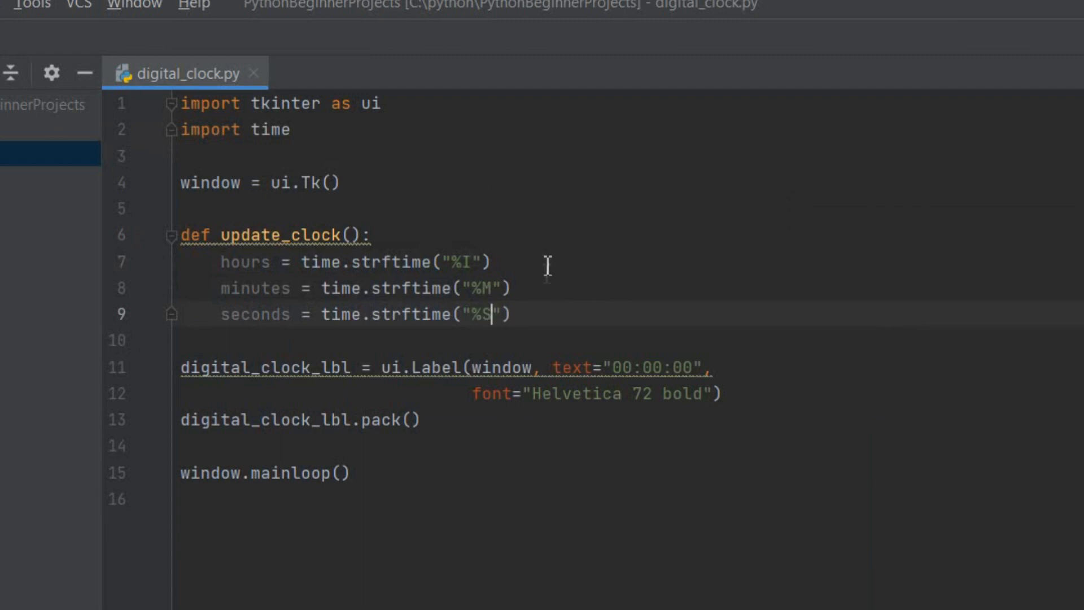
pyautogui.write('am_or_pm')
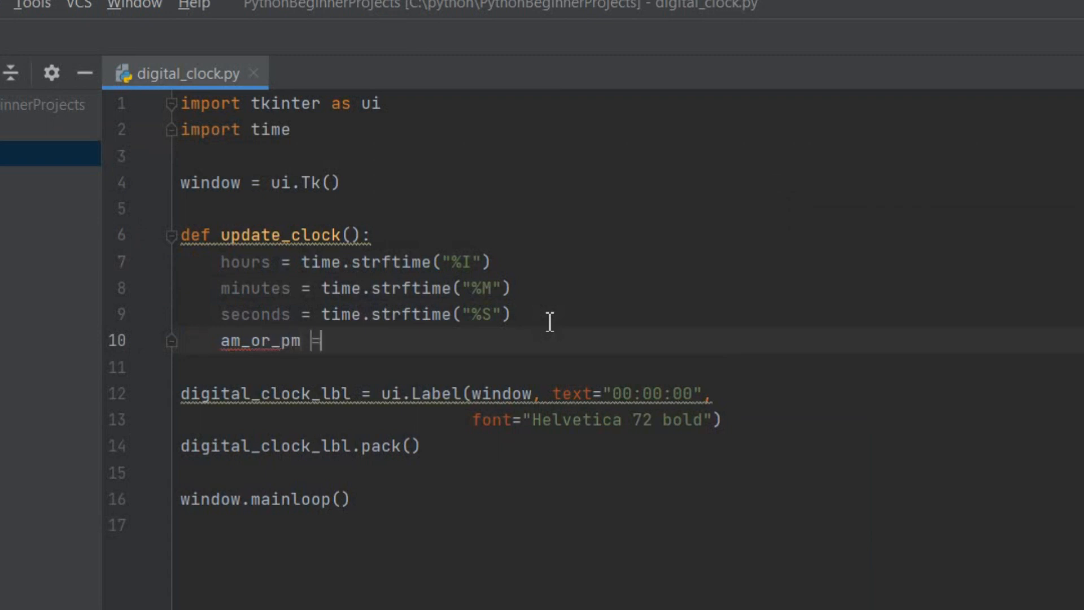
pyautogui.write('= time.strftime("%p')
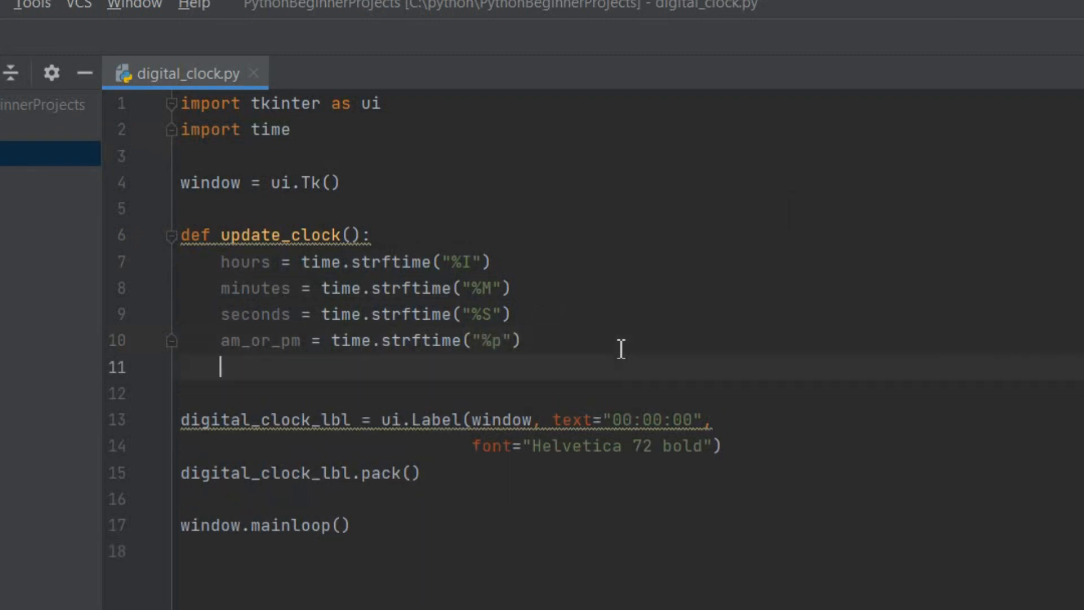
# Build time_text from hours, minutes, seconds and am_or_pm, apply it via digital_clock_lbl.config, and call update_clock() before mainloop
pyautogui.write('time_text = hours + ":" + minutes + ":" + seconds + "')
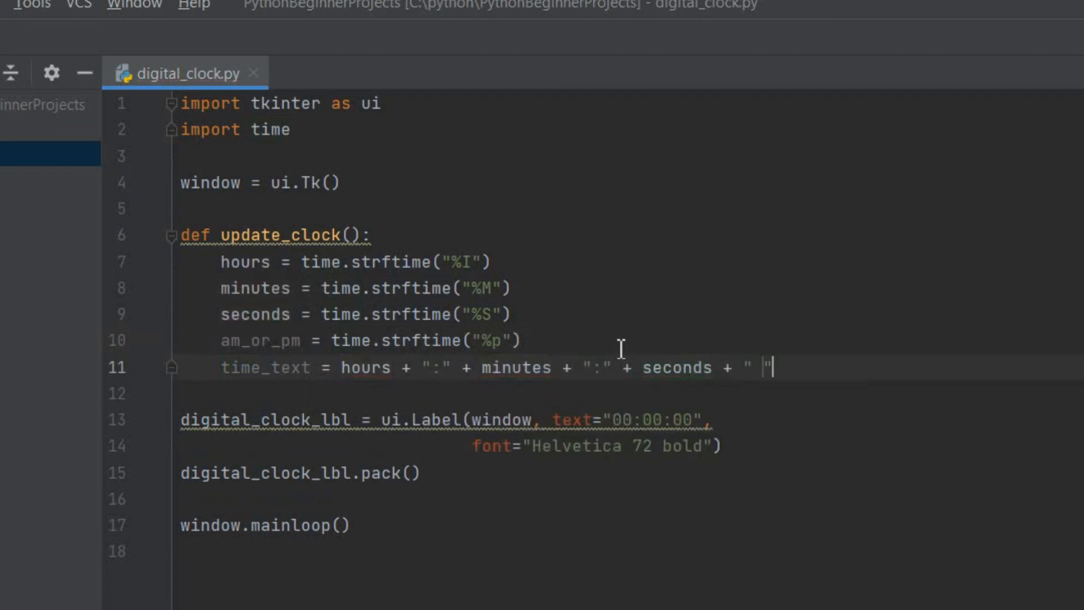
pyautogui.write('am_or_pm')
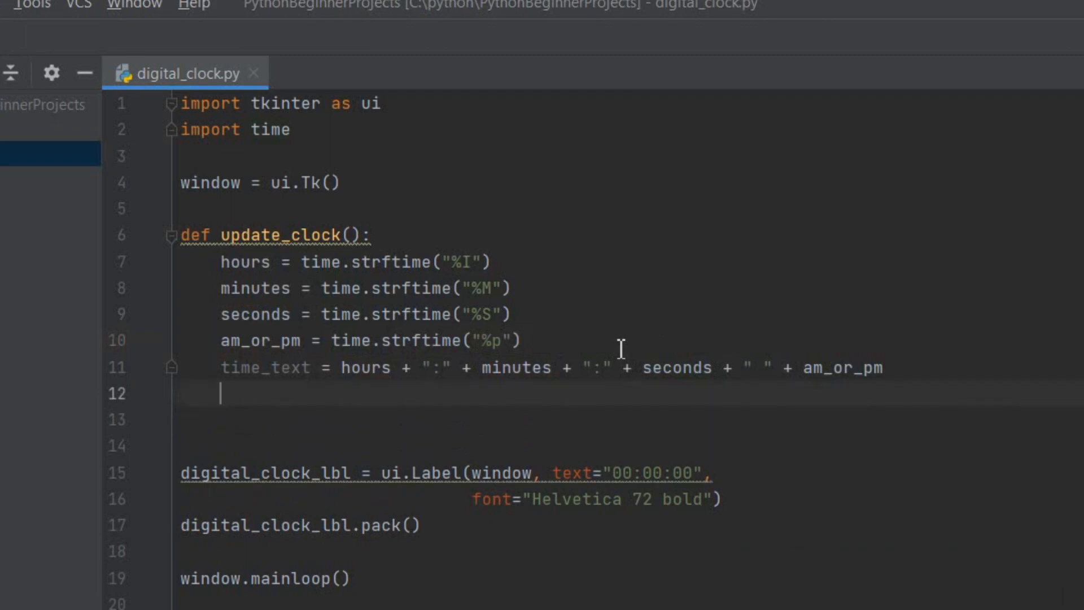
pyautogui.write('digital_clock_lbl.config(text=time_text')
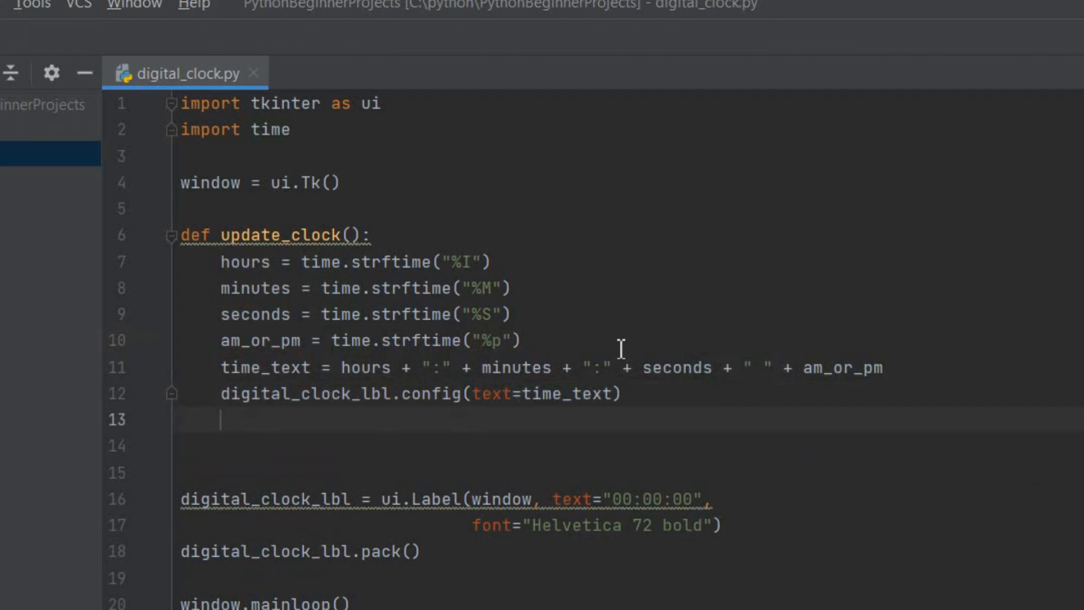
pyautogui.press('Backspace')
pyautogui.write('update_clock()')
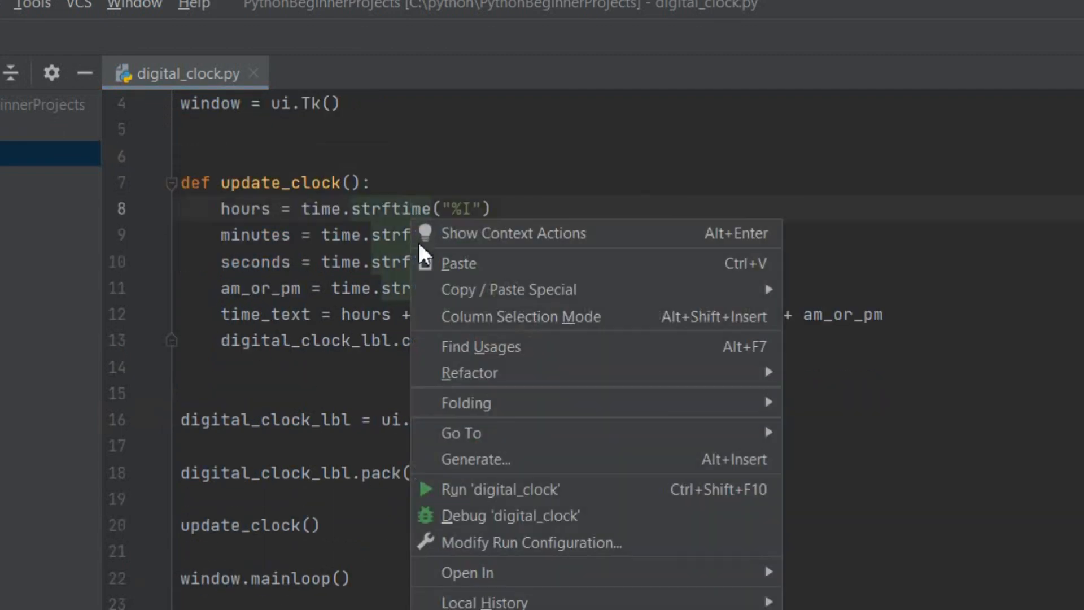
# Run digital_clock to see 04:41:10 PM, then close the clock window
pyautogui.click(501, 490)
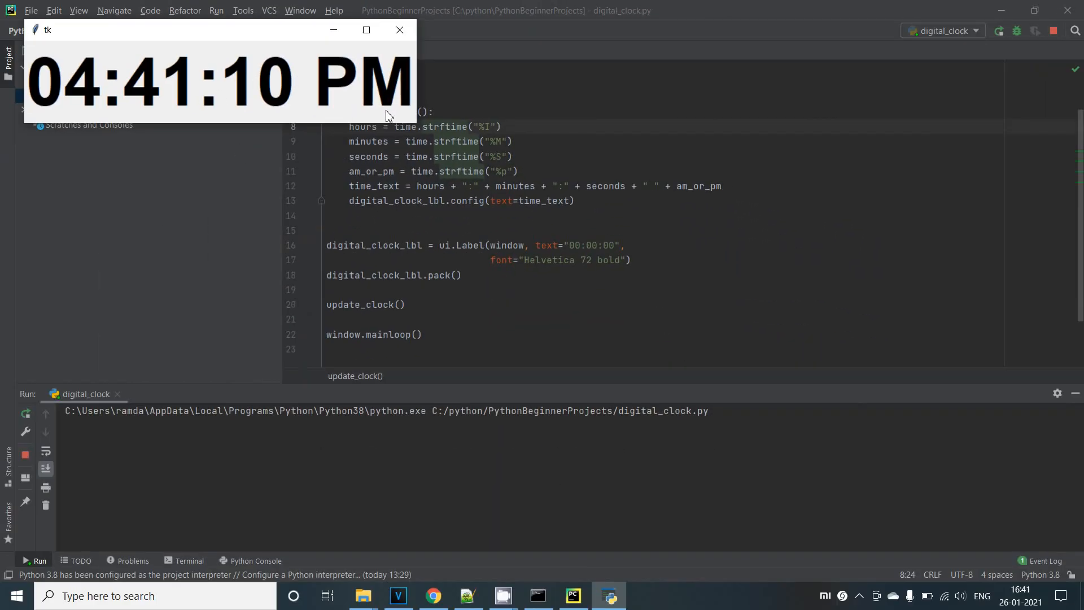
pyautogui.moveTo(399, 30)
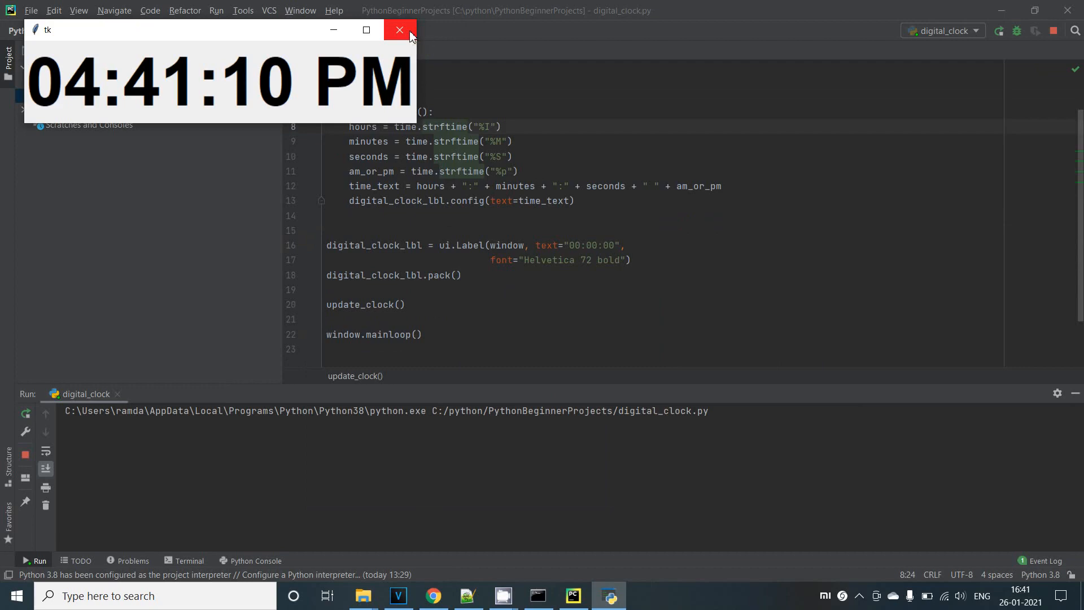
pyautogui.click(399, 30)
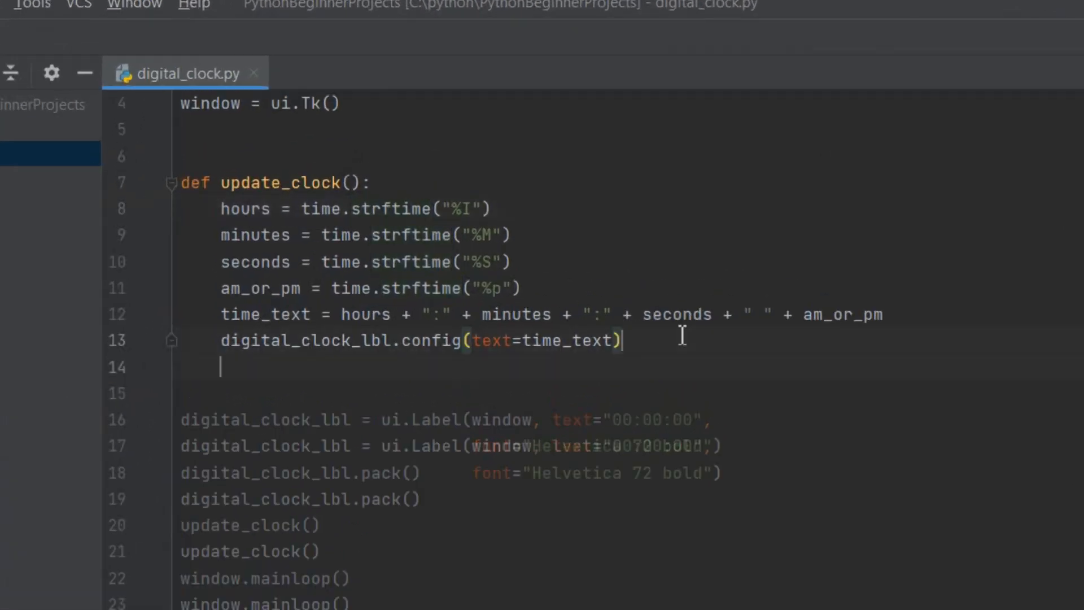
# Type digital_clock_lbl.after(1000, update_clock) at the end of update_clock
pyautogui.write('digital_clock_lbl.')
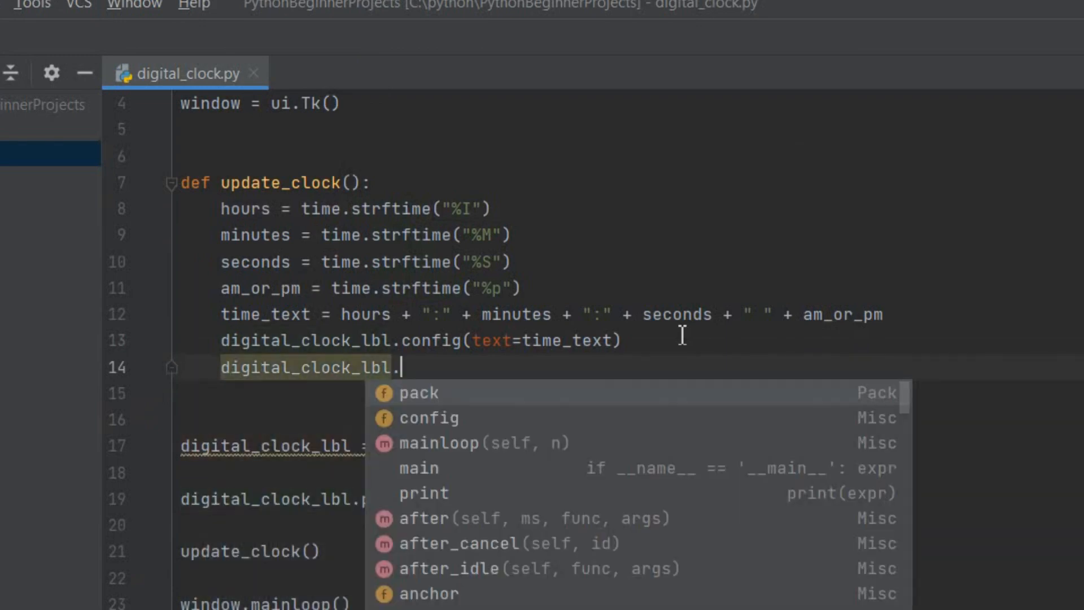
pyautogui.write('after(1000')
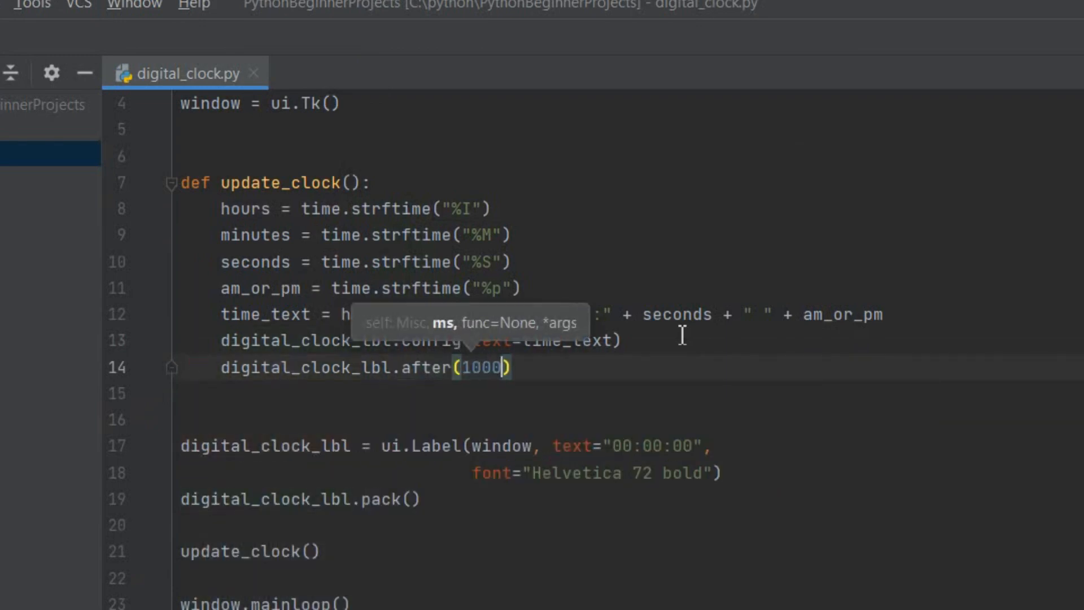
pyautogui.write(', update_clock')
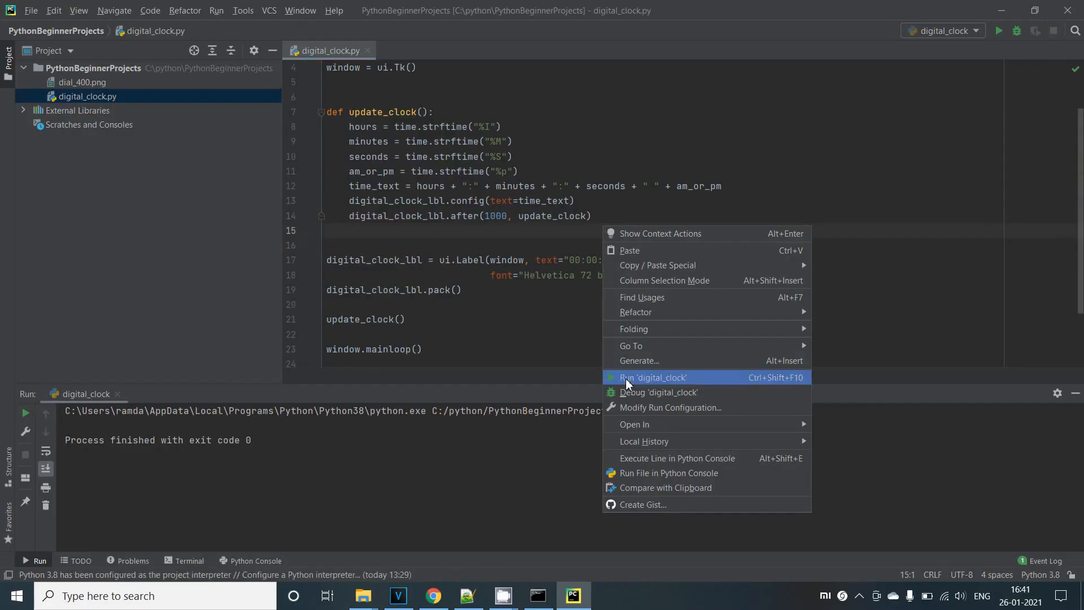
# Run 'digital_clock' to test the live once-per-second updating clock
pyautogui.click(653, 377)
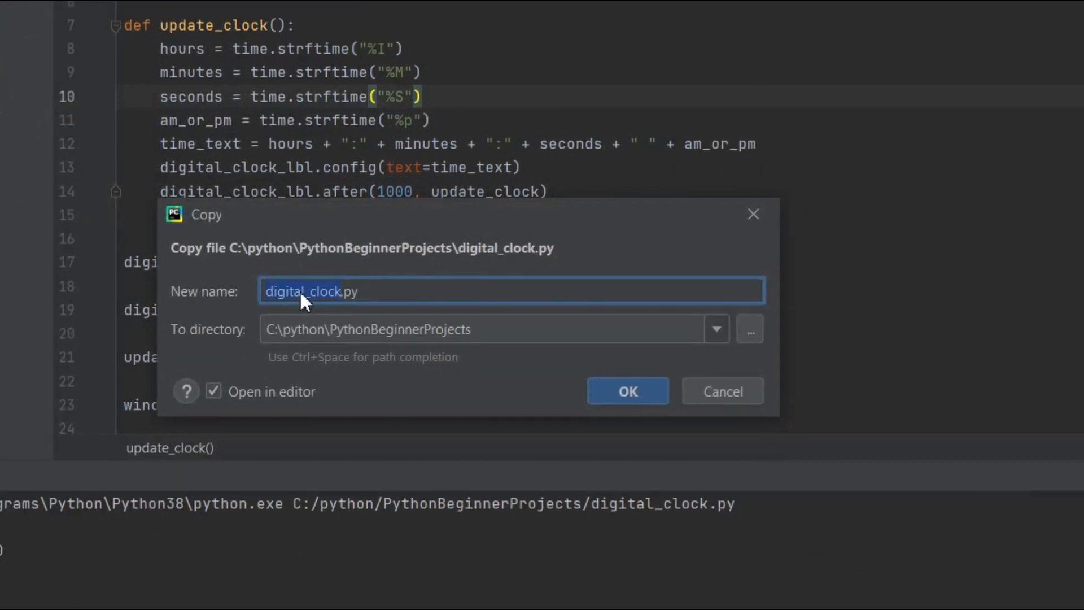
# Copy digital_clock.py as analog_clock.py and open the dial_400.png clock face image
pyautogui.write('an')
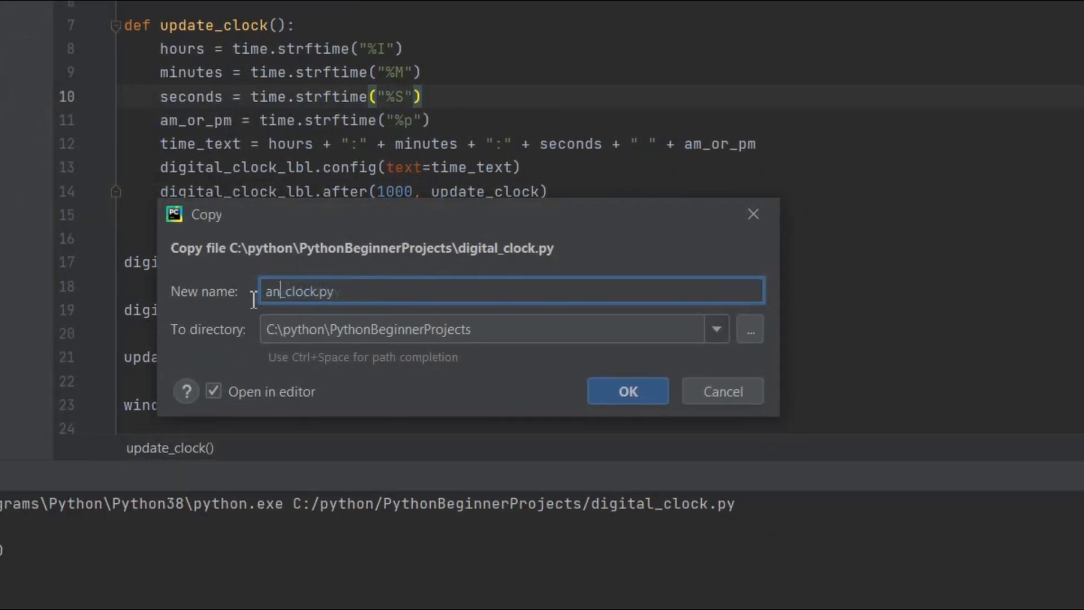
pyautogui.click(626, 391)
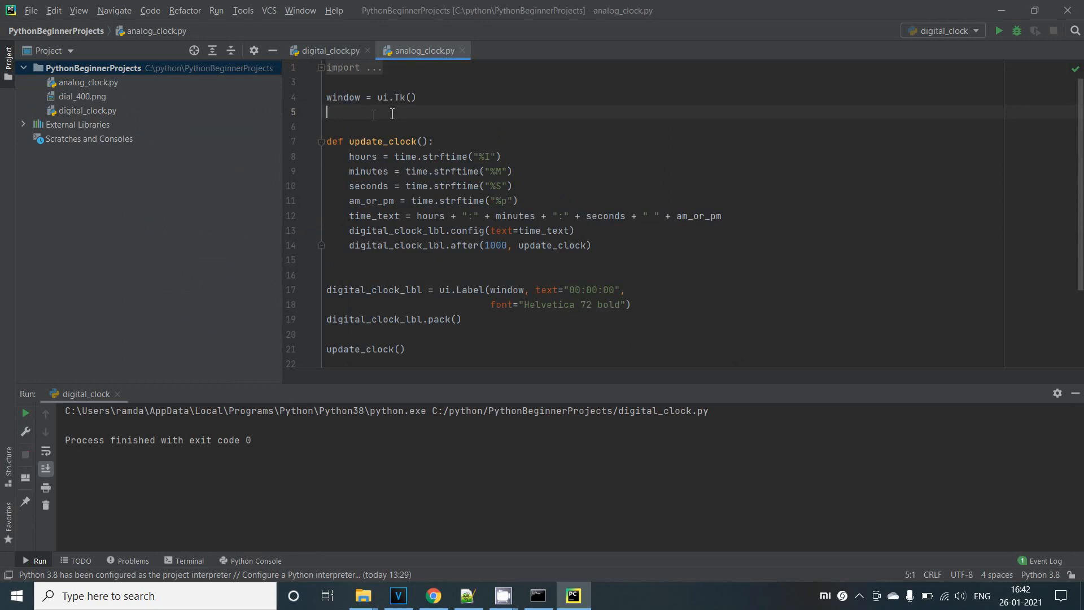
pyautogui.doubleClick(82, 96)
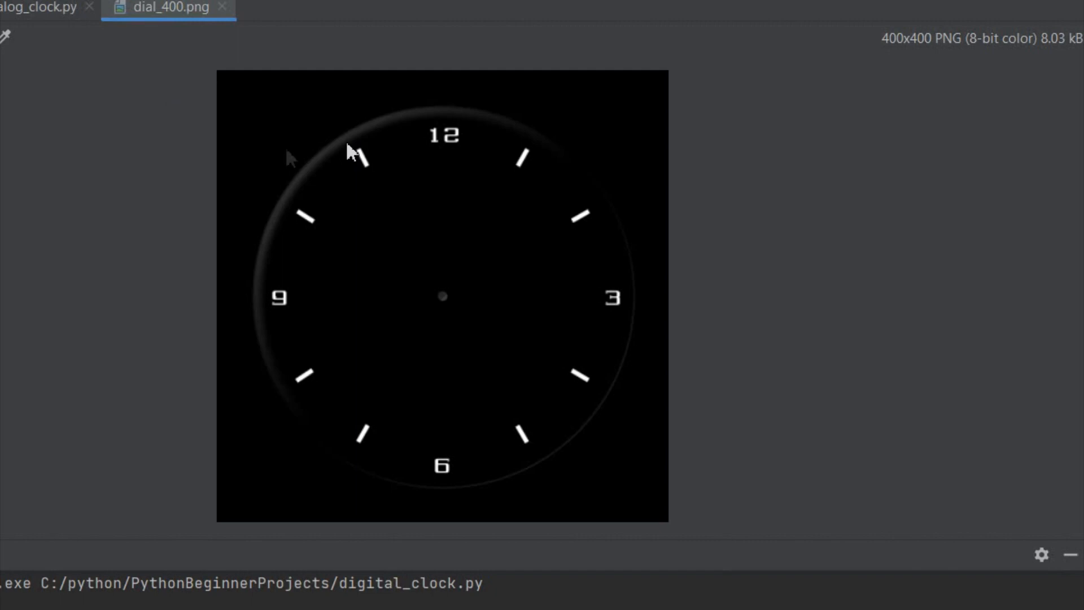
pyautogui.moveTo(236, 40)
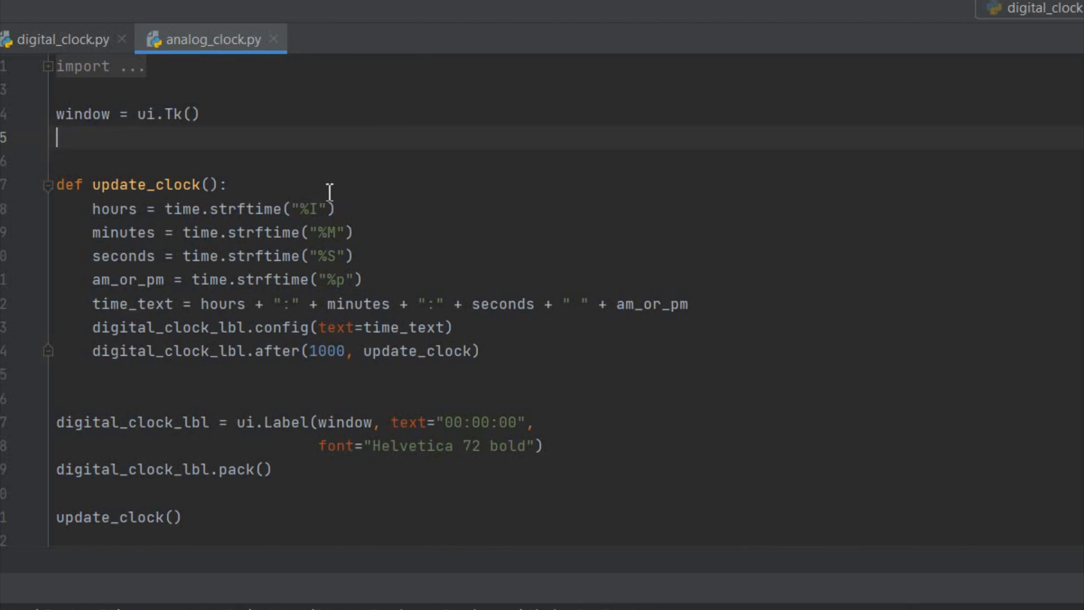
# Add window.geometry("400x400") below window = ui.Tk() and start a new line
pyautogui.write('window.')
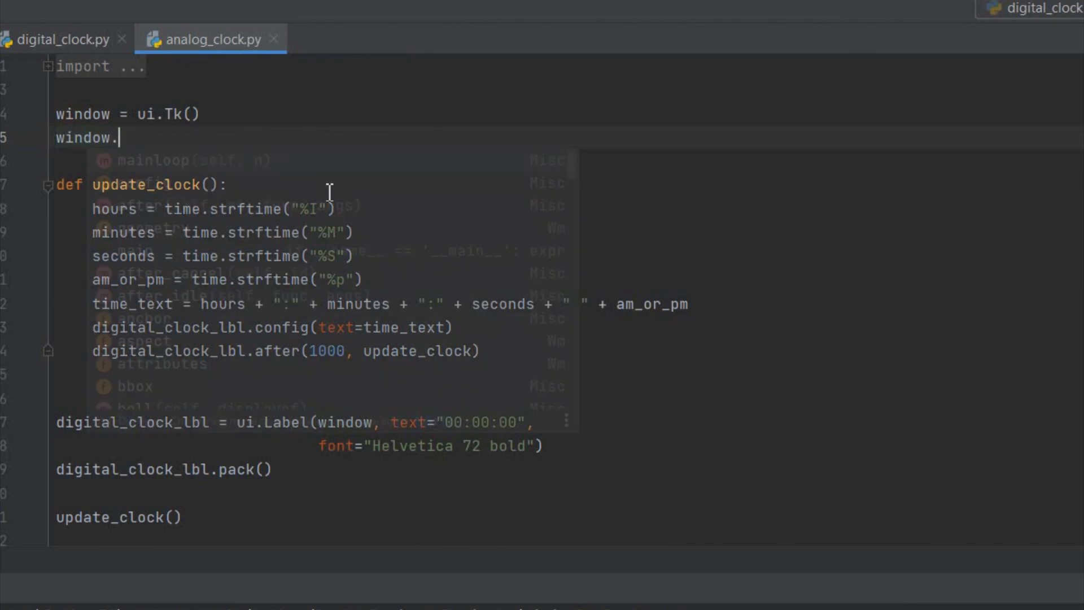
pyautogui.write('geometry')
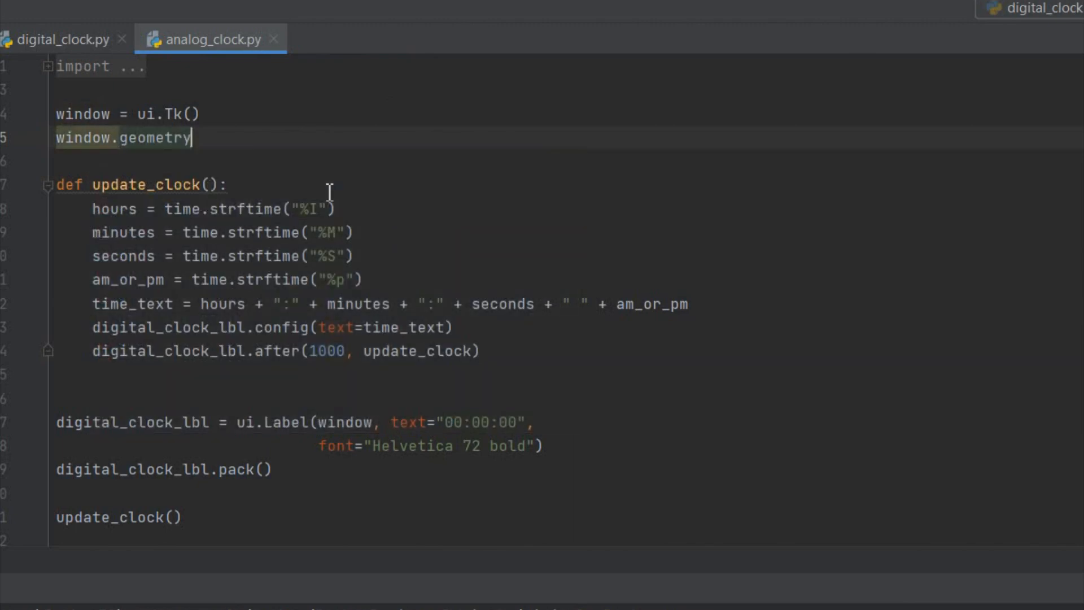
pyautogui.write('("")')
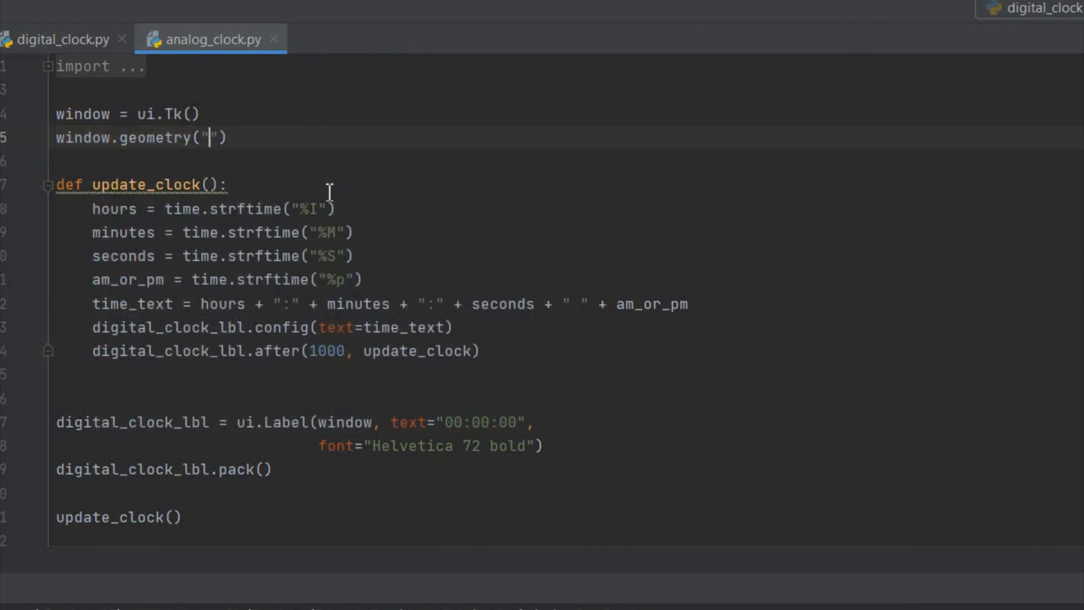
pyautogui.write('400x')
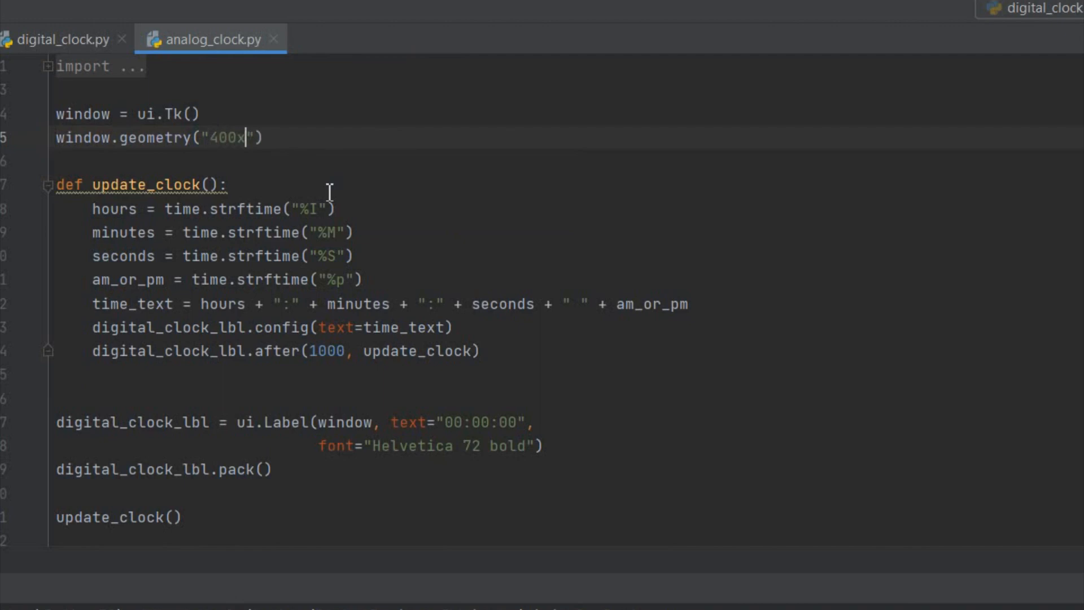
pyautogui.write('400')
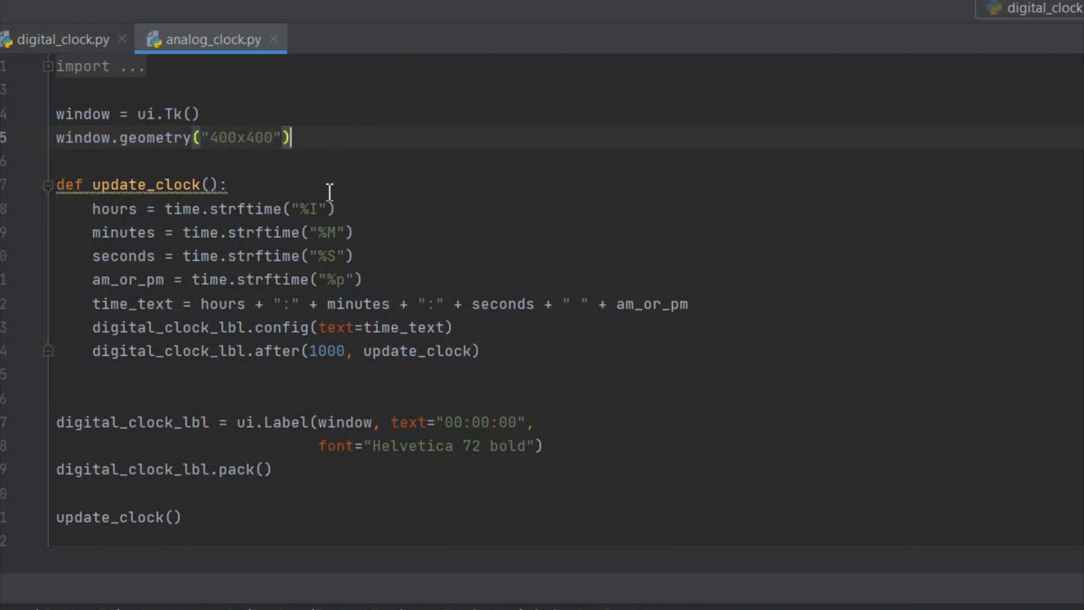
pyautogui.press('enter')
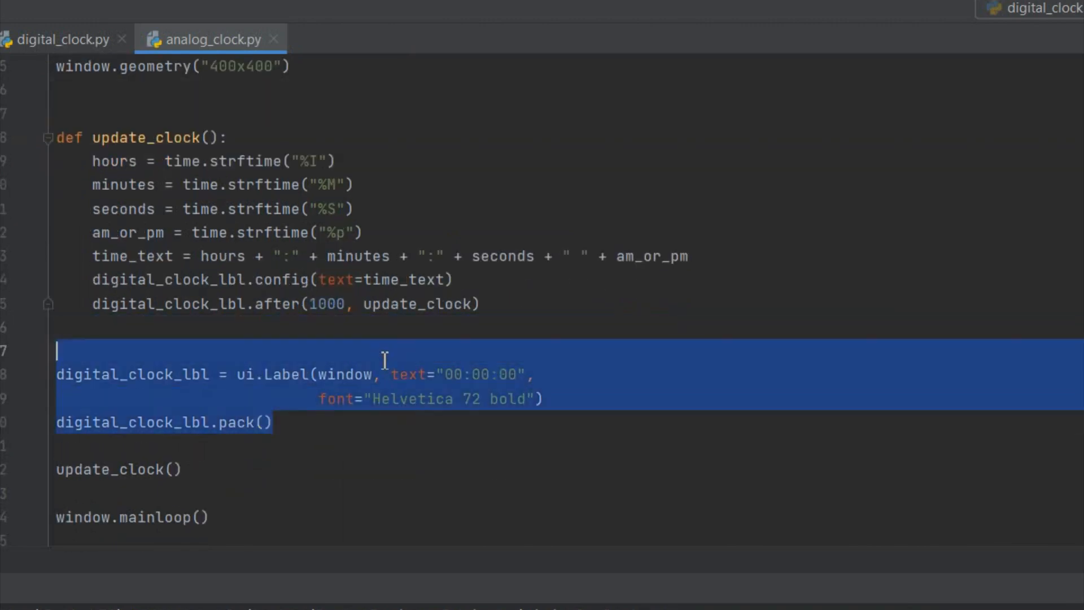
# Delete the digital label lines, then run analog_clock and close the empty window
pyautogui.press('Delete')
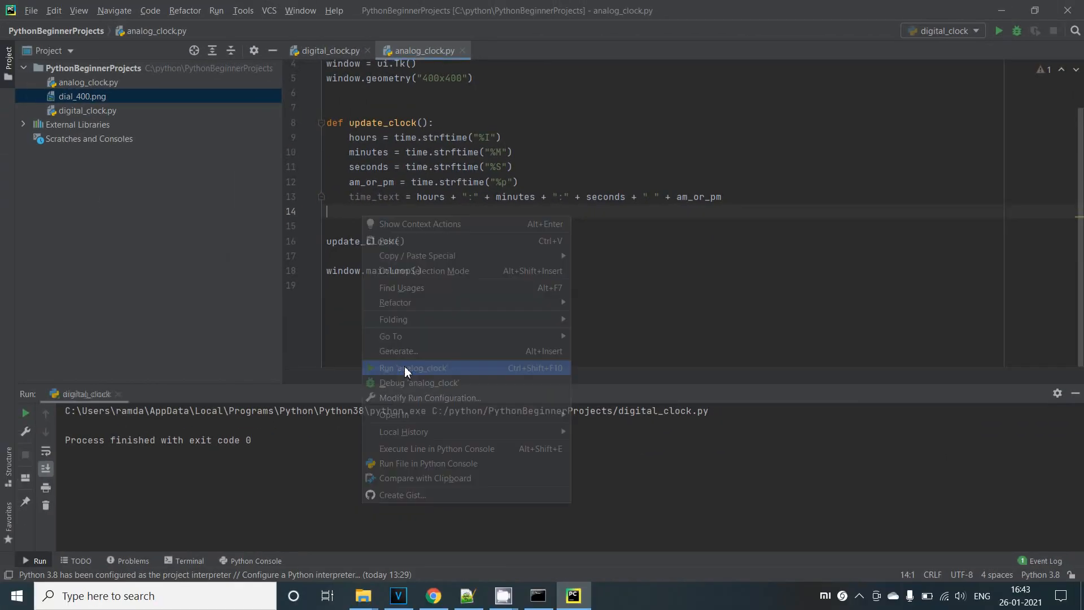
pyautogui.click(412, 367)
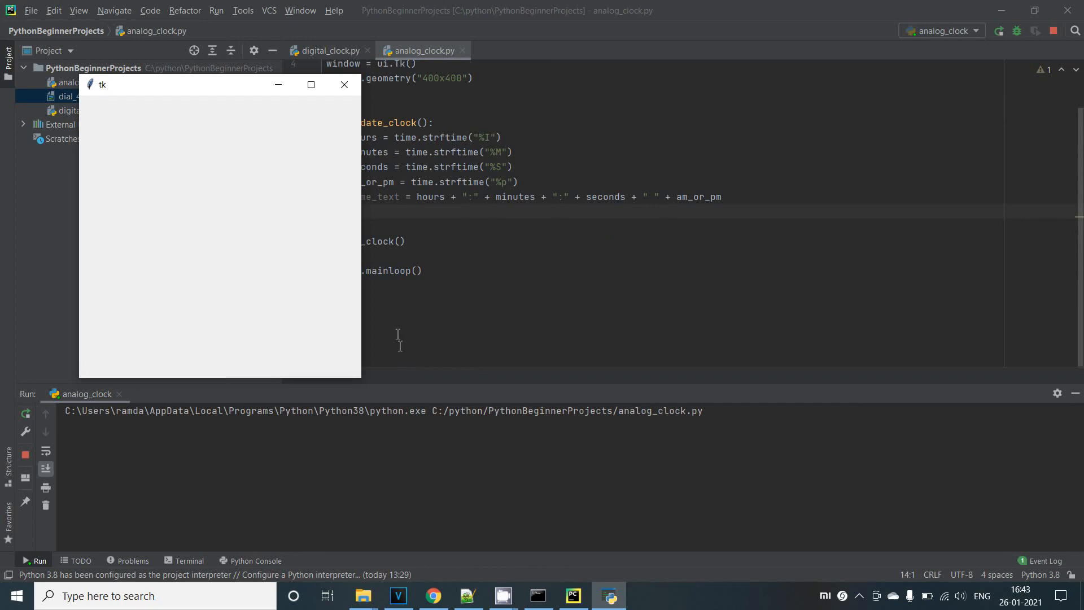
pyautogui.click(345, 84)
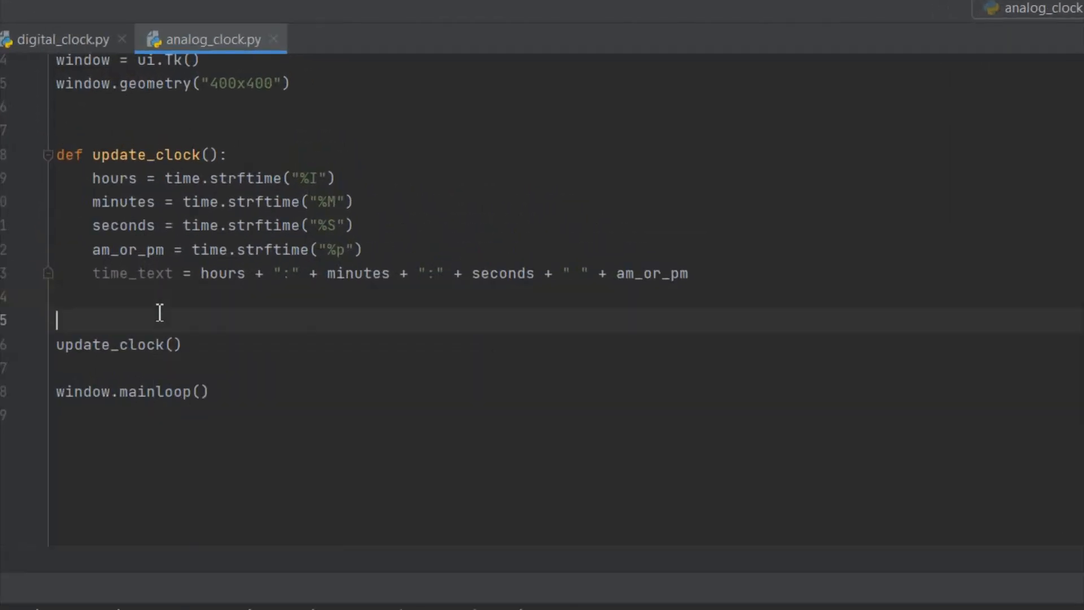
# Create a 400-wide black canvas packed with expand=True, fill='both', and begin a background comment
pyautogui.write('canvas = ui.Canvas()')
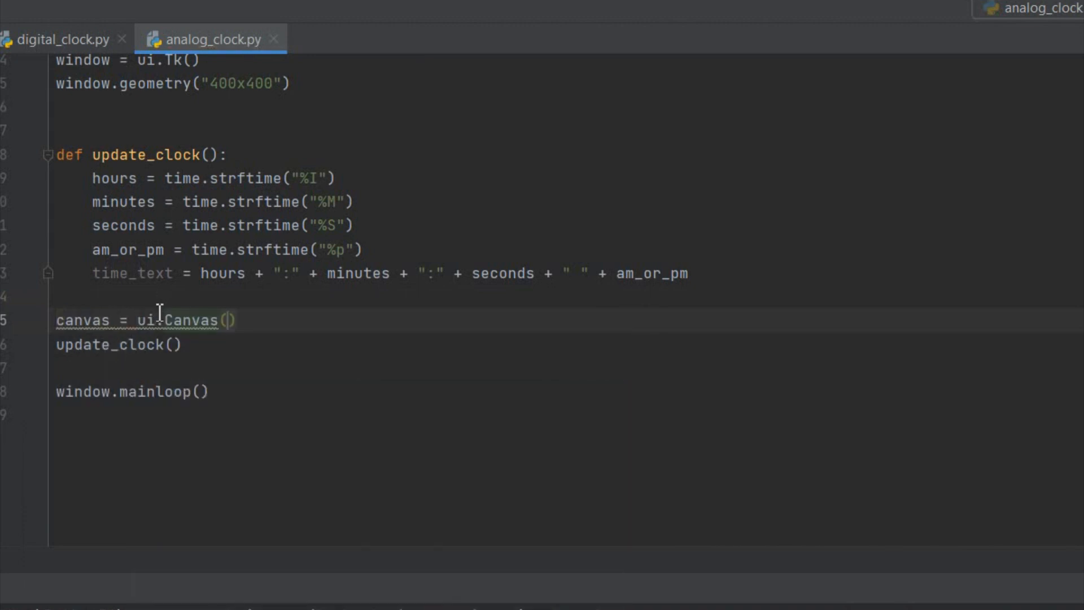
pyautogui.write('window, width=400, height=400,')
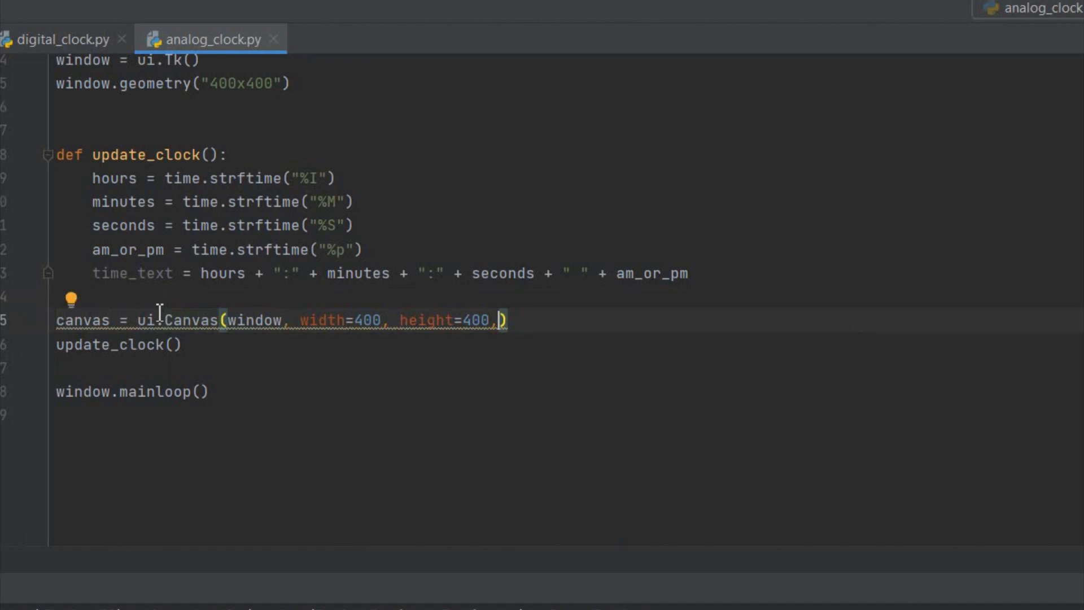
pyautogui.write('bg="black"')
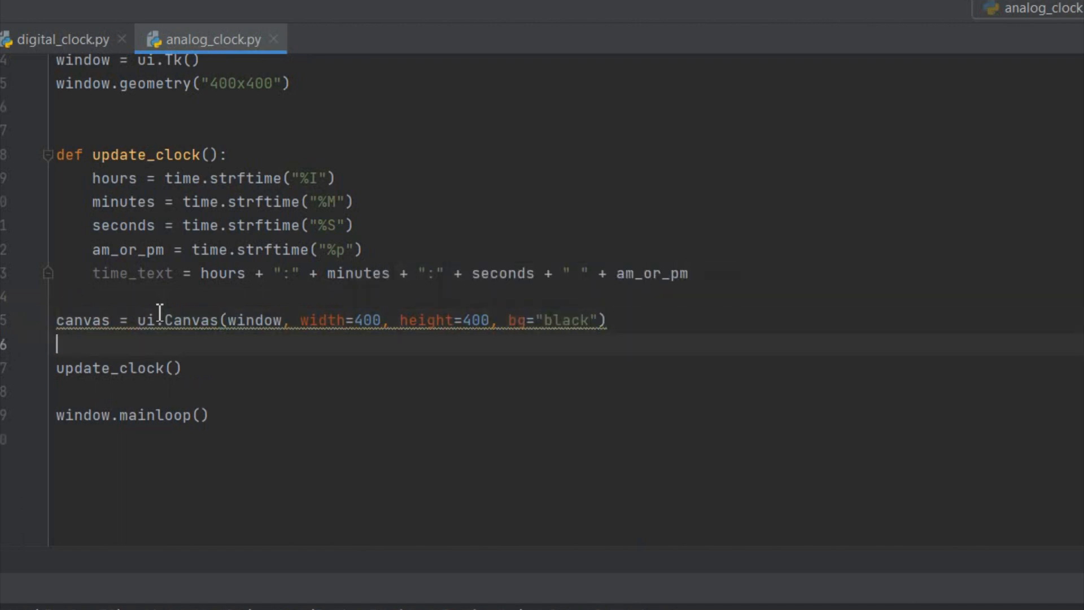
pyautogui.write('canvas.')
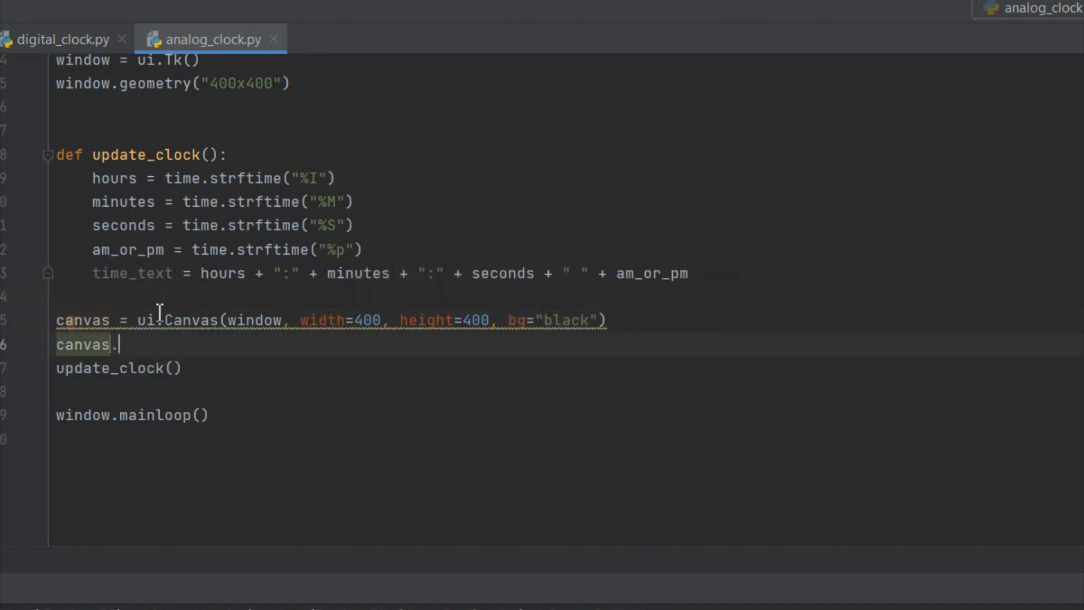
pyautogui.write('pack(expand=T')
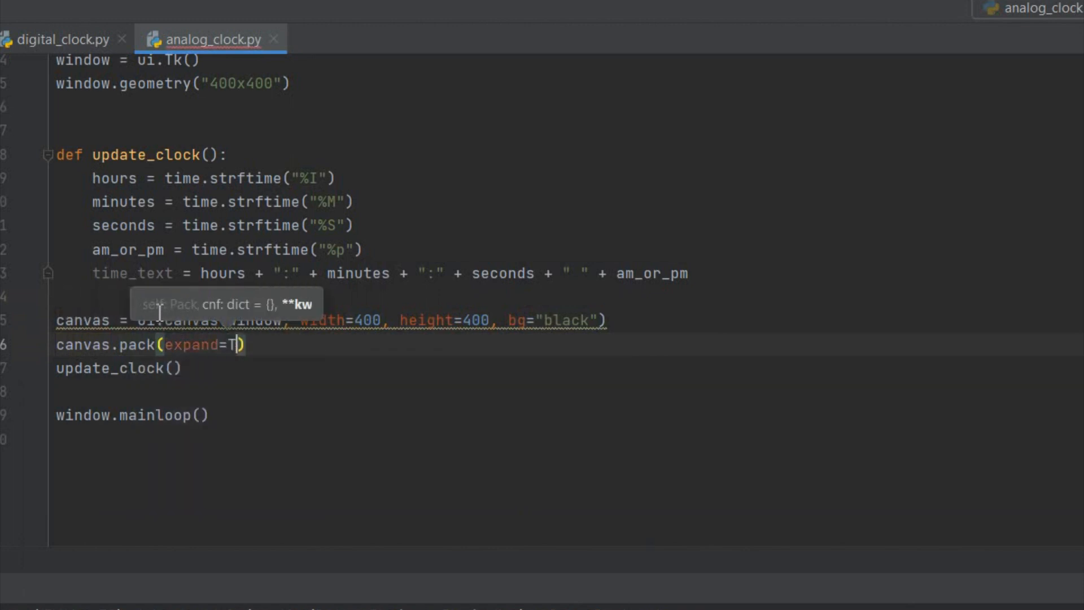
pyautogui.write("rue, fill='both'")
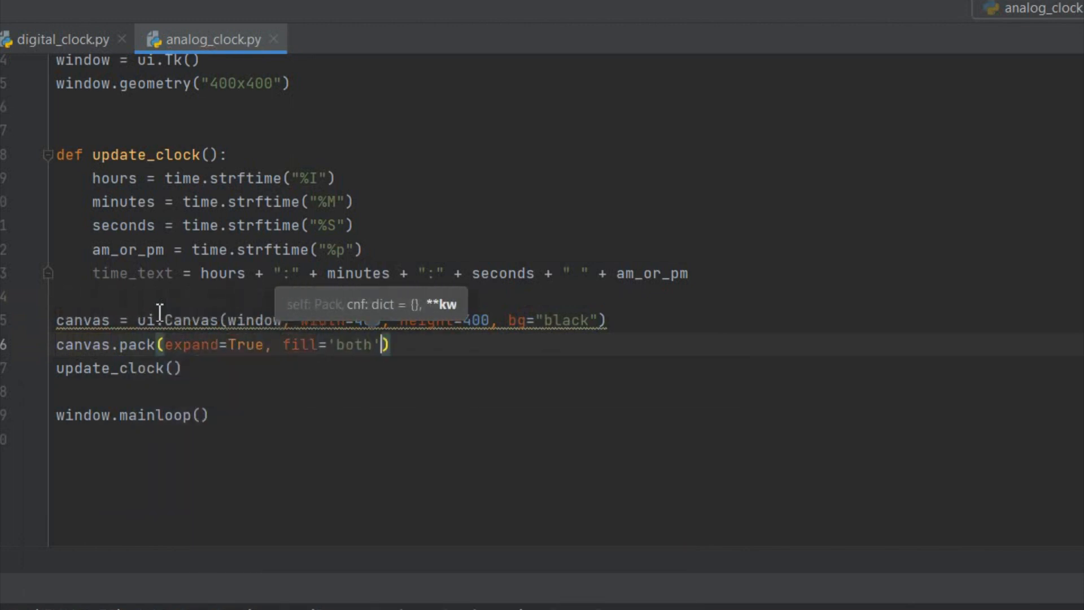
pyautogui.press('enter')
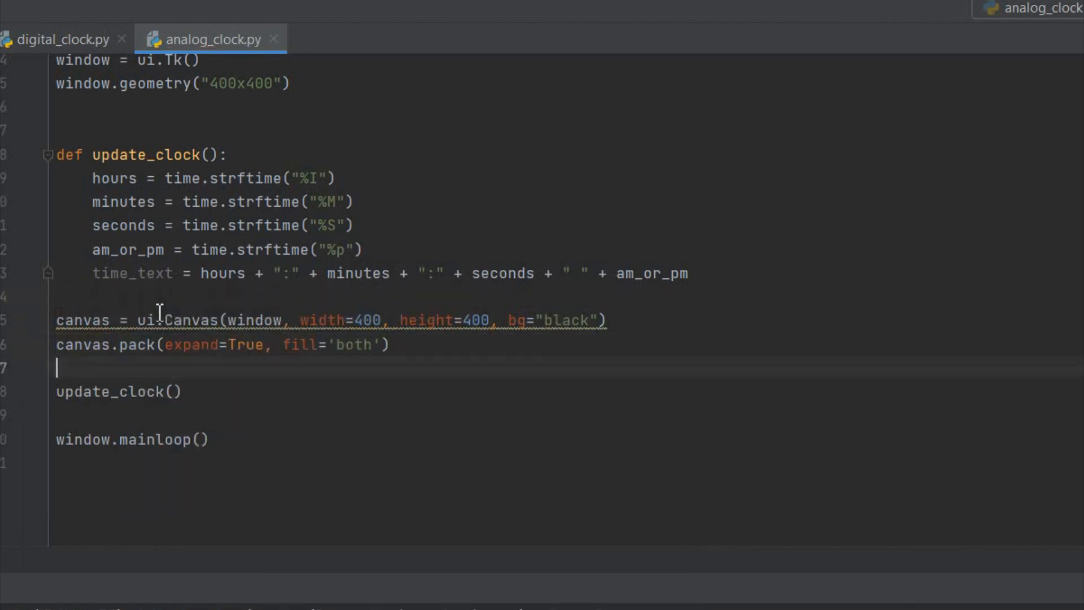
pyautogui.write('# create backgroun')
pyautogui.write('bg = ui.PhotoImage(')
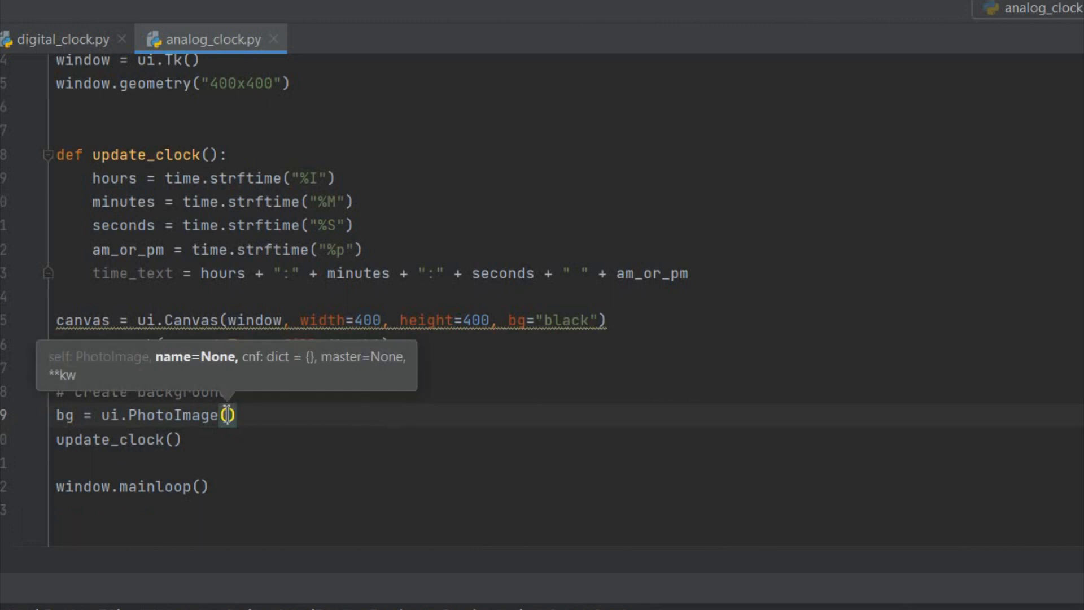
# Load dial_400.png as bg and draw it at 200, 200 with canvas.create_image
pyautogui.write('file="')
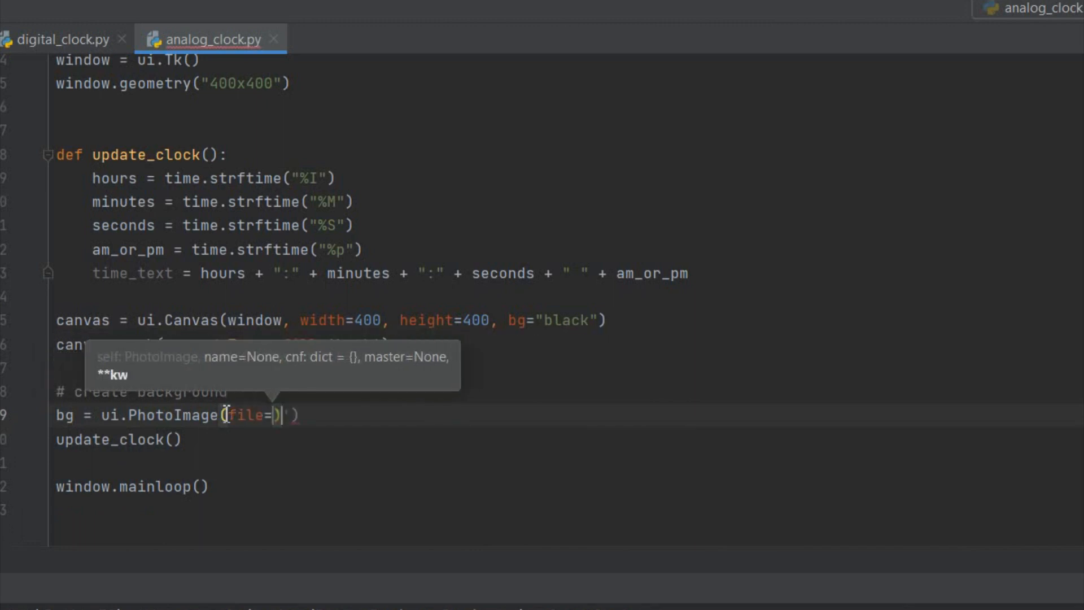
pyautogui.write("'dial_400.png")
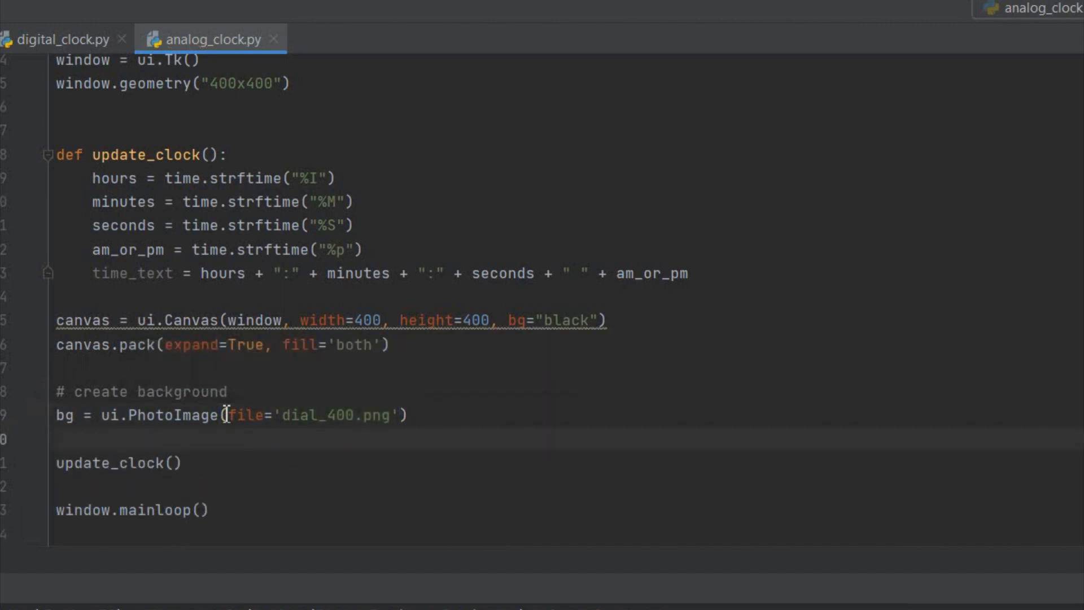
pyautogui.write('canvas.create_image')
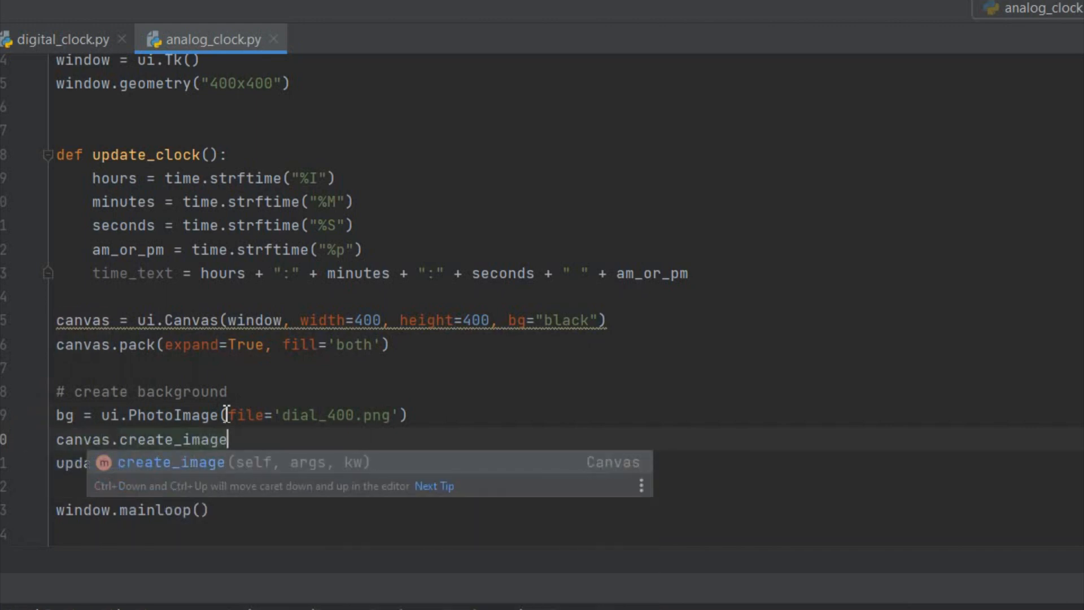
pyautogui.write('(200')
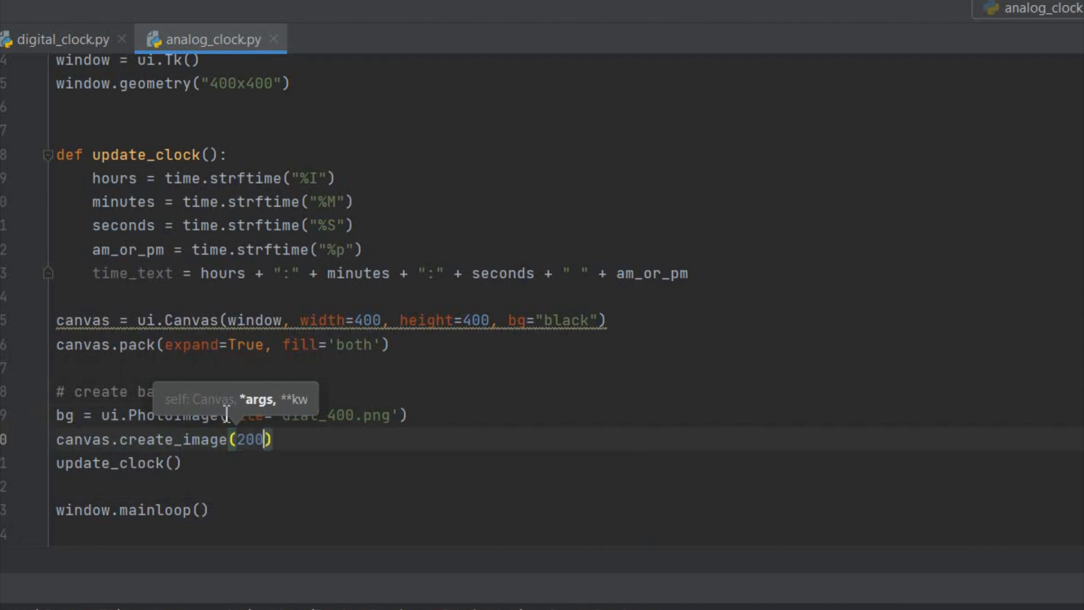
pyautogui.write(', 200,')
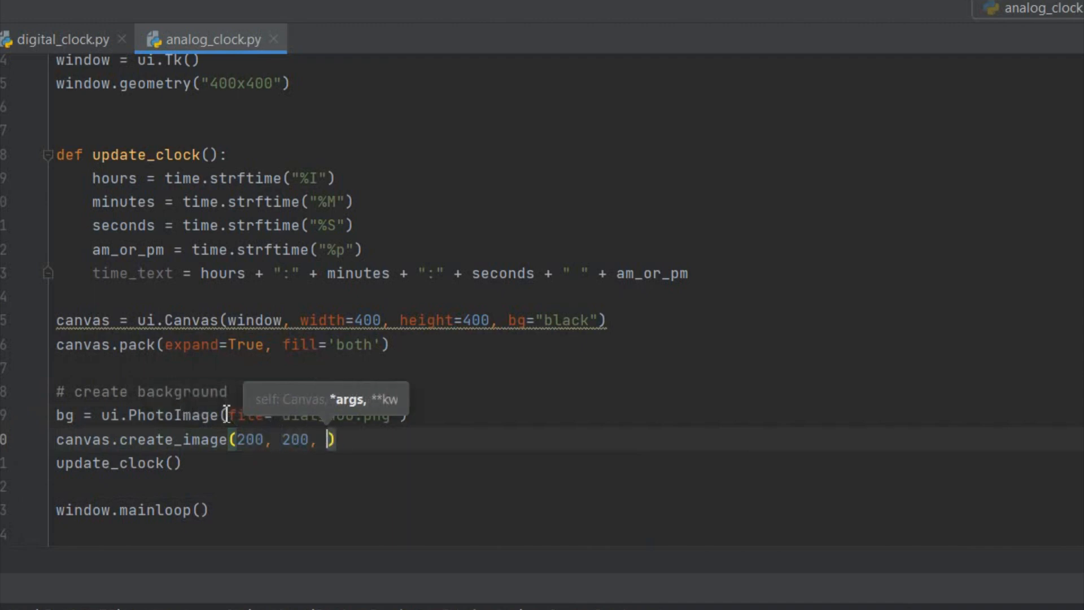
pyautogui.write('image=bg')
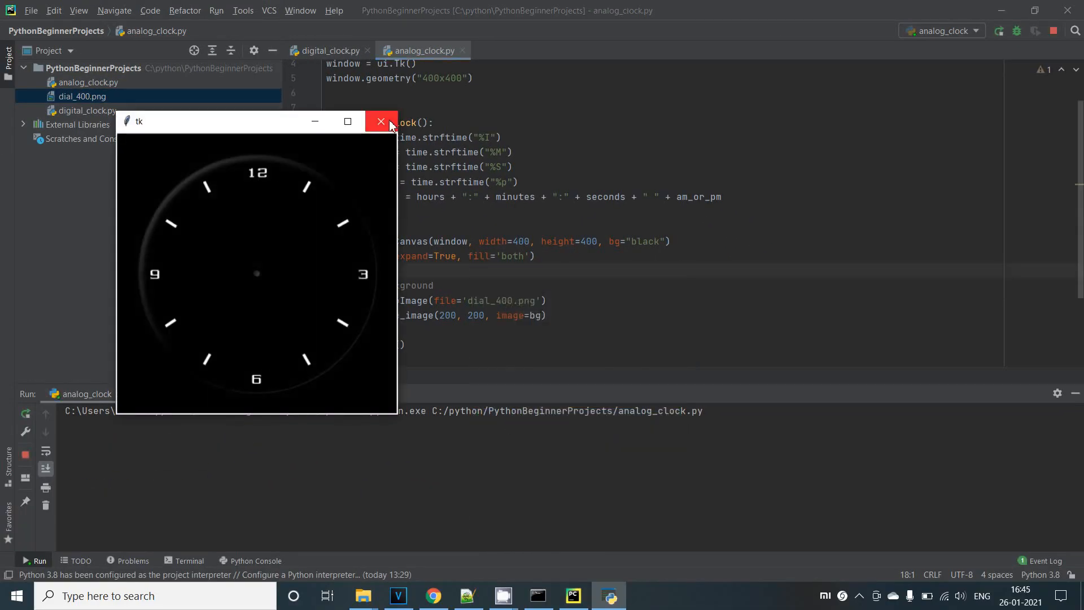
# Close the clock window, define centre 200, 200 and hand lengths 95, 80, 60
pyautogui.click(381, 122)
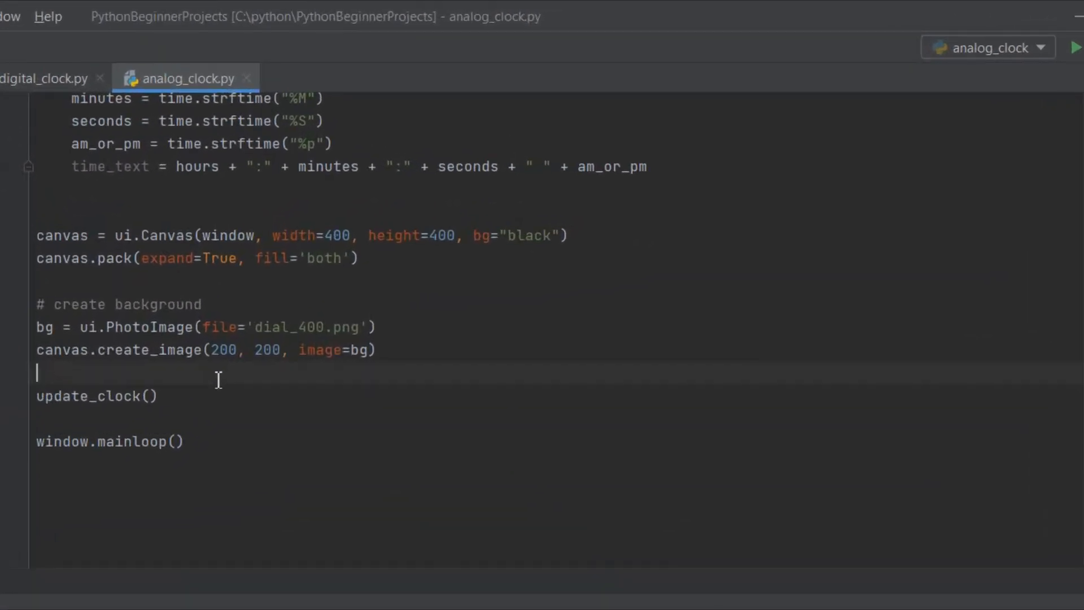
pyautogui.write('# Create clock hands')
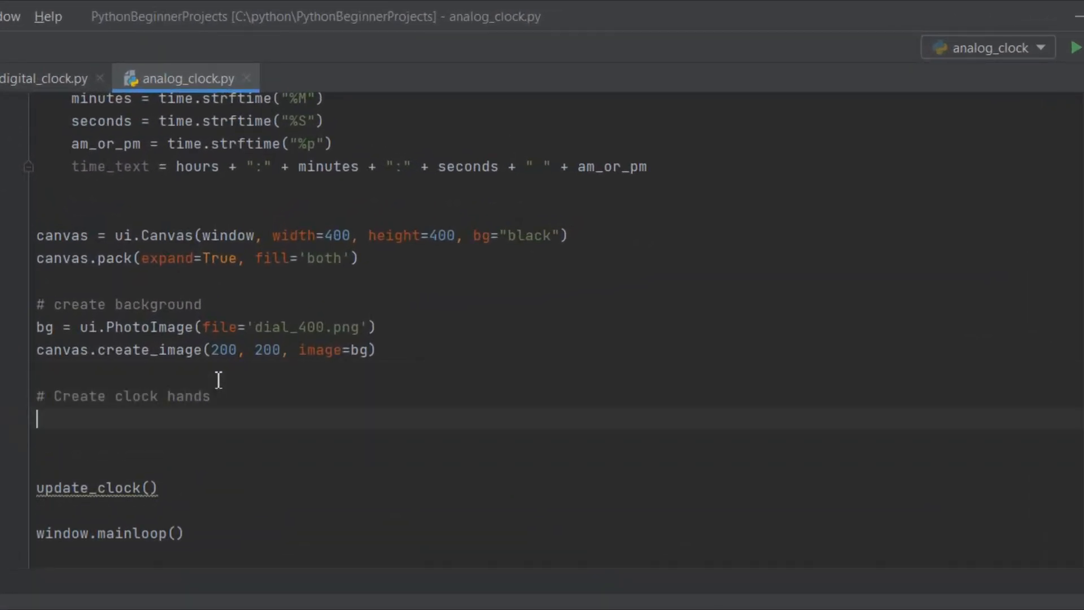
pyautogui.write('center_x = 200')
pyautogui.write('mi')
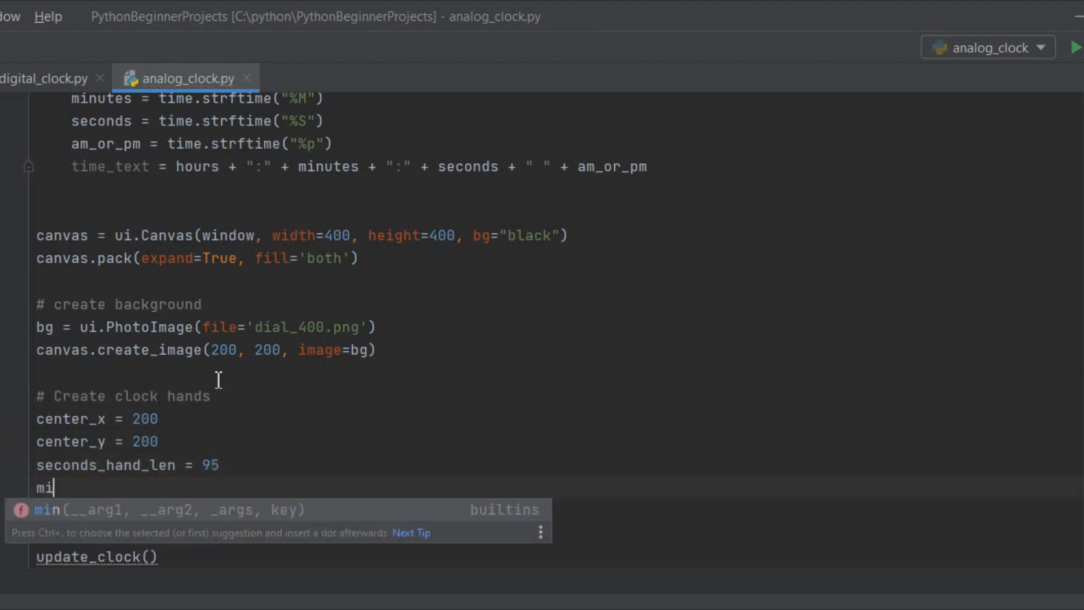
pyautogui.write('nutes_hand_len =')
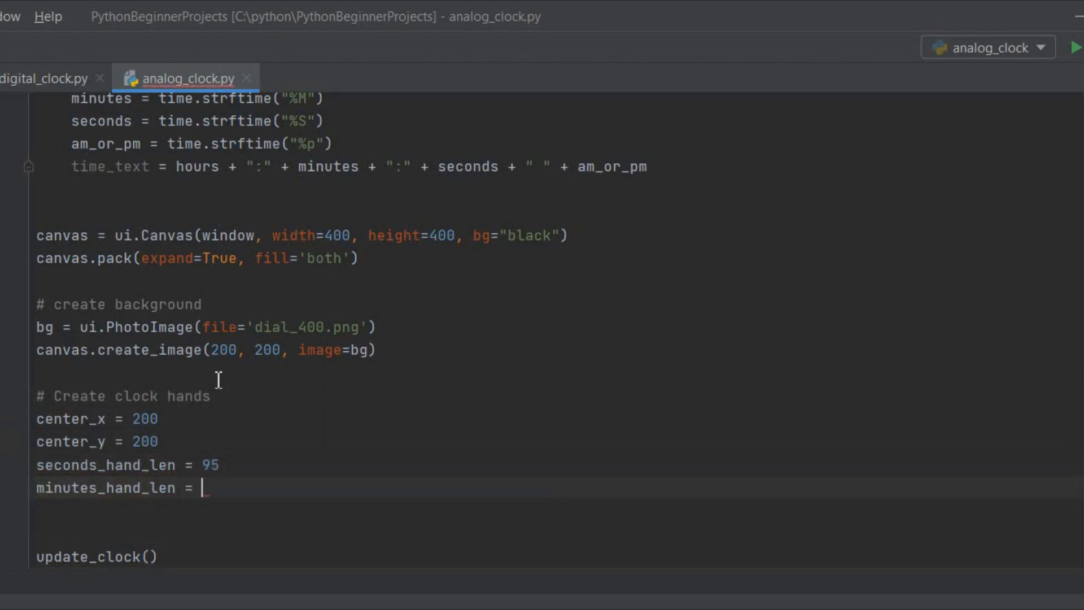
pyautogui.write('80')
pyautogui.write('#')
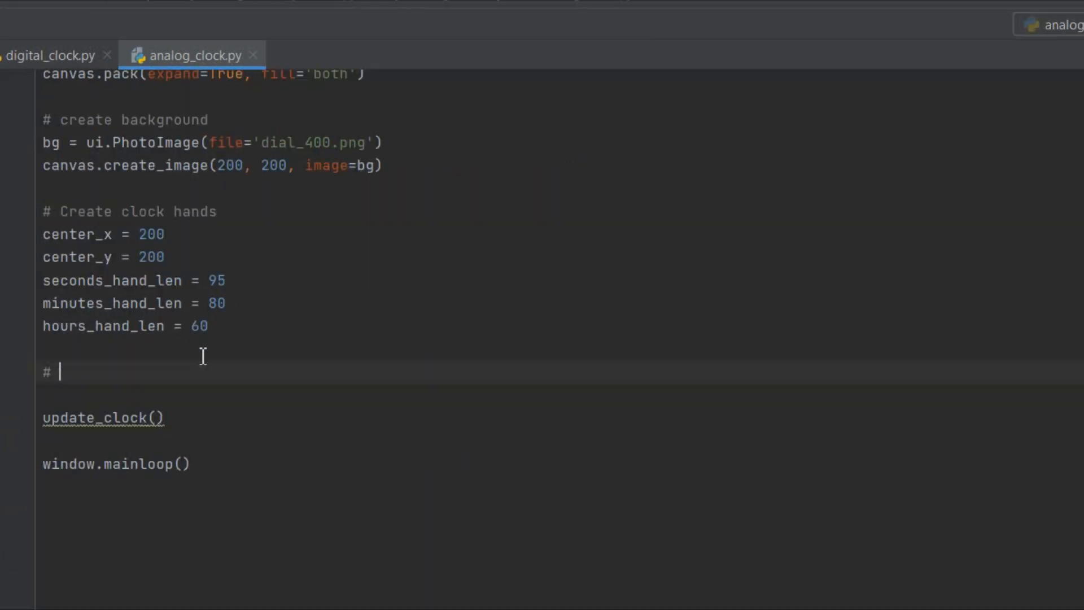
pyautogui.write('Drawing')
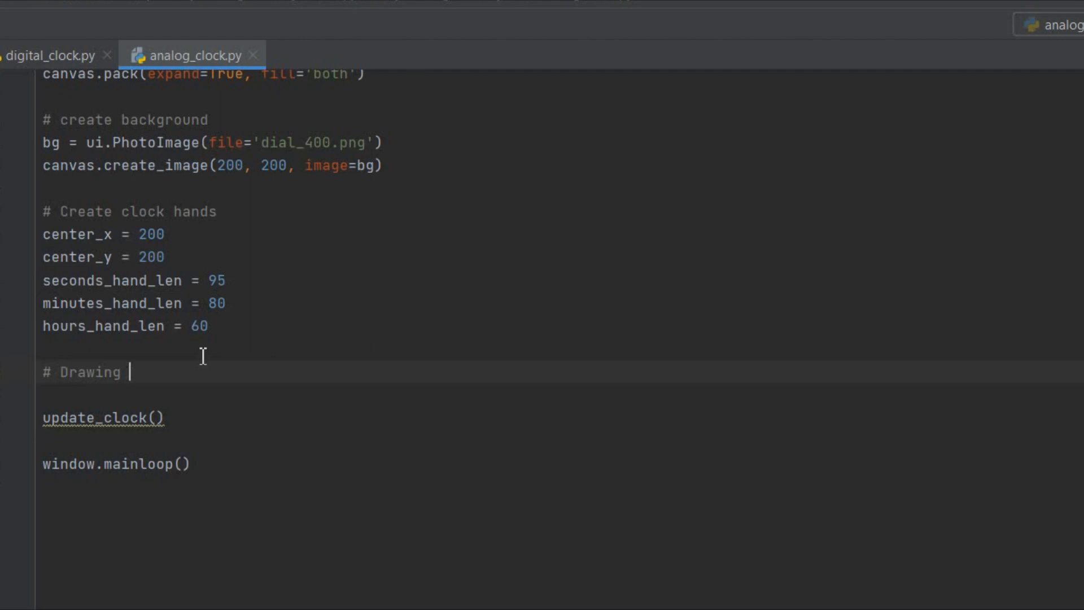
pyautogui.write('clock hand')
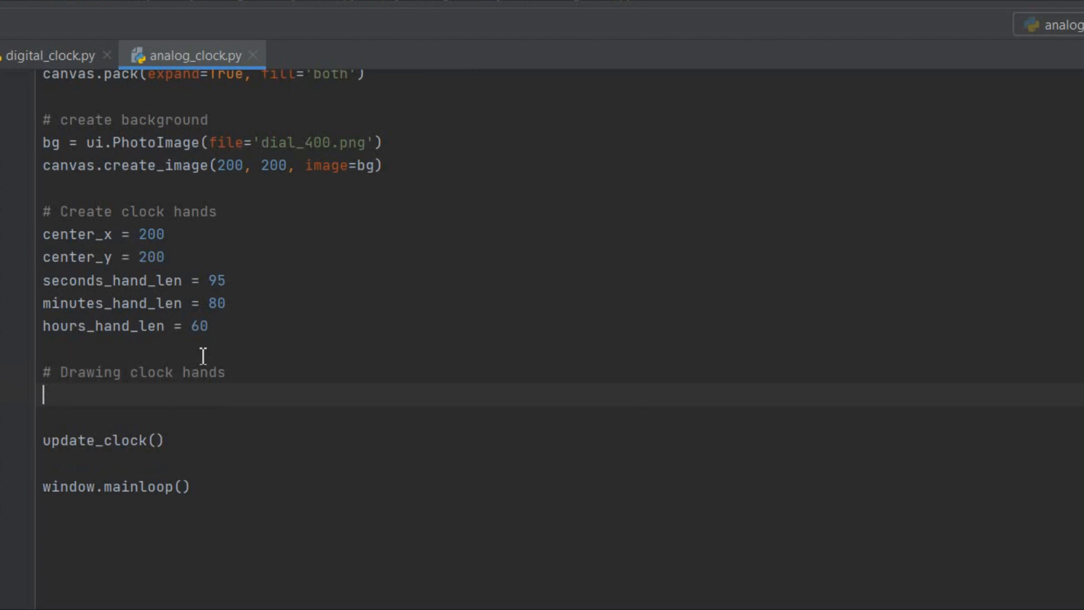
# Draw a red 1.5-wide seconds hand line from the centre, then run the script
pyautogui.write('seconds_hand =')
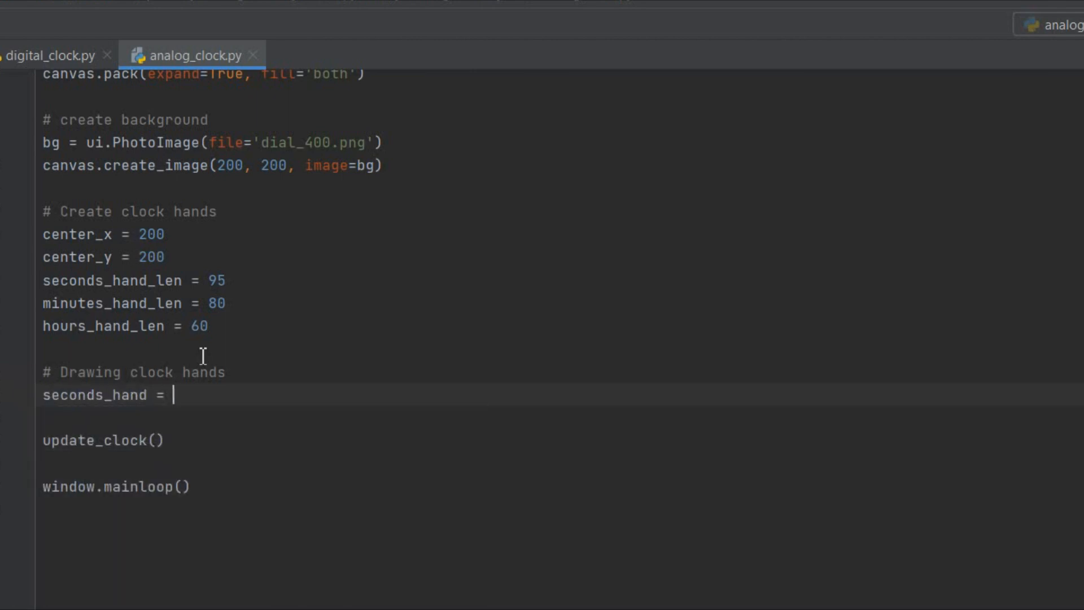
pyautogui.write('canvas.create_line(200, 200,')
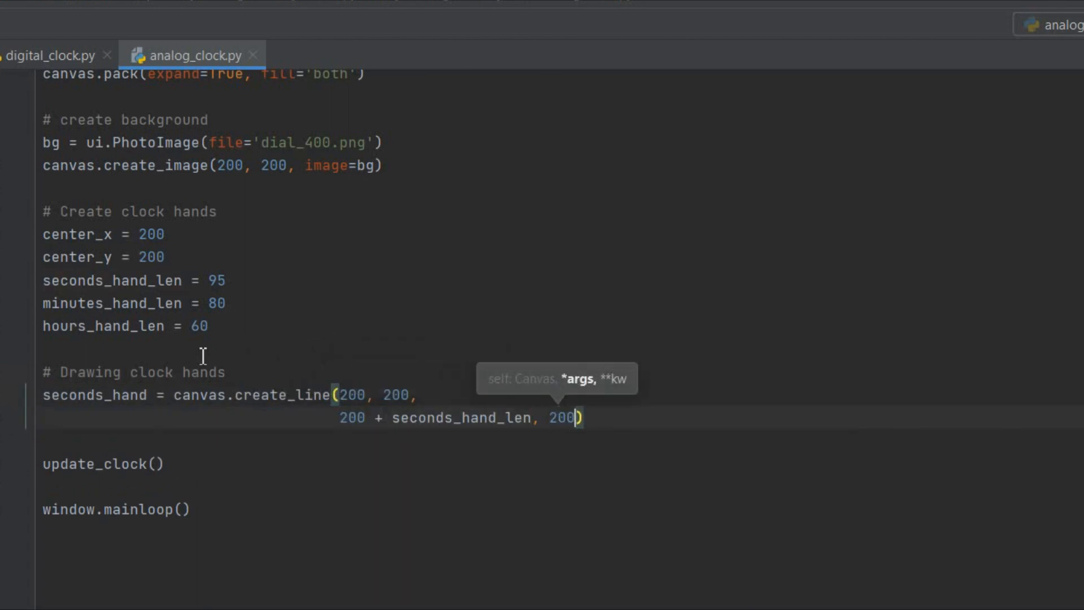
pyautogui.write('200 + seconds_hand_len,')
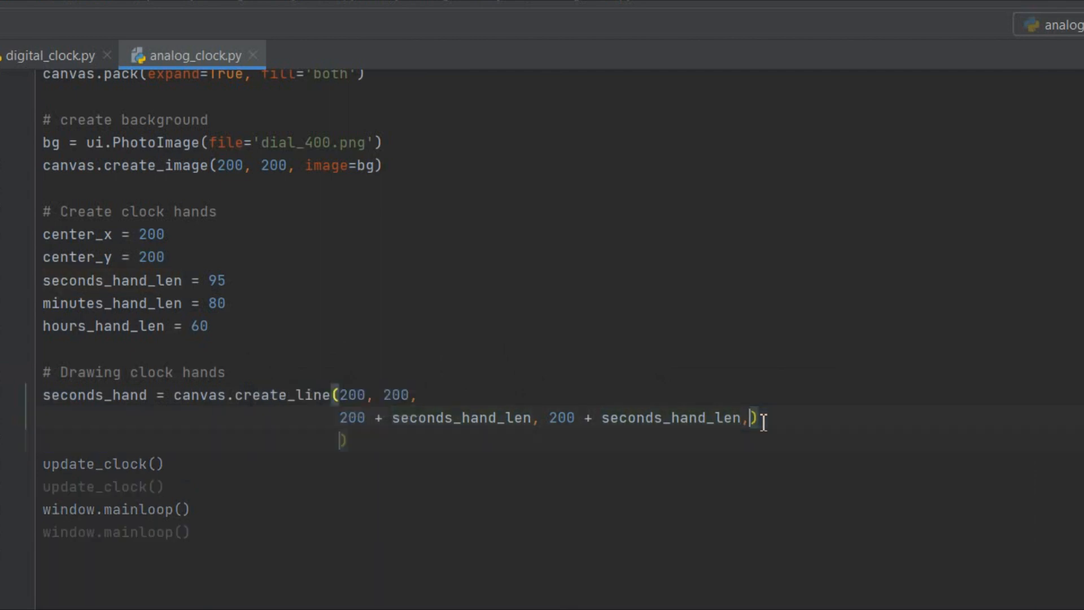
pyautogui.write('width=')
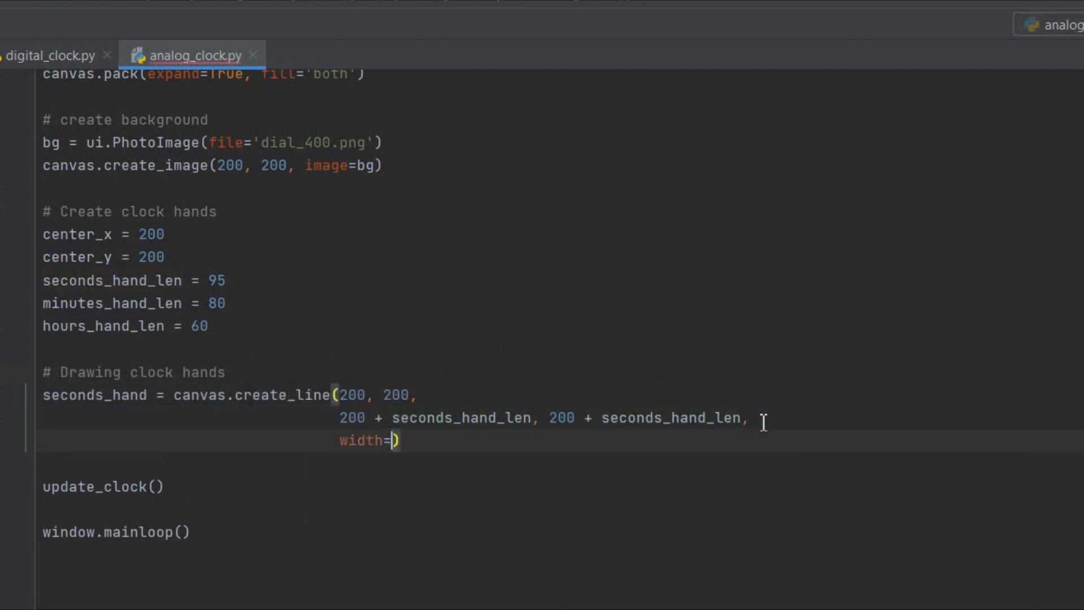
pyautogui.write("1.5, fill='red")
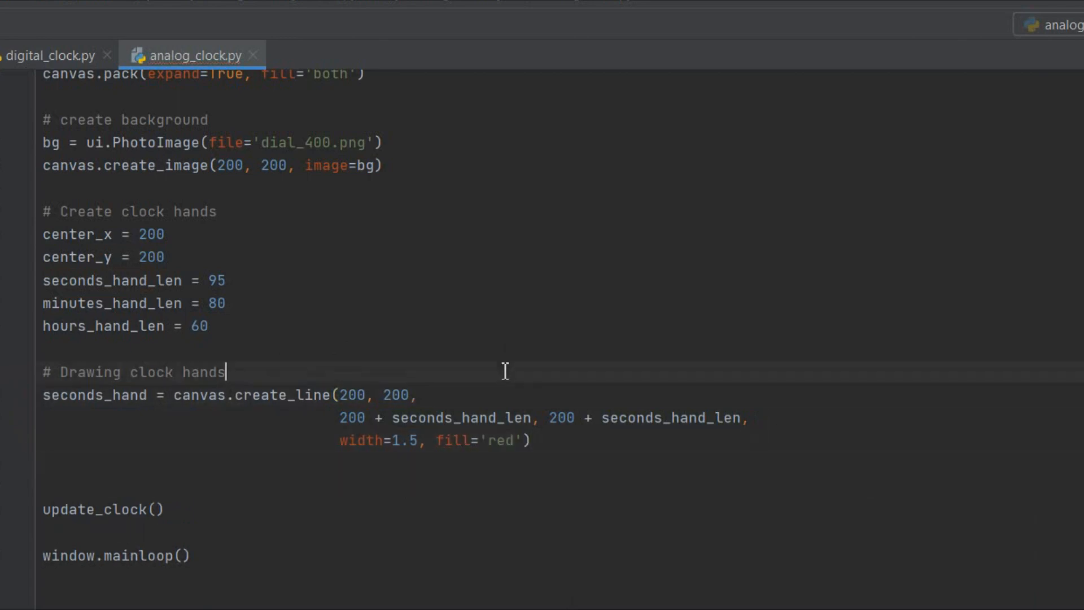
pyautogui.write('# seconds hand')
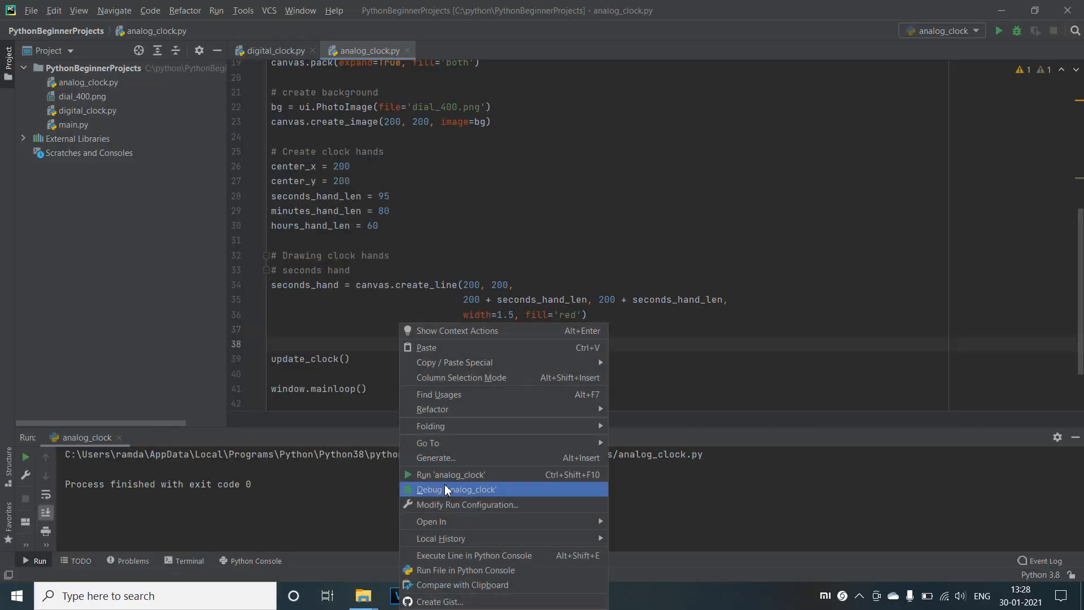
pyautogui.click(449, 474)
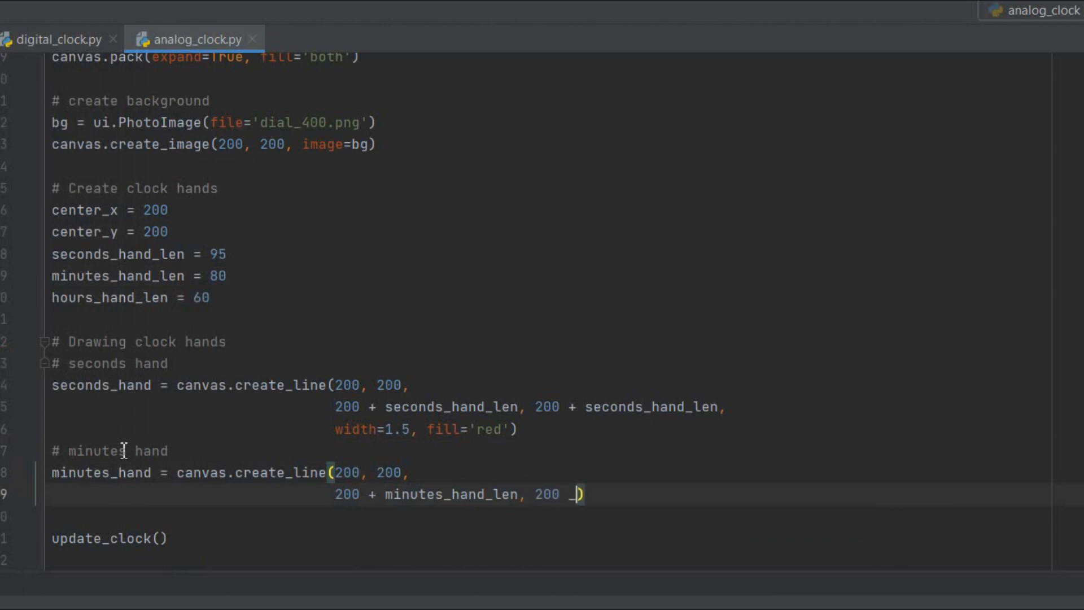
# Finish the white width-2 minutes hand, add an hours hand comment, and wrap strftime in int()
pyautogui.write('+ minutes_hand_len,')
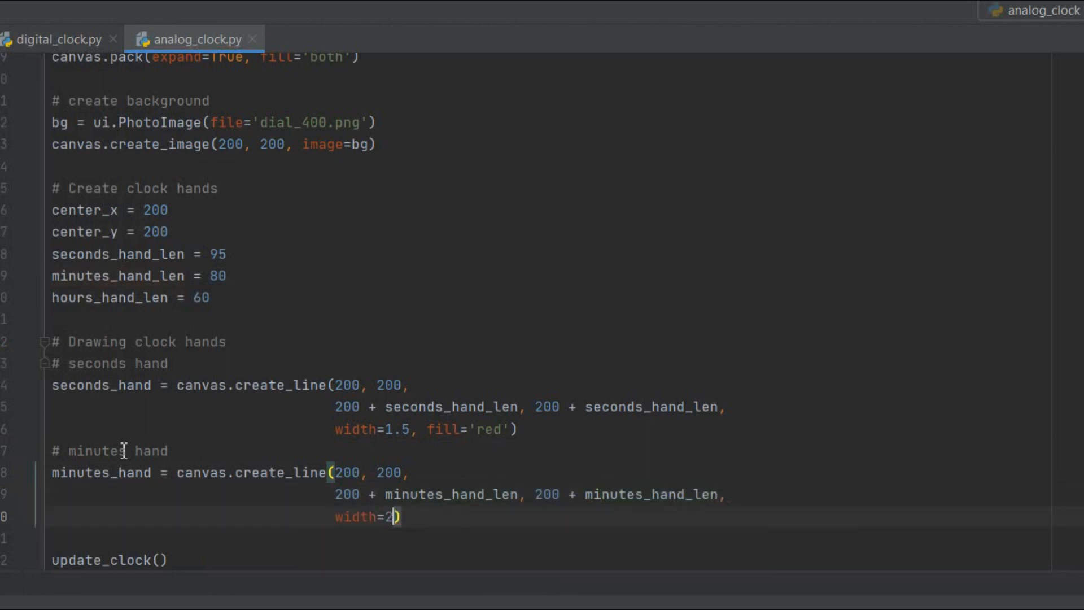
pyautogui.write(", fill='white')")
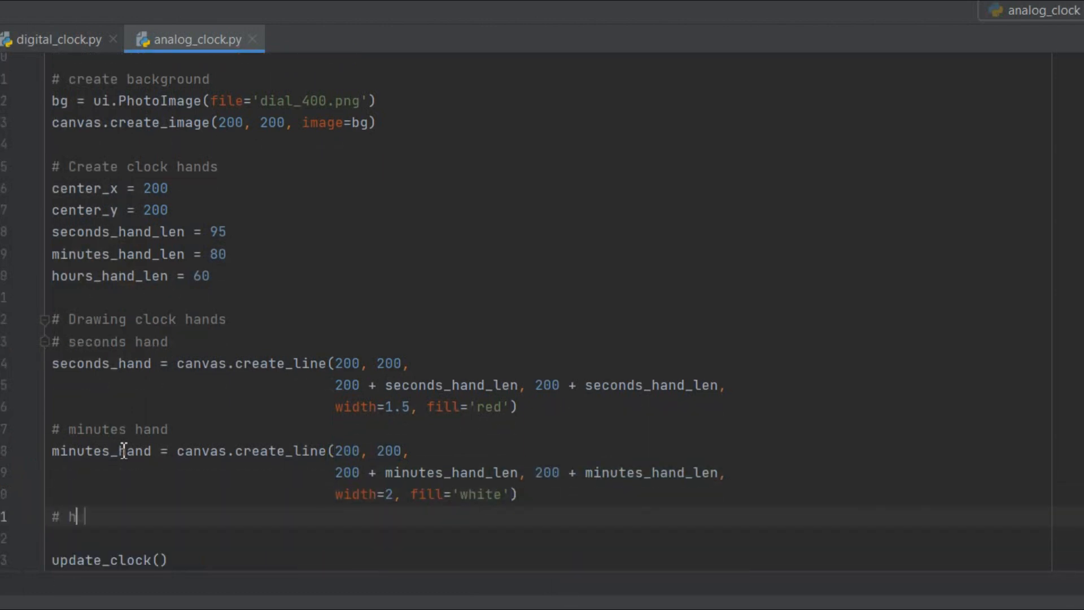
pyautogui.write('ours hand')
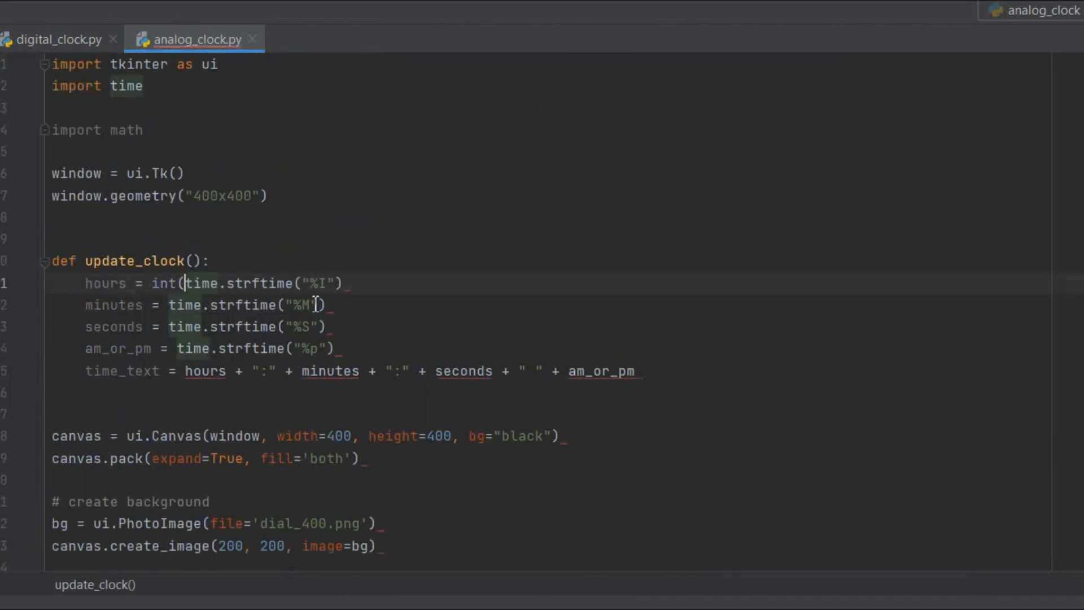
pyautogui.write('int(')
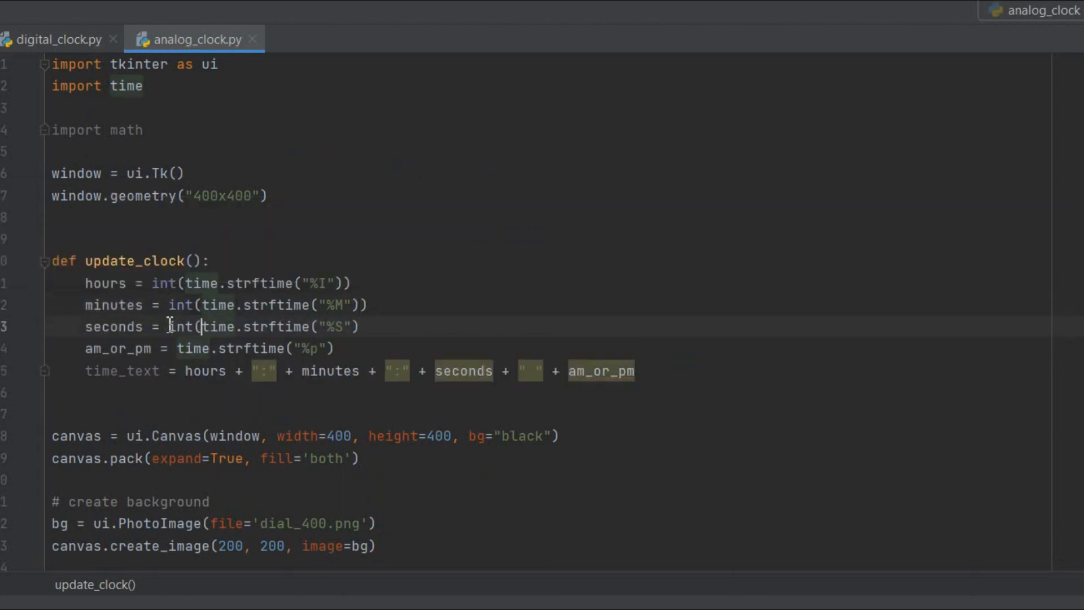
pyautogui.click(636, 371)
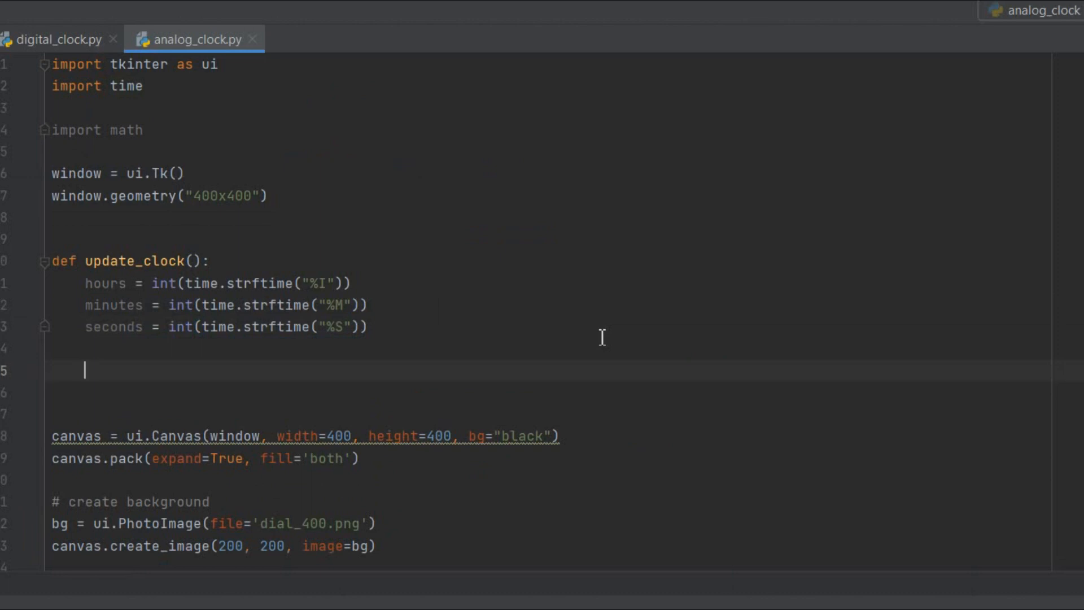
# Compute seconds_x as seconds_hand_len * sin(radians(seconds * 6)) + center_x
pyautogui.write('seconds_h')
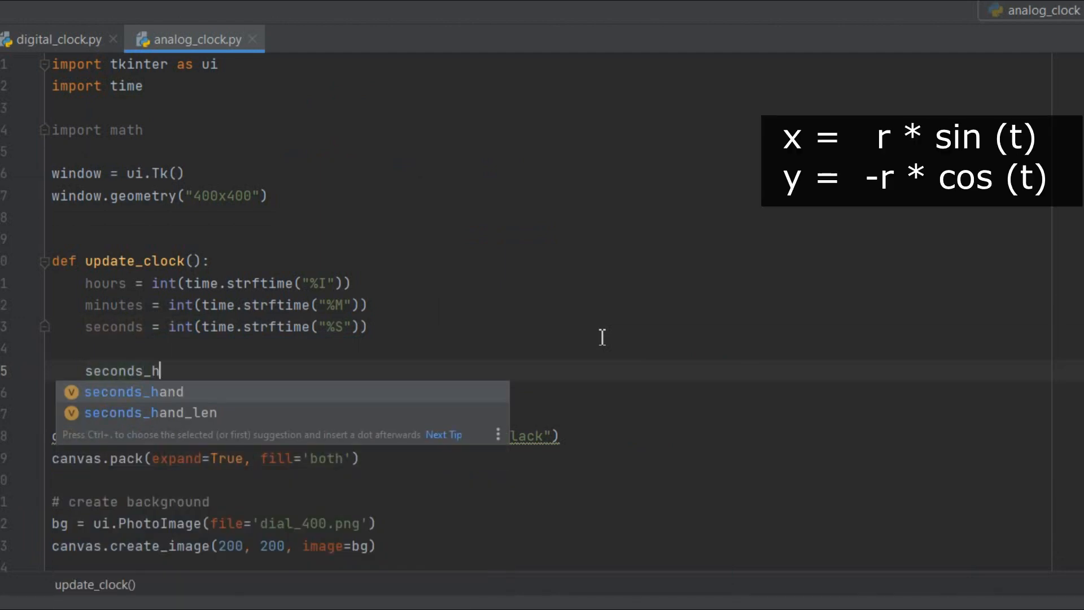
pyautogui.write('x')
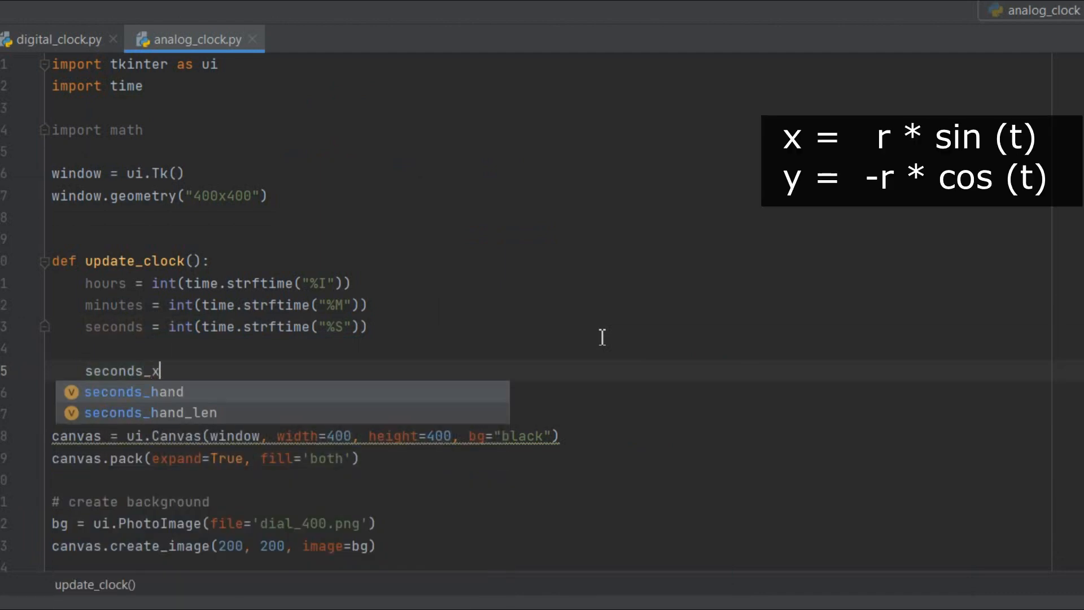
pyautogui.write("= secondshandlen'")
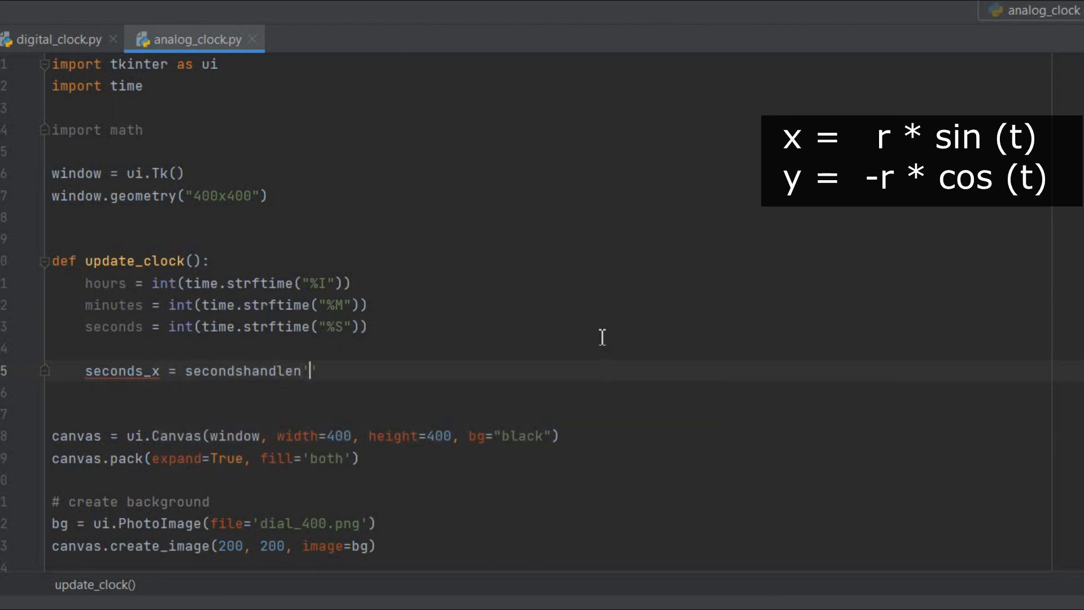
pyautogui.press('BackSpace')
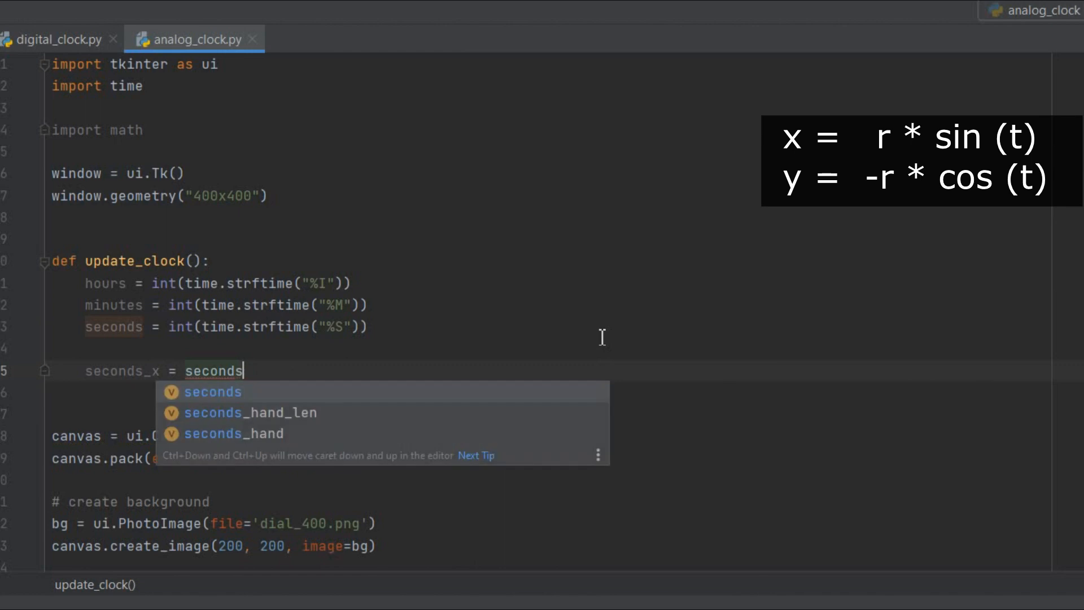
pyautogui.click(250, 413)
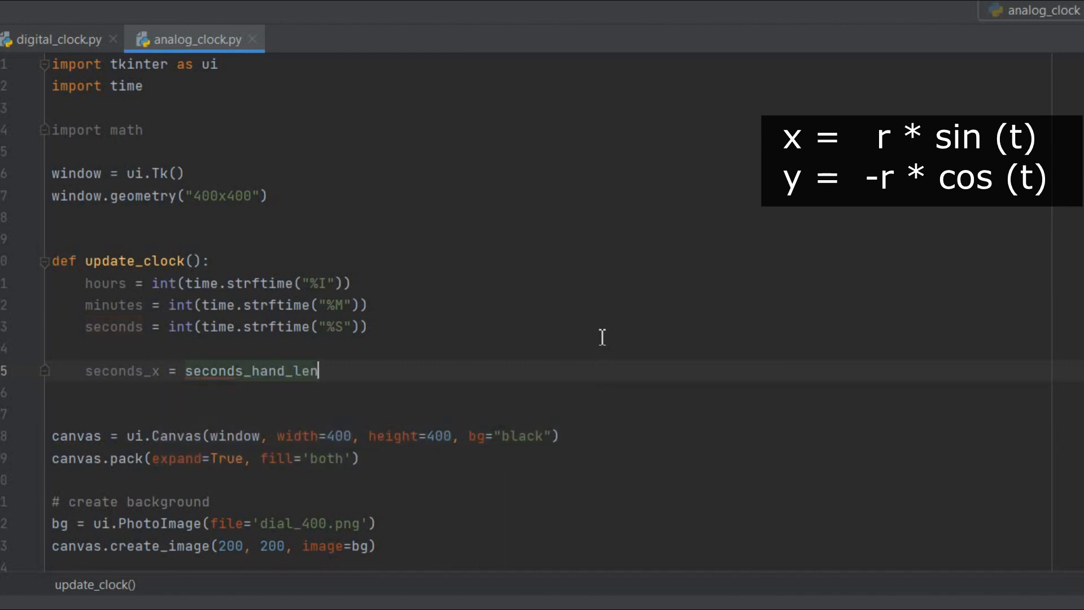
pyautogui.write('*')
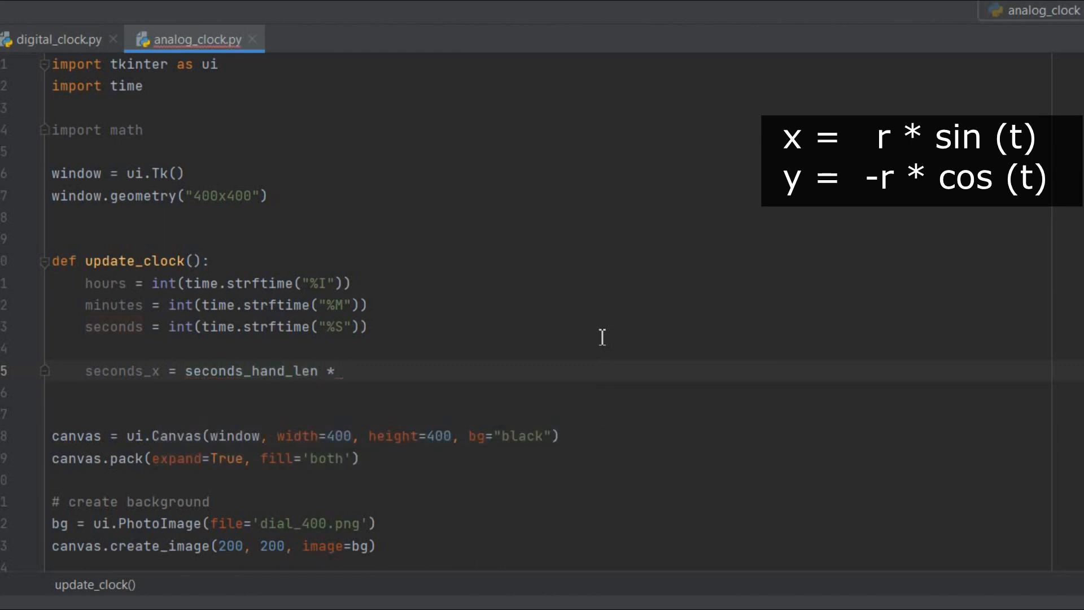
pyautogui.write('math.sin')
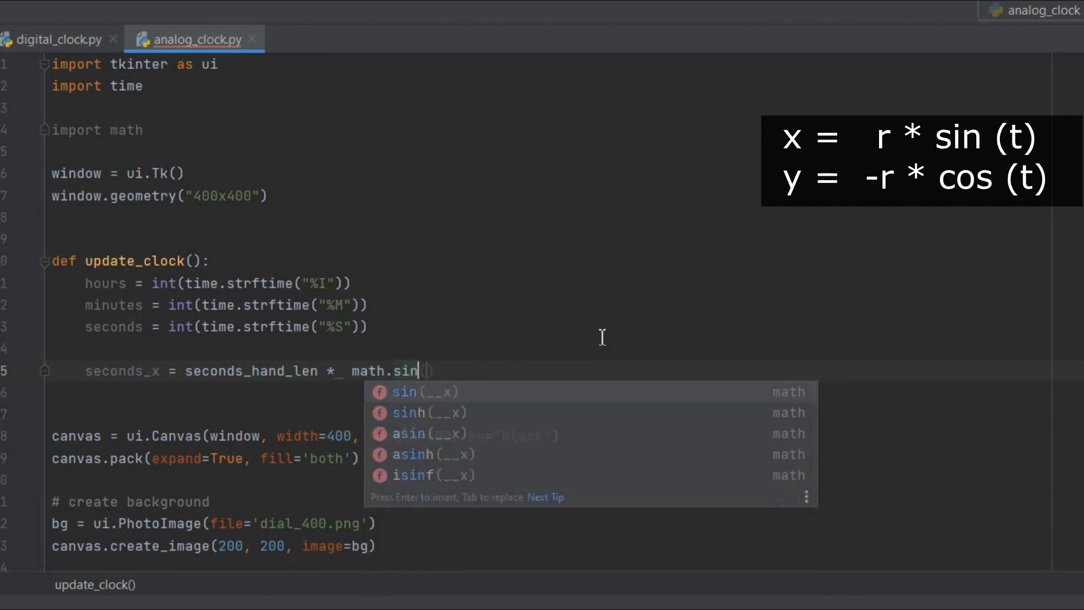
pyautogui.write('(math.radians(')
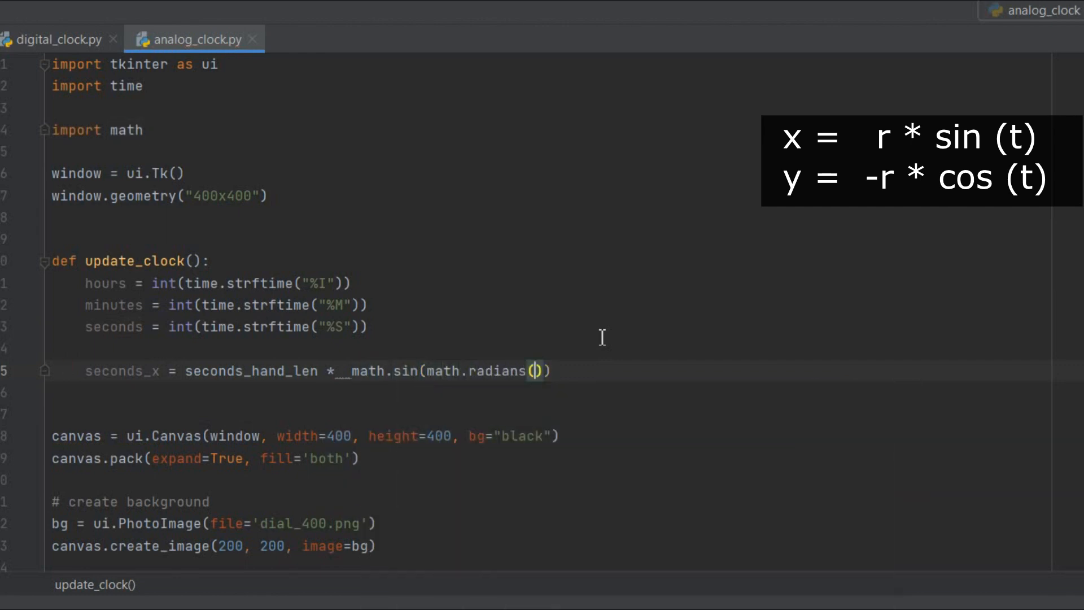
pyautogui.write('seconds * 6')
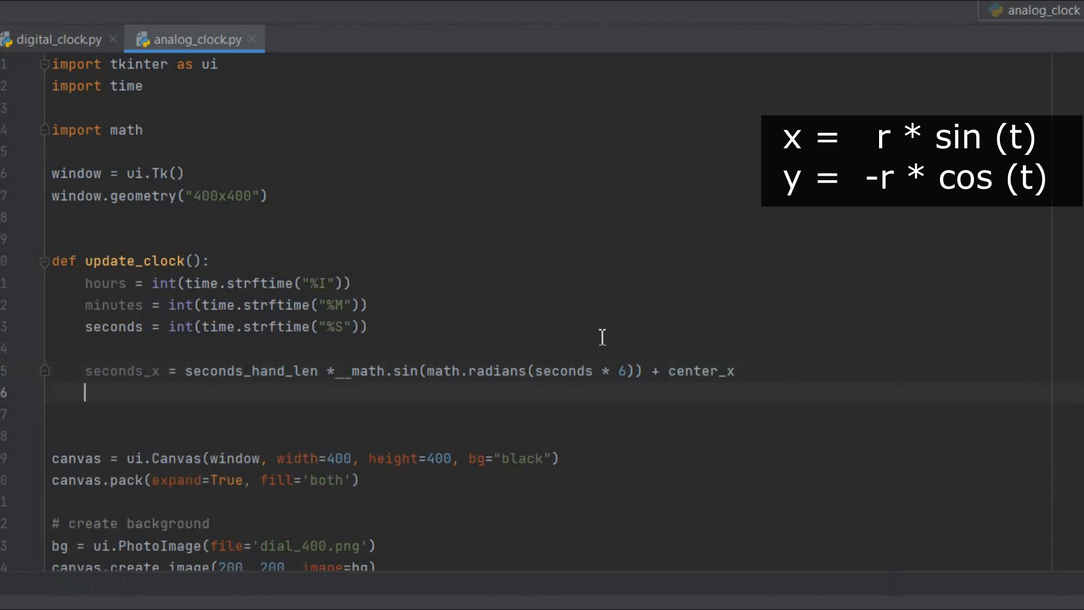
# Compute seconds_y as -1 * seconds_hand_len * cos of the seconds angle plus center_y
pyautogui.write('seconds')
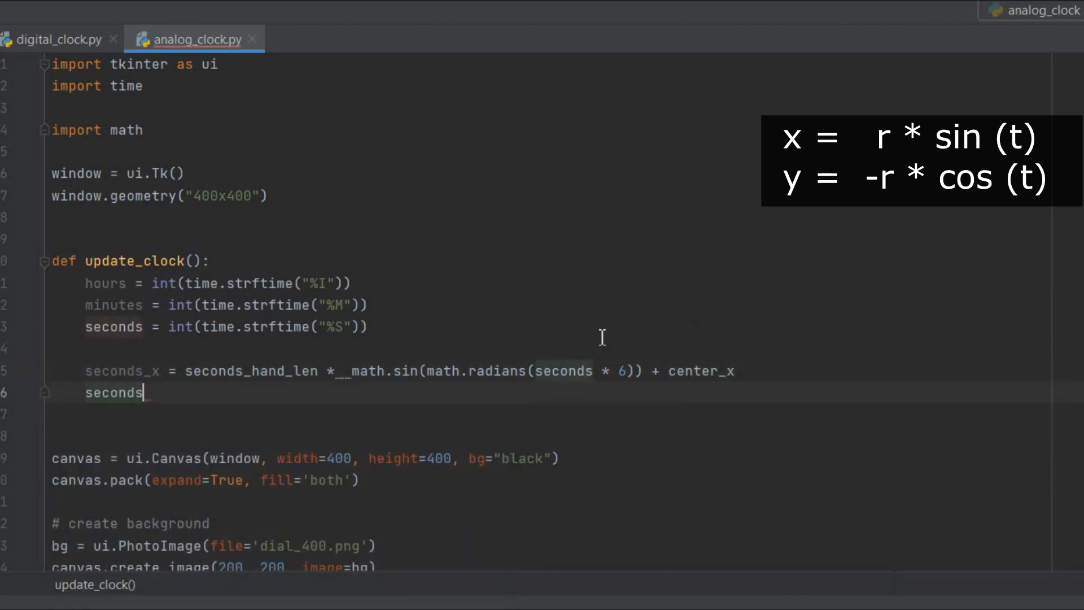
pyautogui.write('_y = secn')
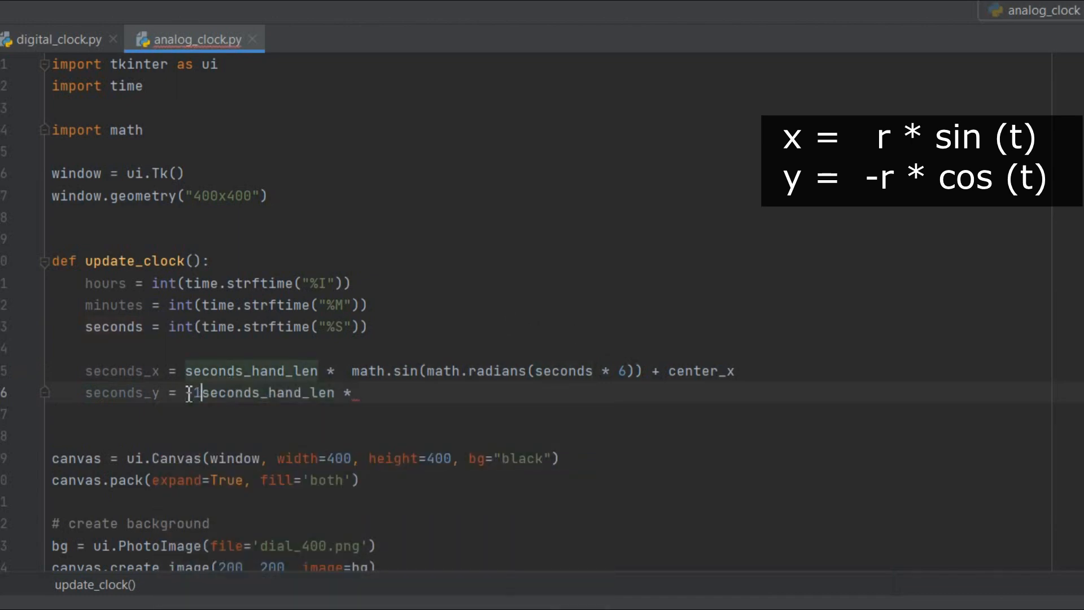
pyautogui.write('-1 * seconds_hand_len * math')
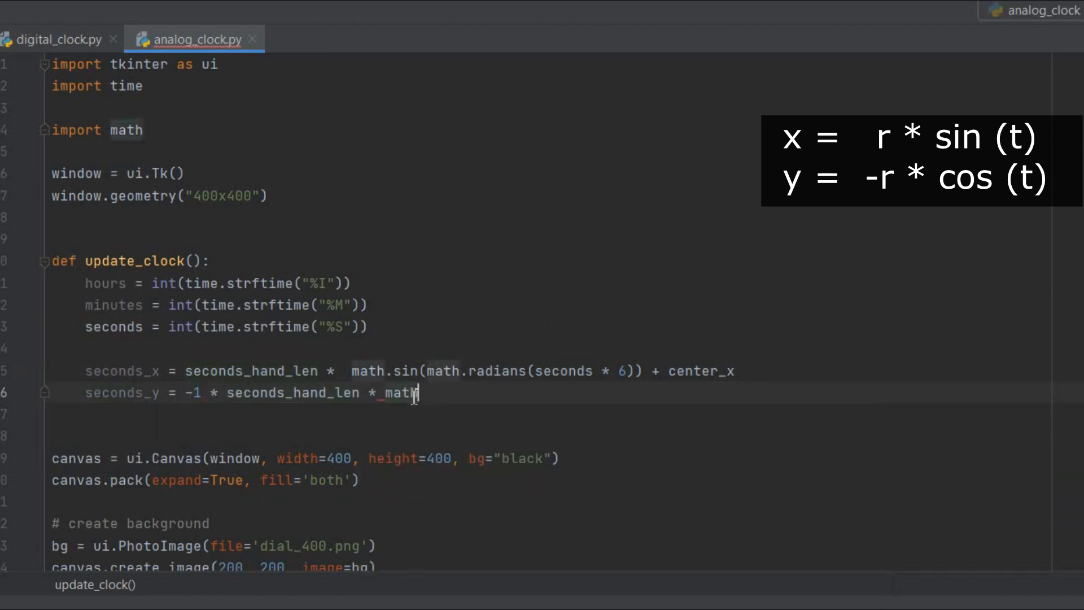
pyautogui.write('.cos(math.radians(seconds * 6')
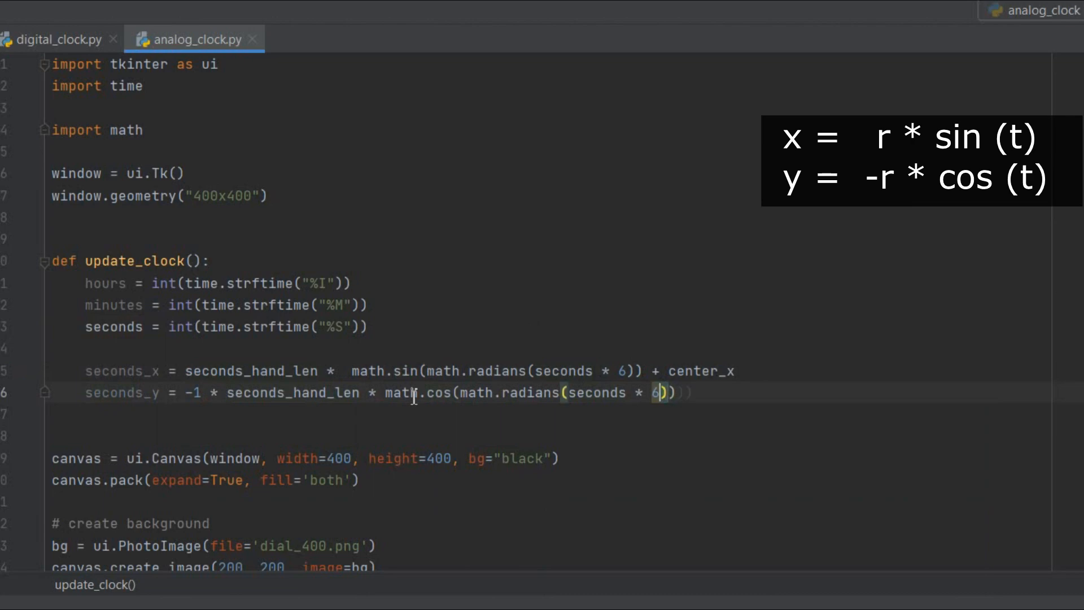
pyautogui.write('+ centery')
pyautogui.write('canvas.')
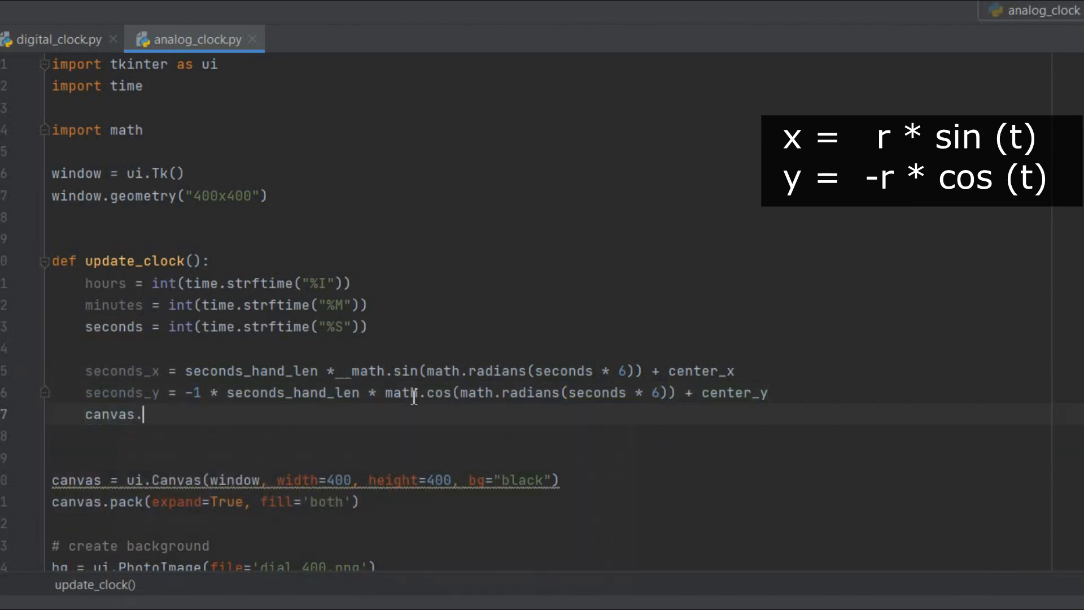
# Move the seconds hand with canvas.coords, reschedule update_clock every 1000 ms, and run the script
pyautogui.write('coords(es')
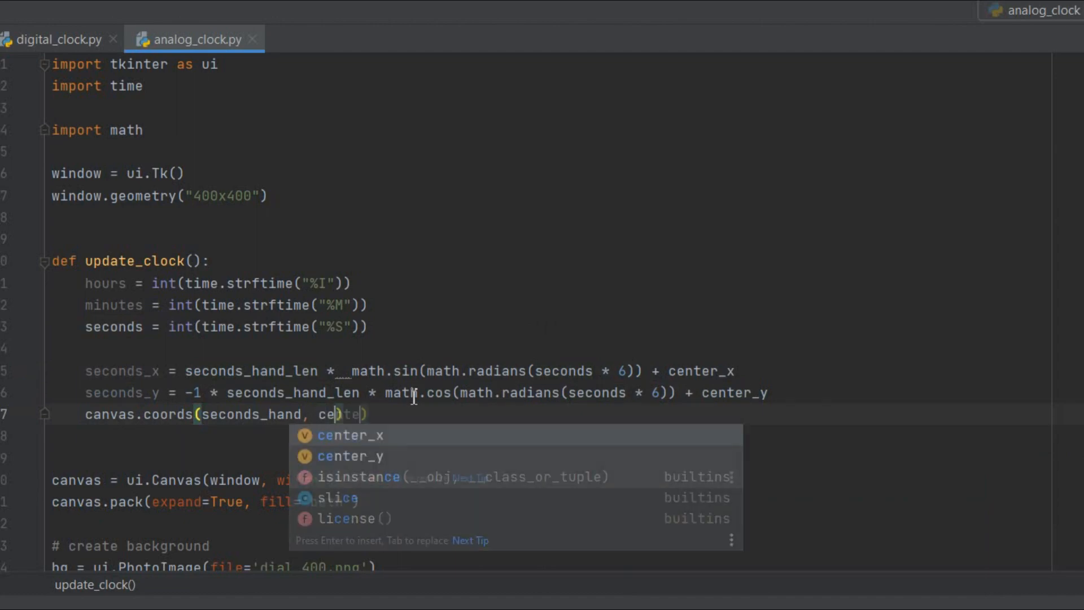
pyautogui.click(350, 435)
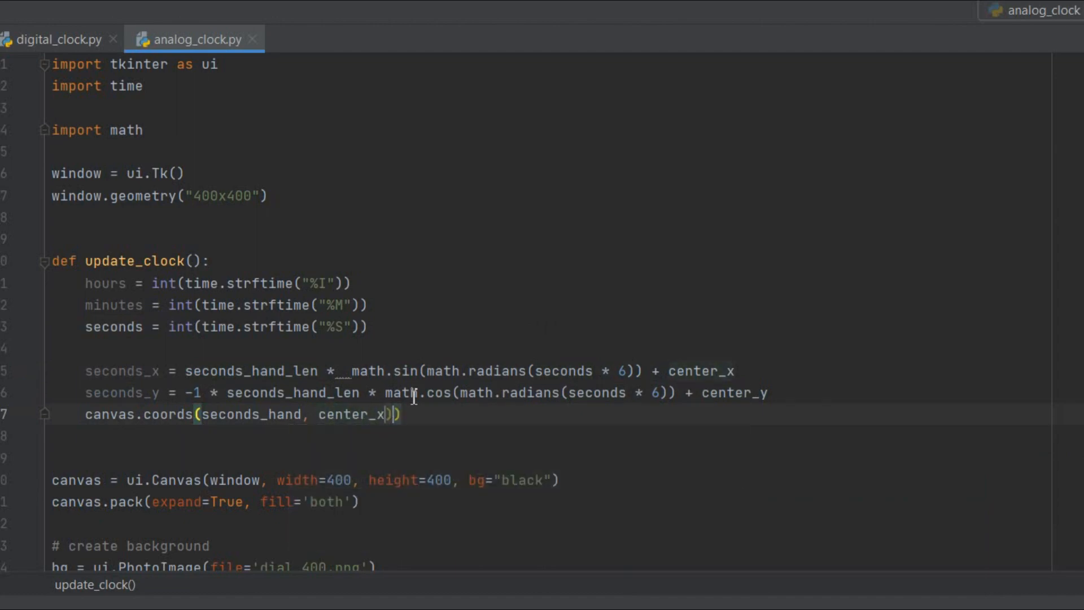
pyautogui.write(', cet')
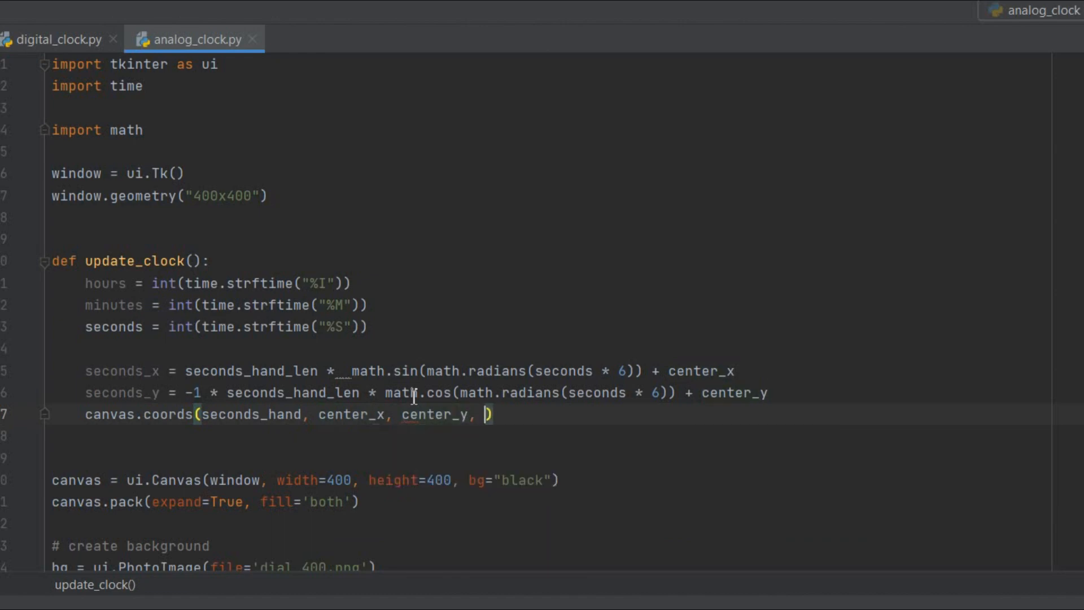
pyautogui.write('seconds')
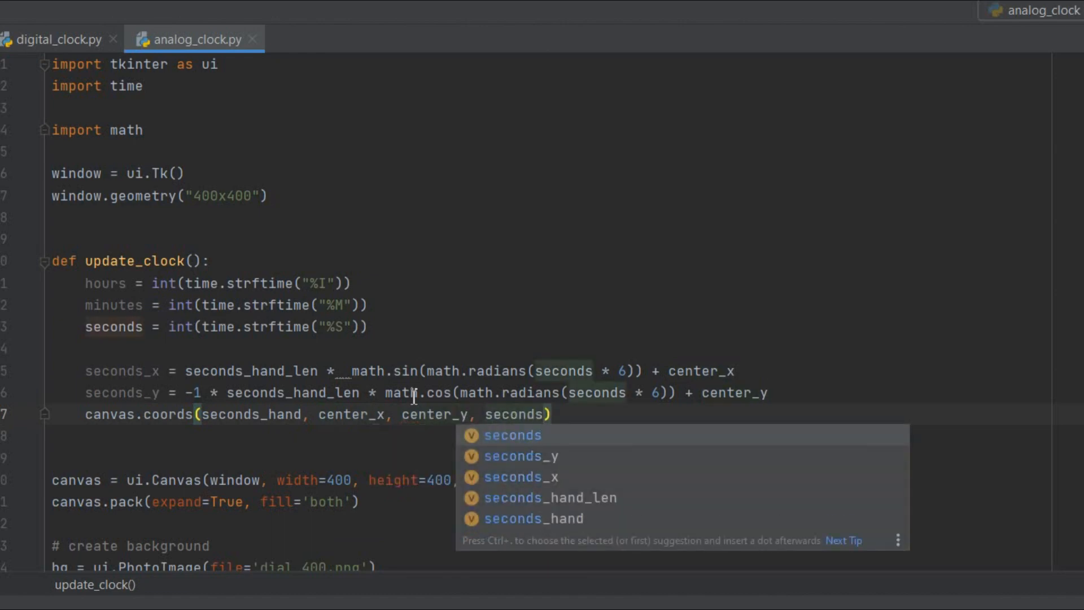
pyautogui.write('seconds_x, seconds_y')
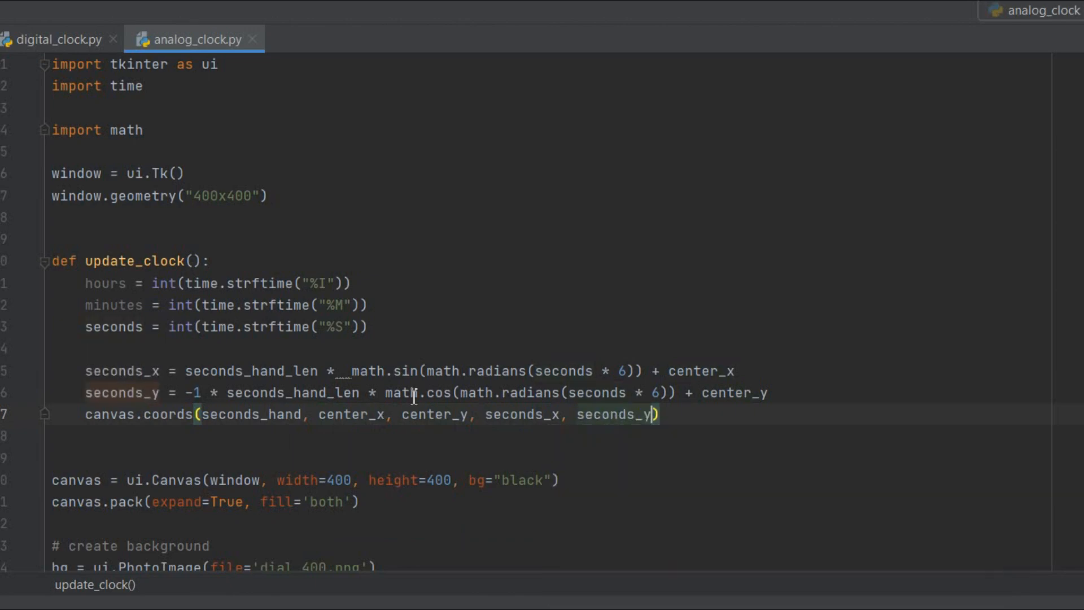
pyautogui.write('window.after(1000,')
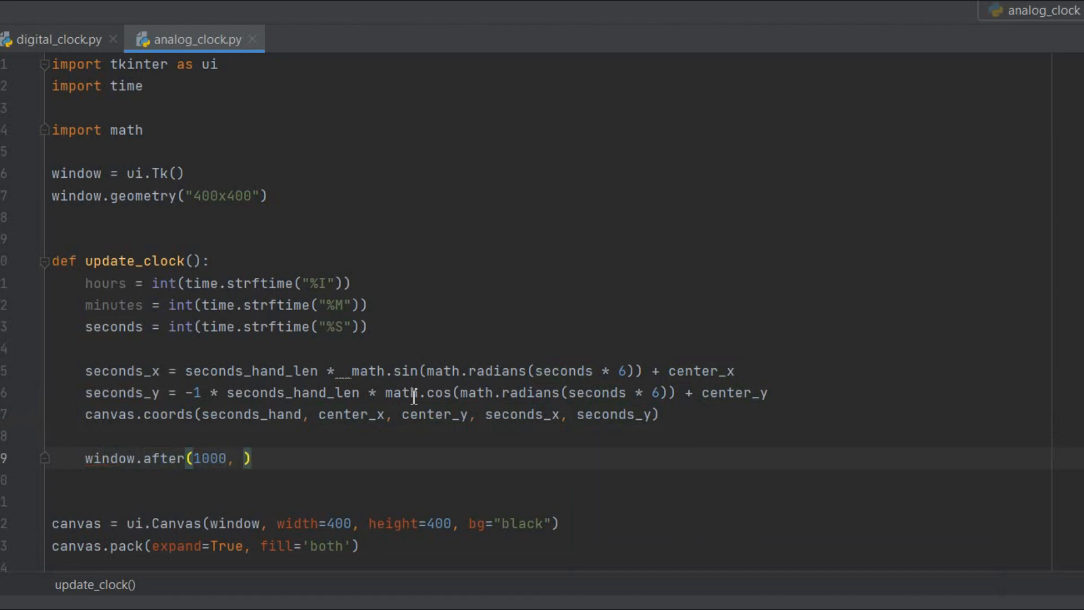
pyautogui.write('update_clock()')
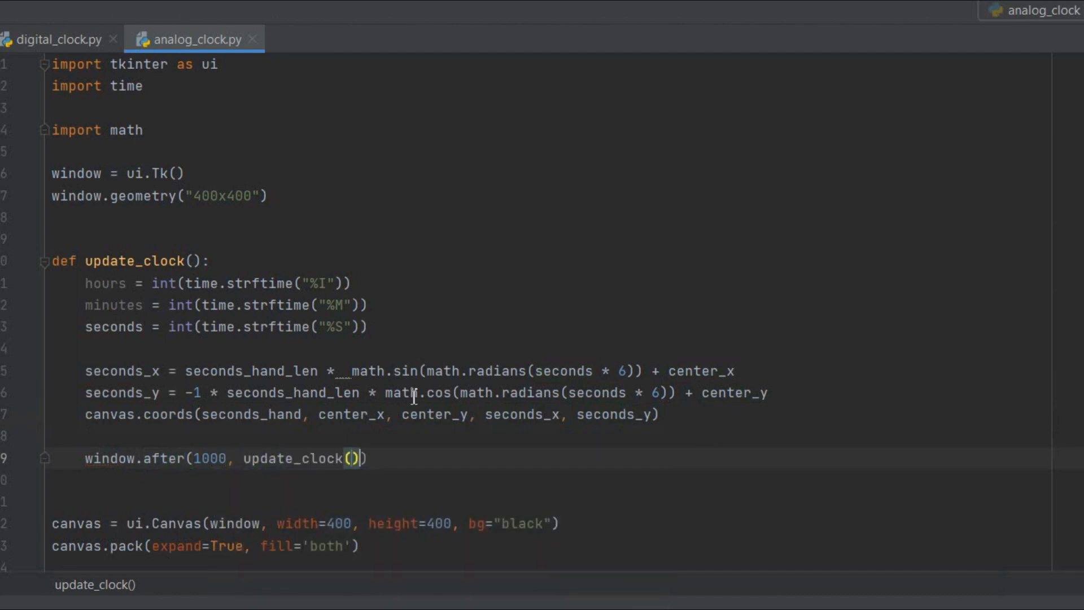
pyautogui.press('BackSpace')
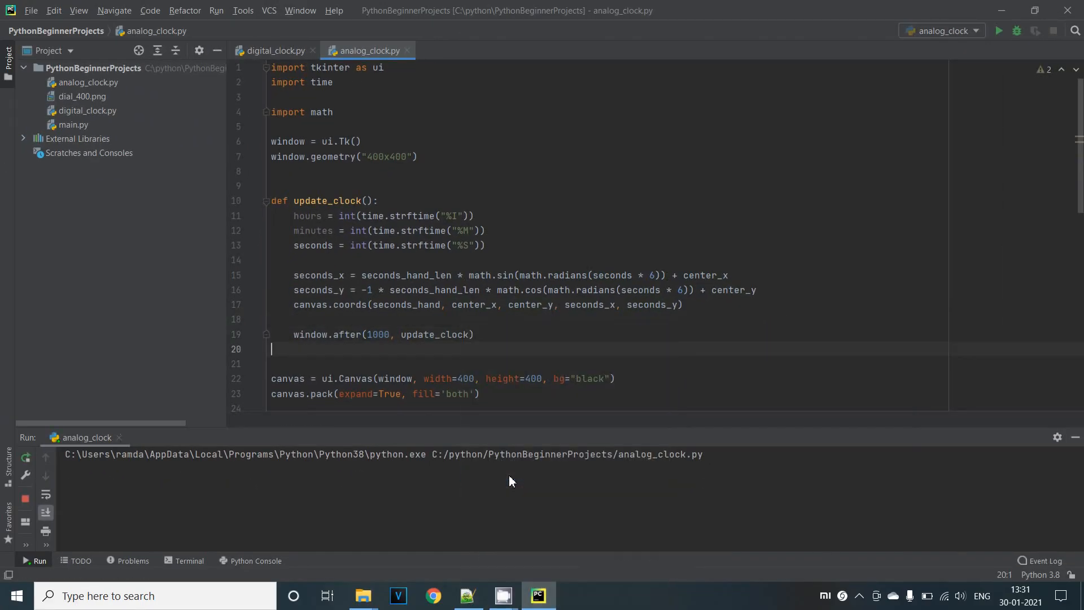
# Bring up the running clock window, check the red seconds hand, and close it
pyautogui.click(997, 30)
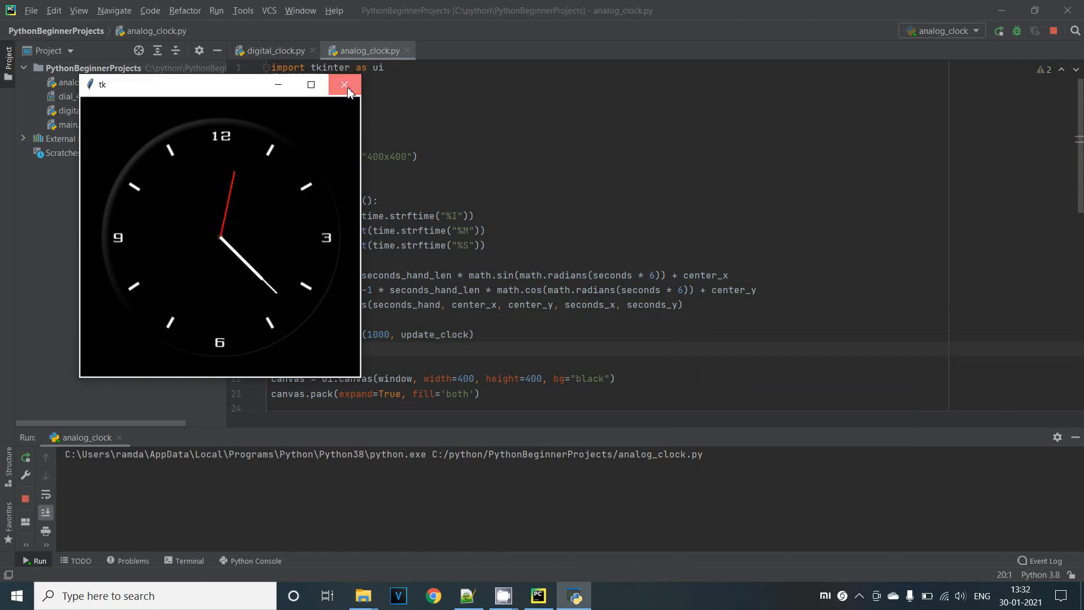
pyautogui.click(345, 84)
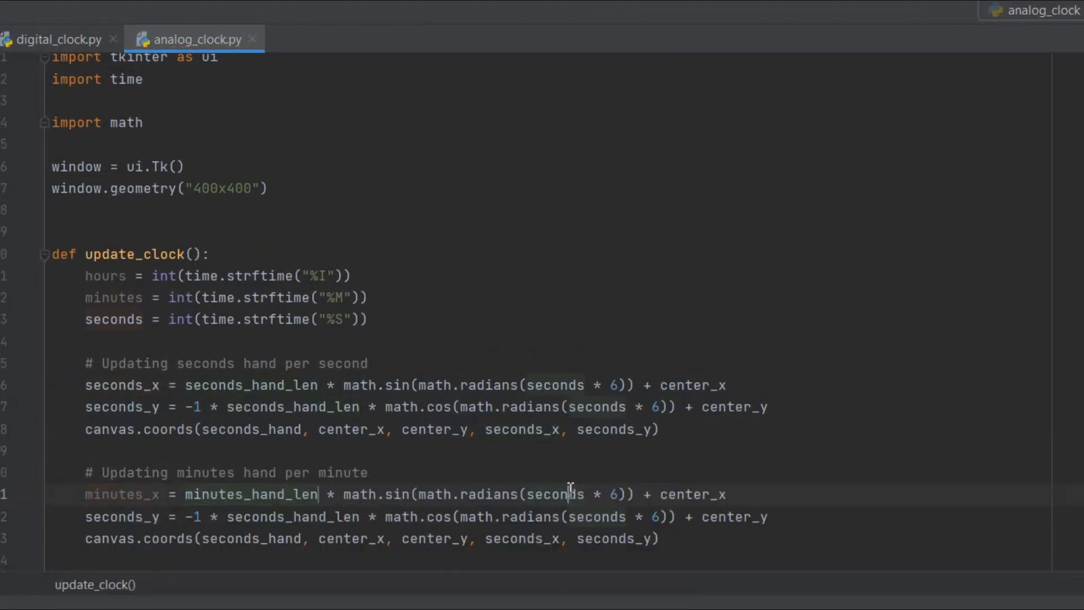
# Add canvas.coords updates for the minutes and hours_hand hands, then rerun analog_clock
pyautogui.write('minut')
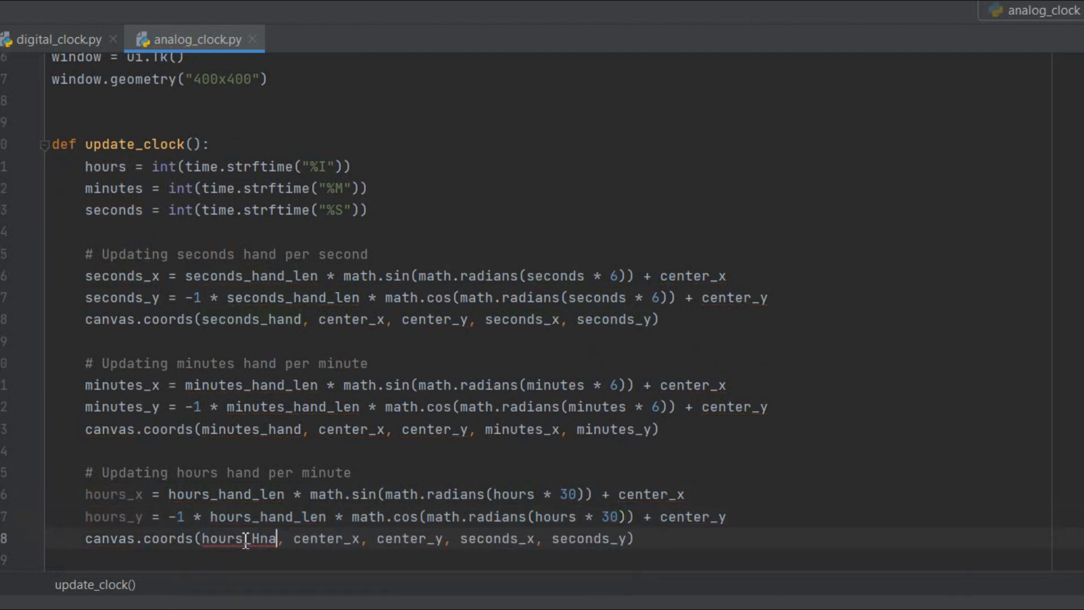
pyautogui.write('hours_hand, center_x, center_y, hours_x, hours_y')
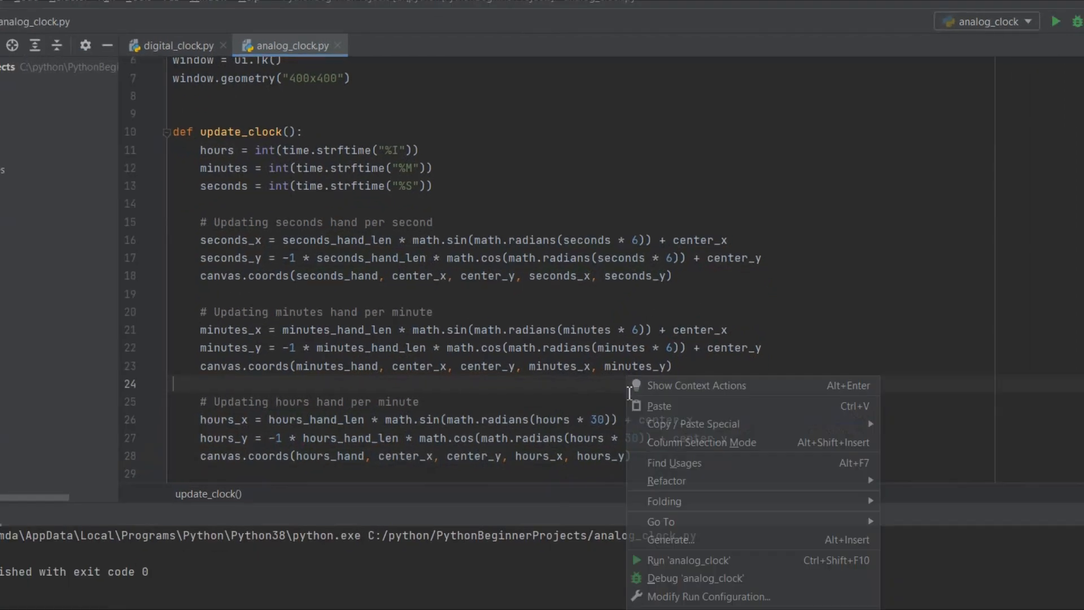
pyautogui.click(687, 560)
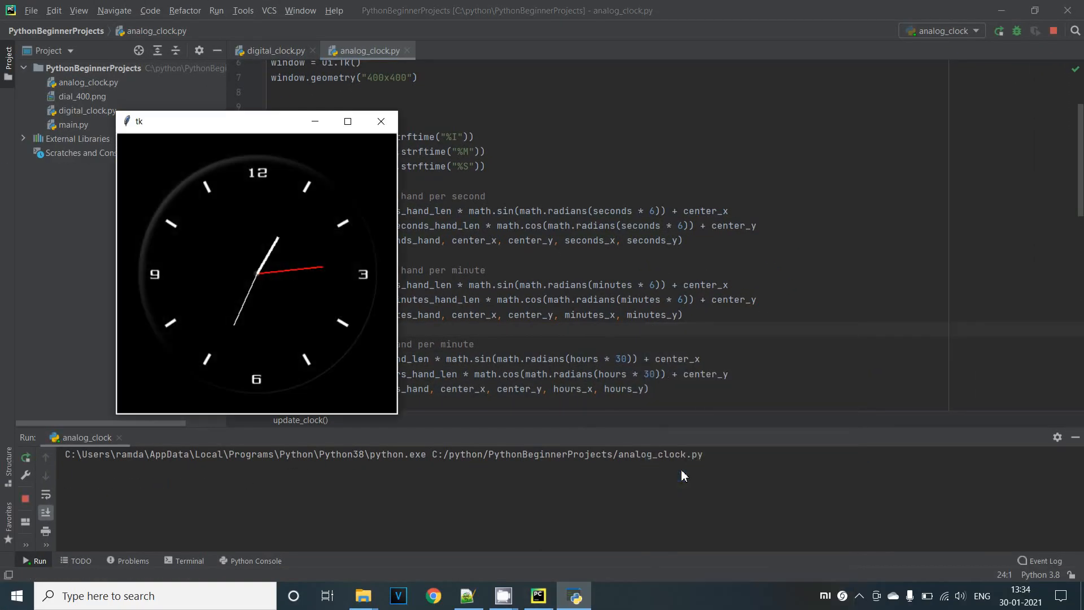